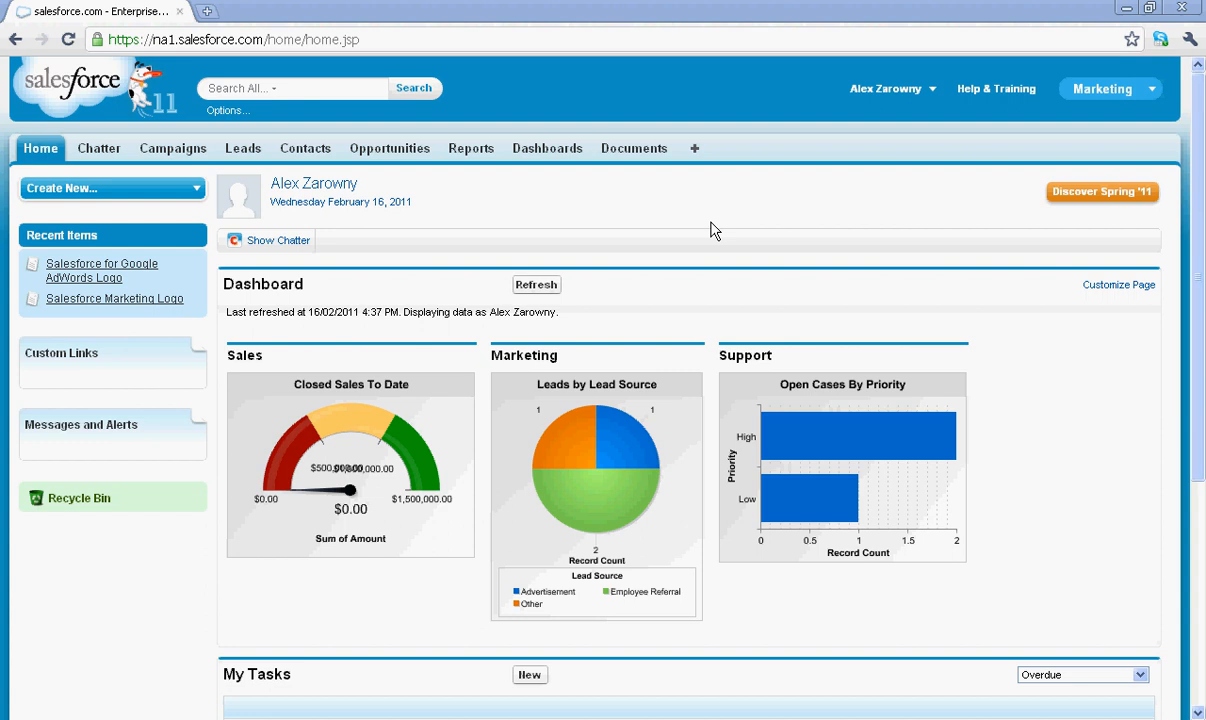
mouse_move(1116, 132)
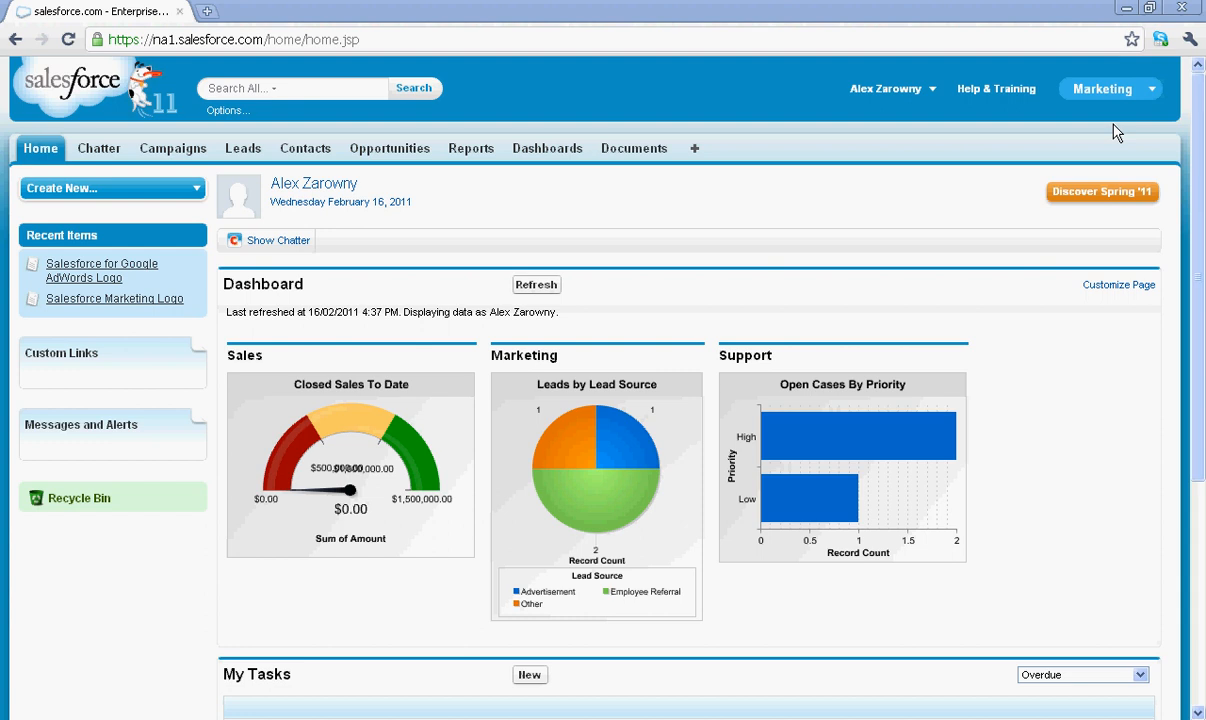
Go to the Campaigns home page from the app navigation.
left_click(1150, 88)
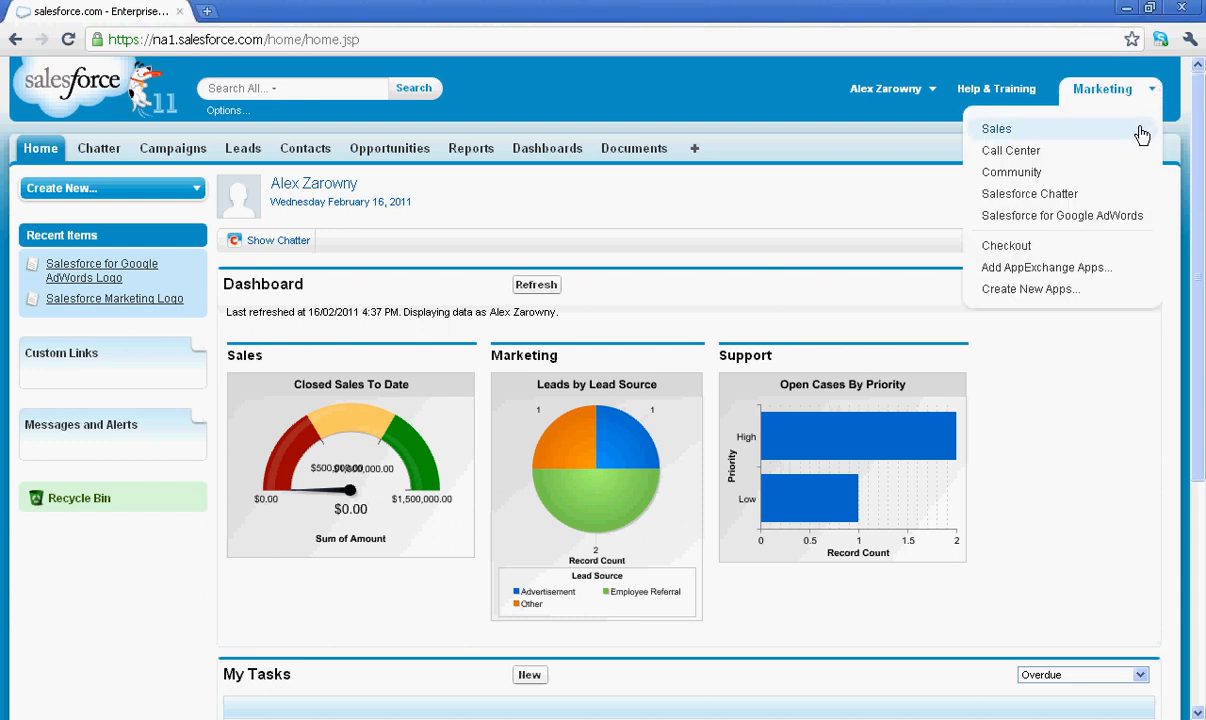
mouse_move(1030, 124)
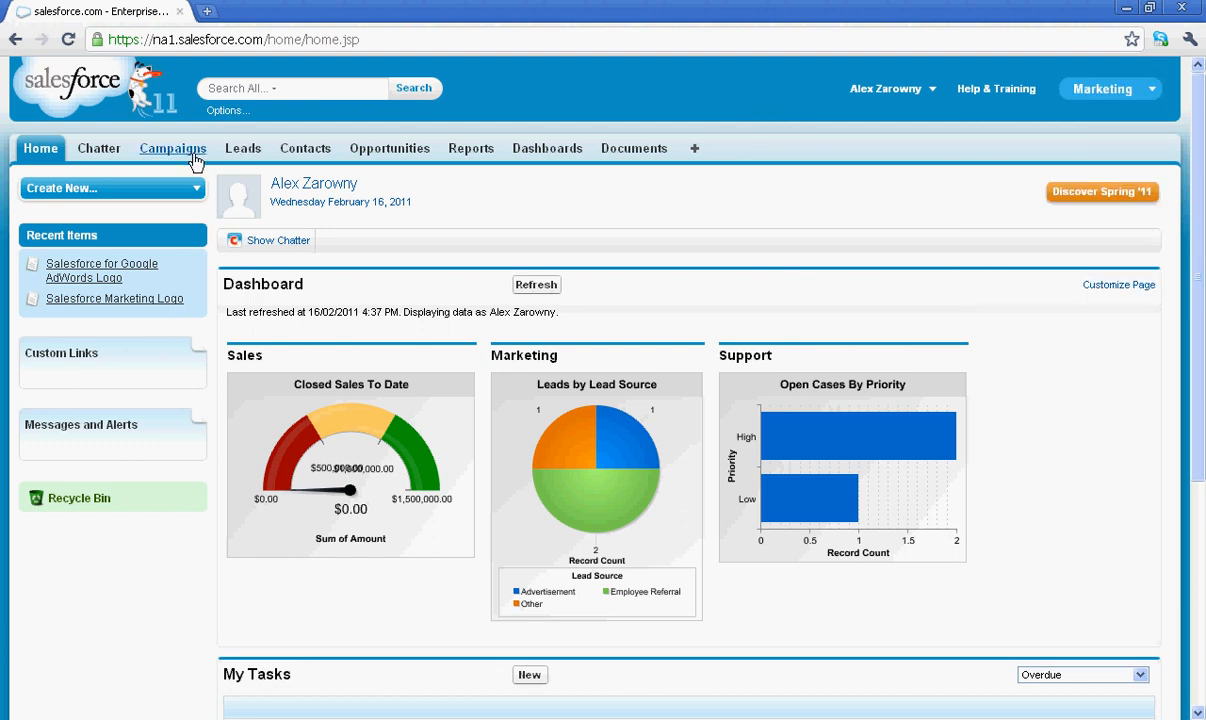
left_click(172, 148)
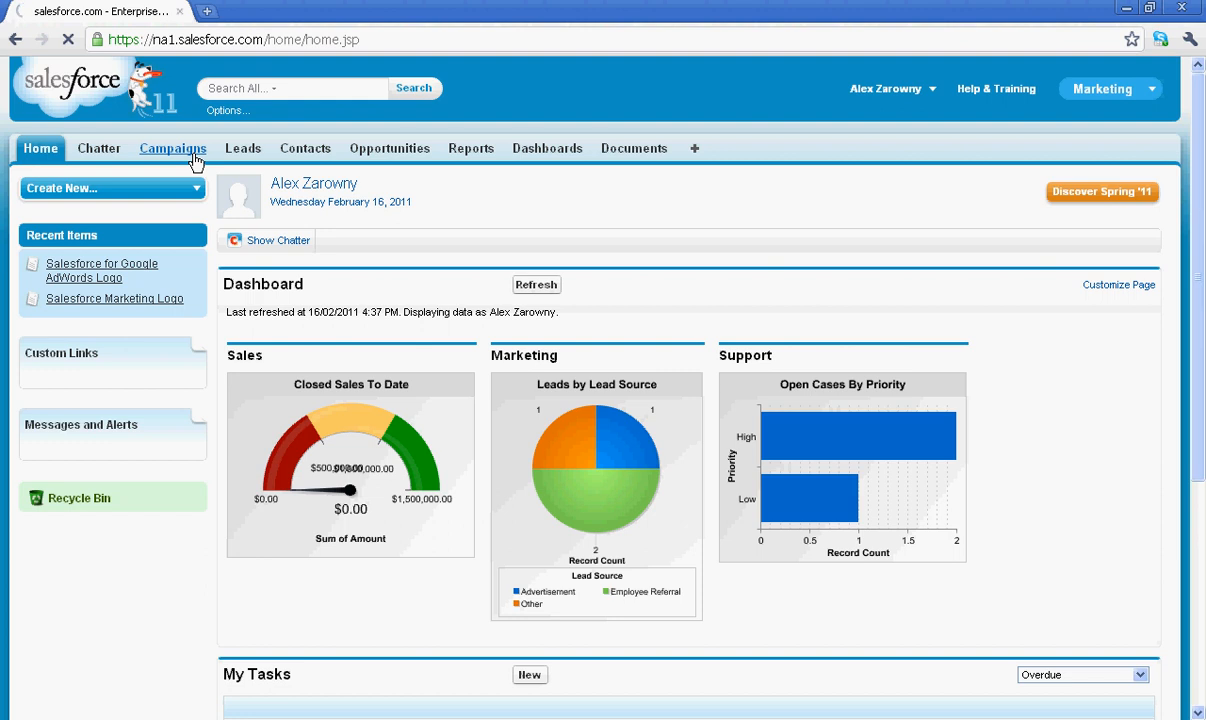
left_click(172, 148)
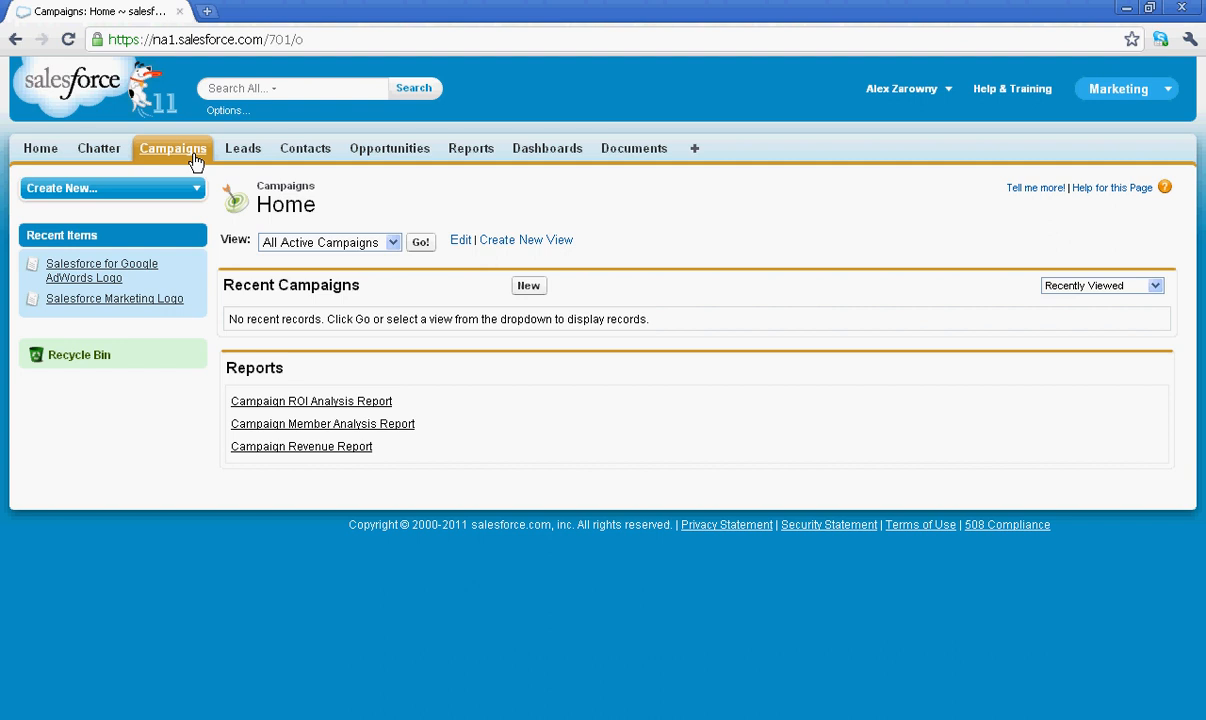
mouse_move(424, 416)
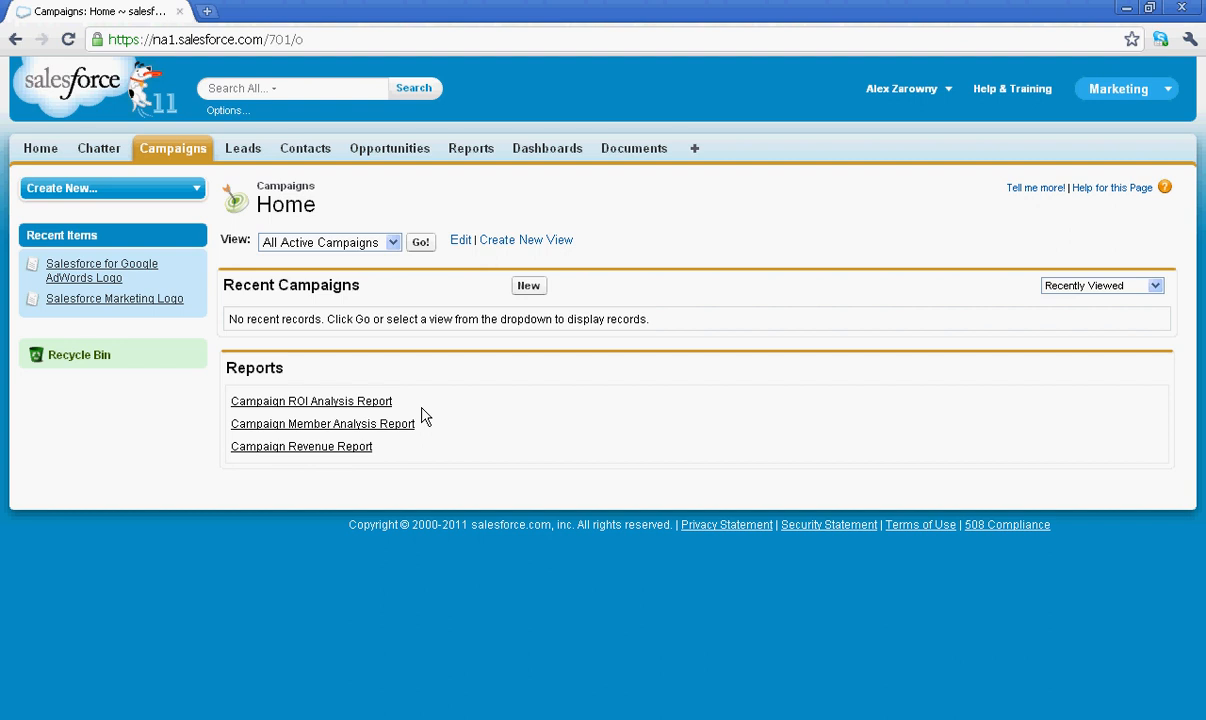
Start a new campaign and name it 'Feb Campaign'.
left_click(528, 284)
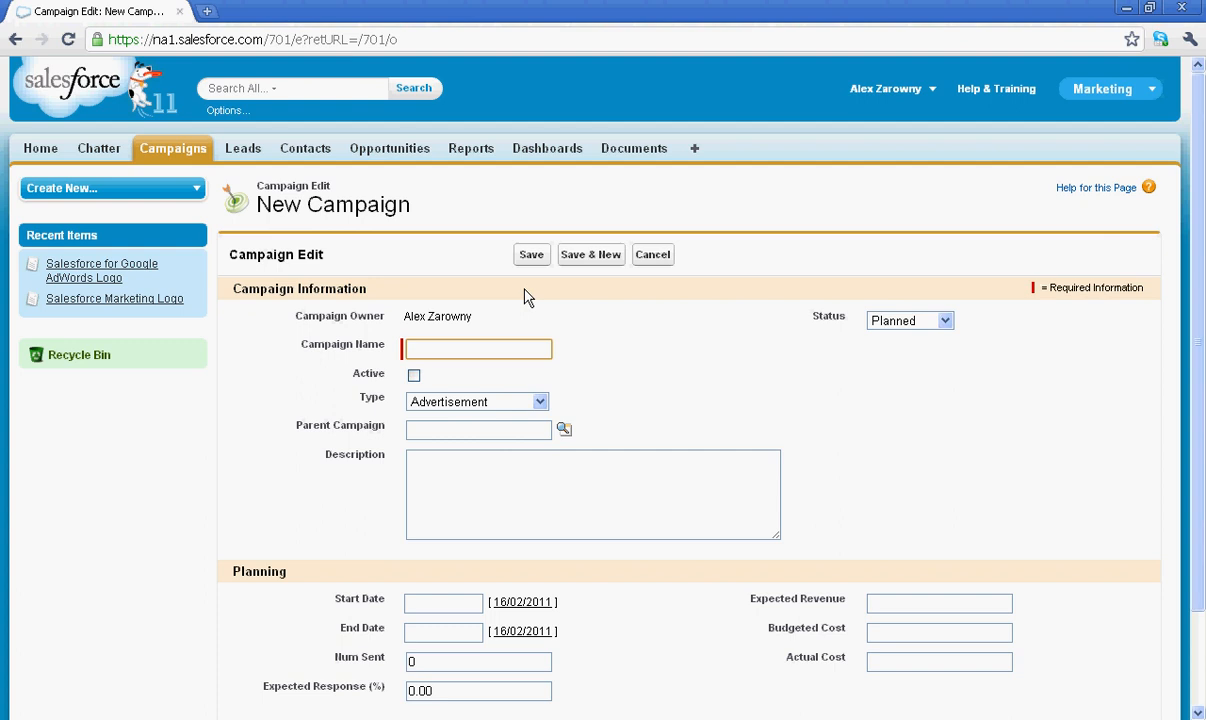
type("Feb")
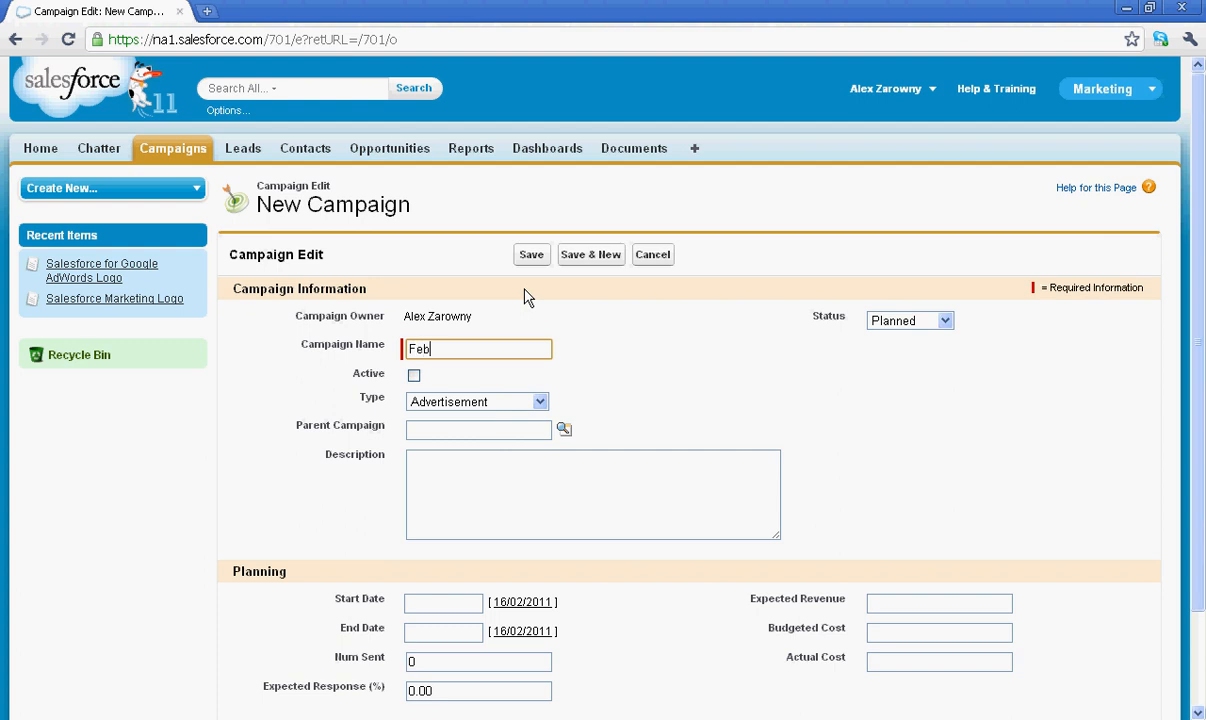
type("Campaign")
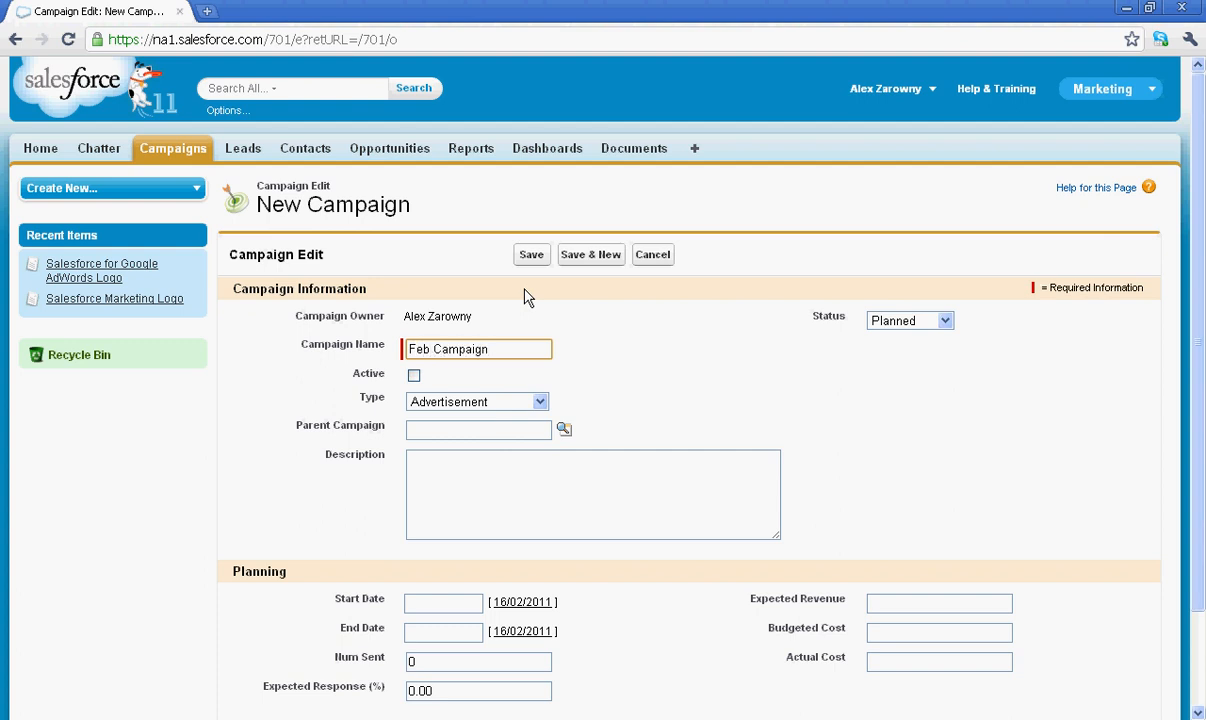
left_click(478, 348)
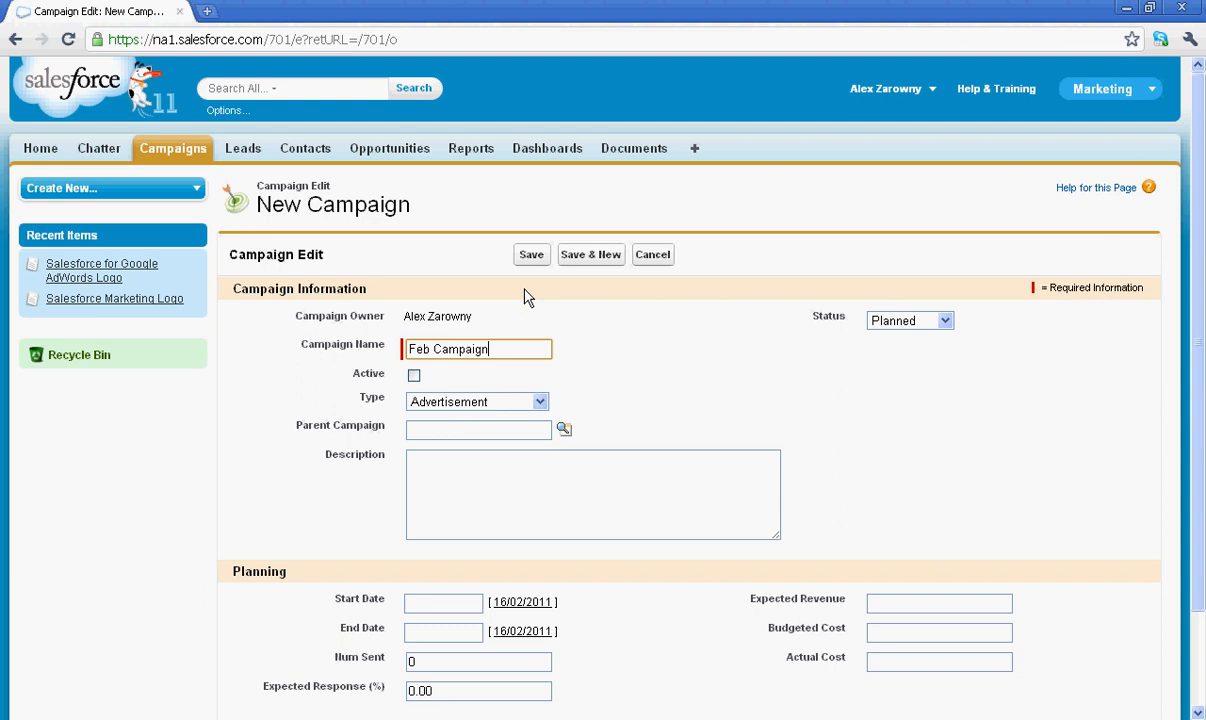
mouse_move(652, 362)
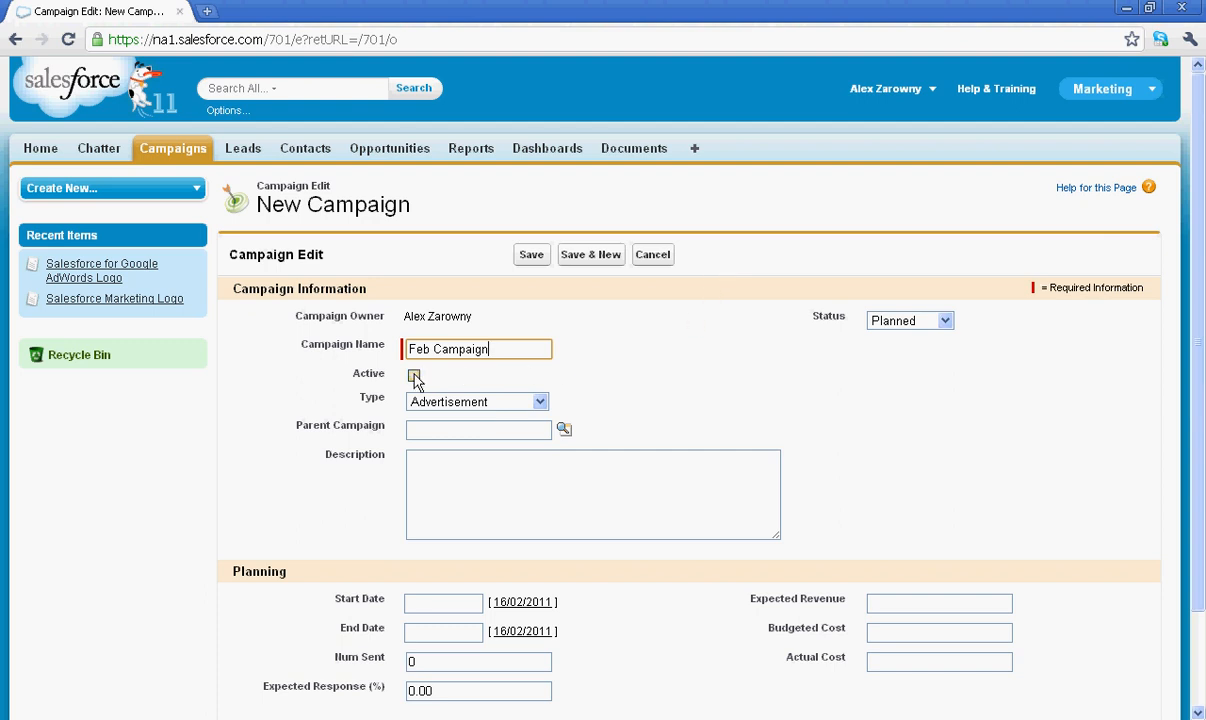
Mark Feb Campaign as Active with Type set to Email.
left_click(540, 400)
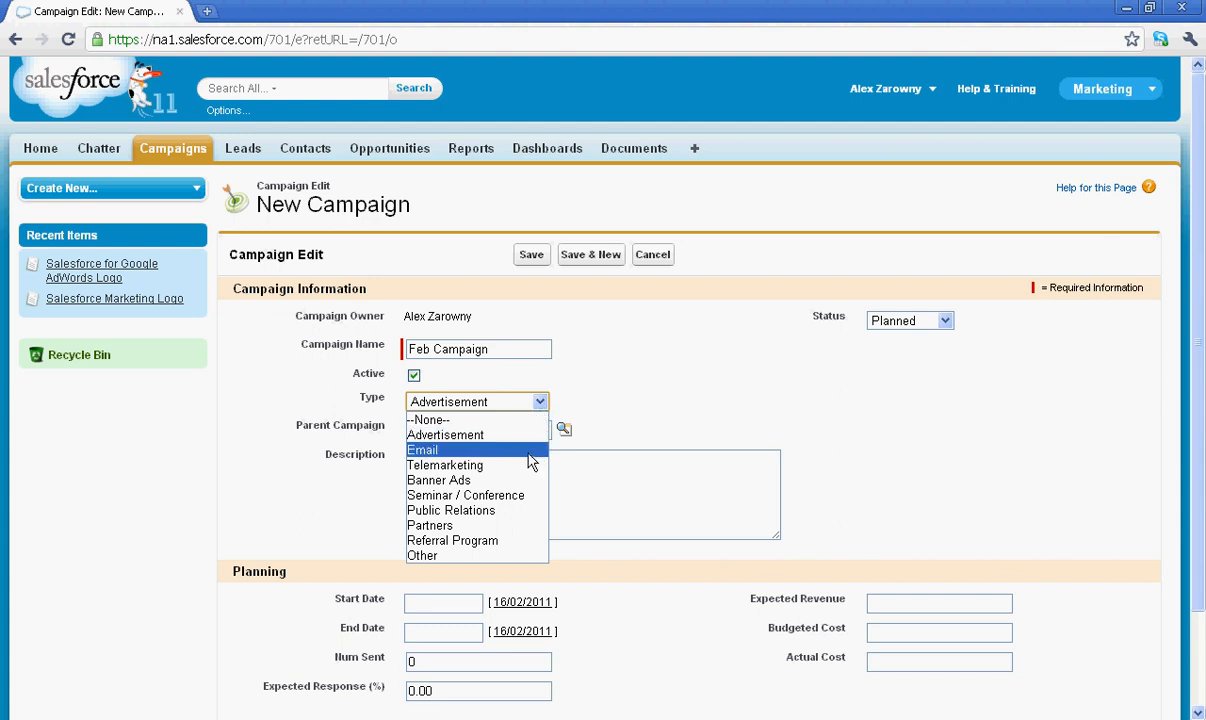
left_click(424, 448)
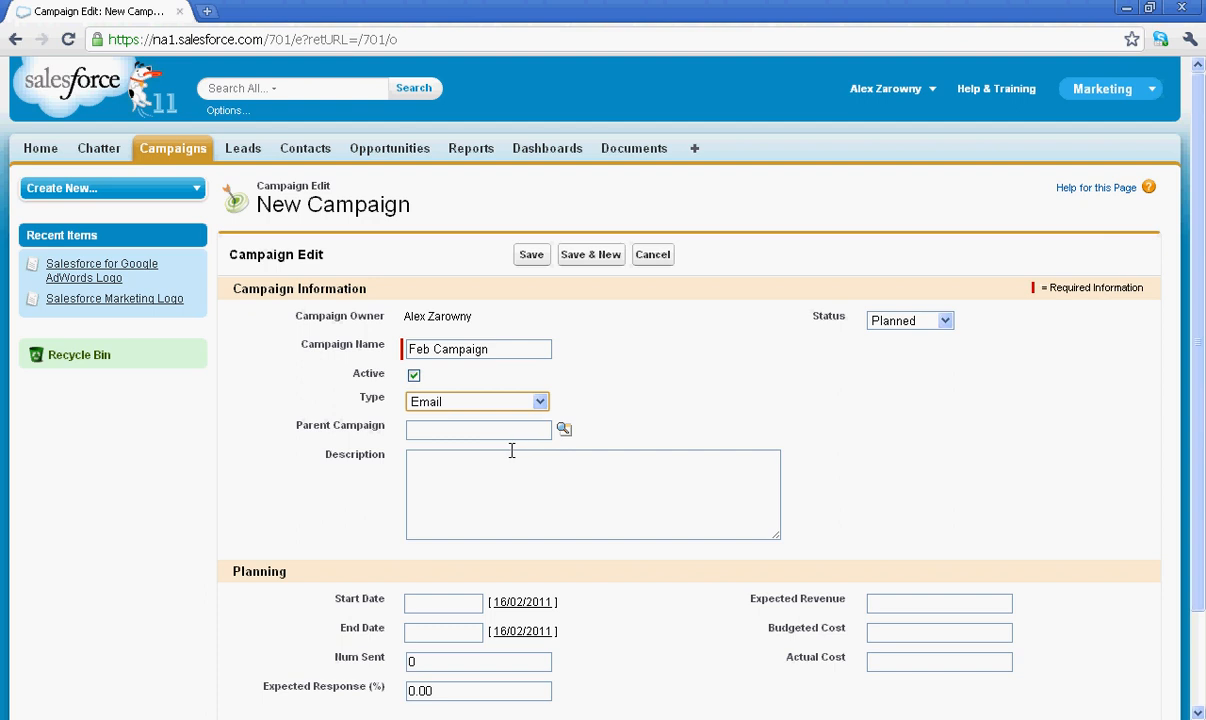
mouse_move(598, 588)
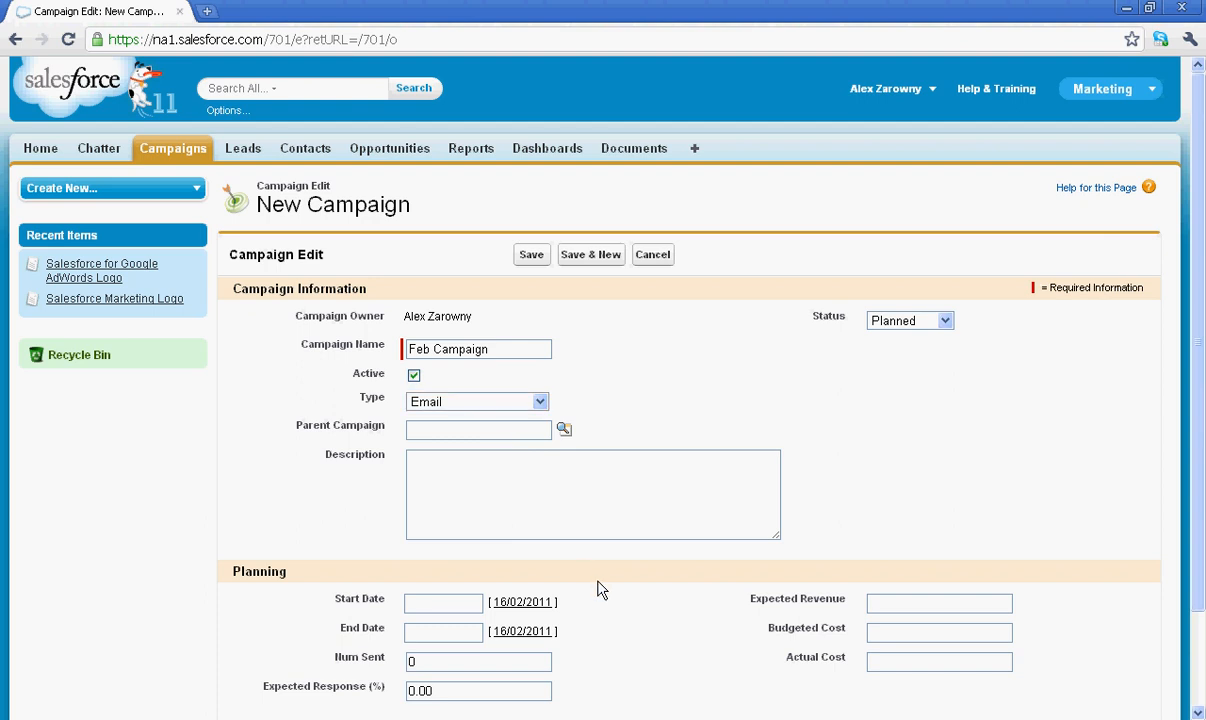
Set dates 16–17 Feb 2011, 10k sent, 2.5% expected response, 10k revenue, 2k budget.
scroll("down", 3)
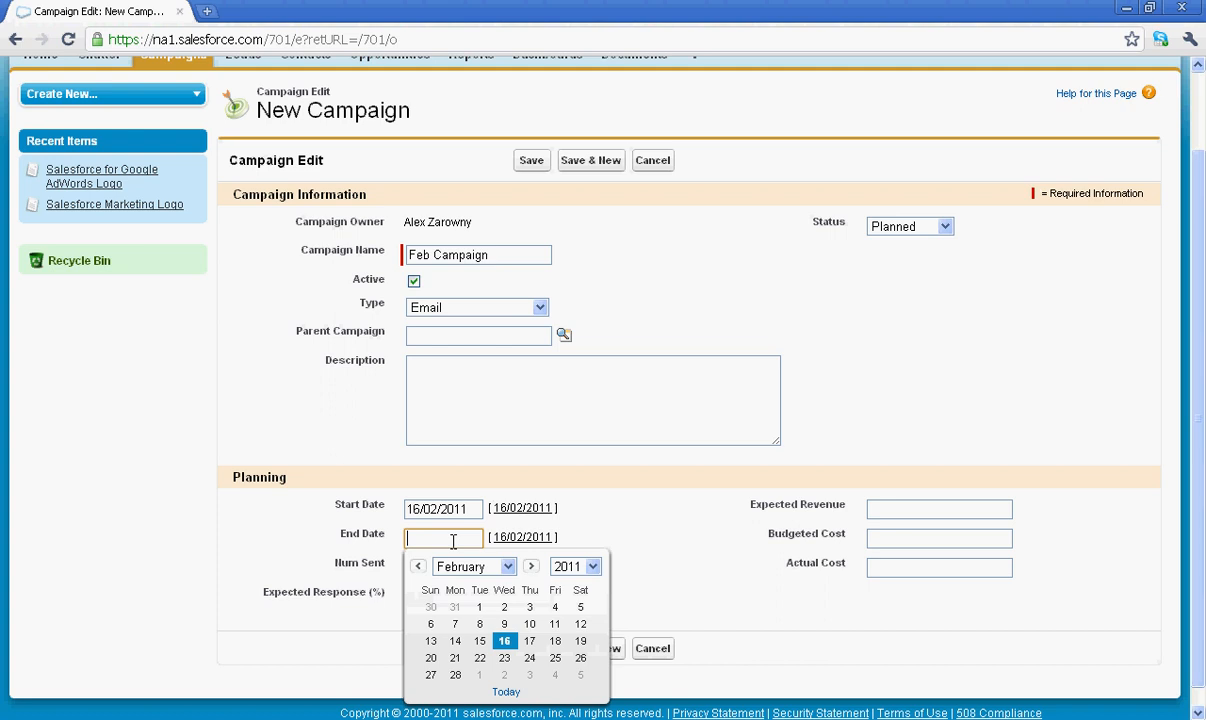
left_click(528, 640)
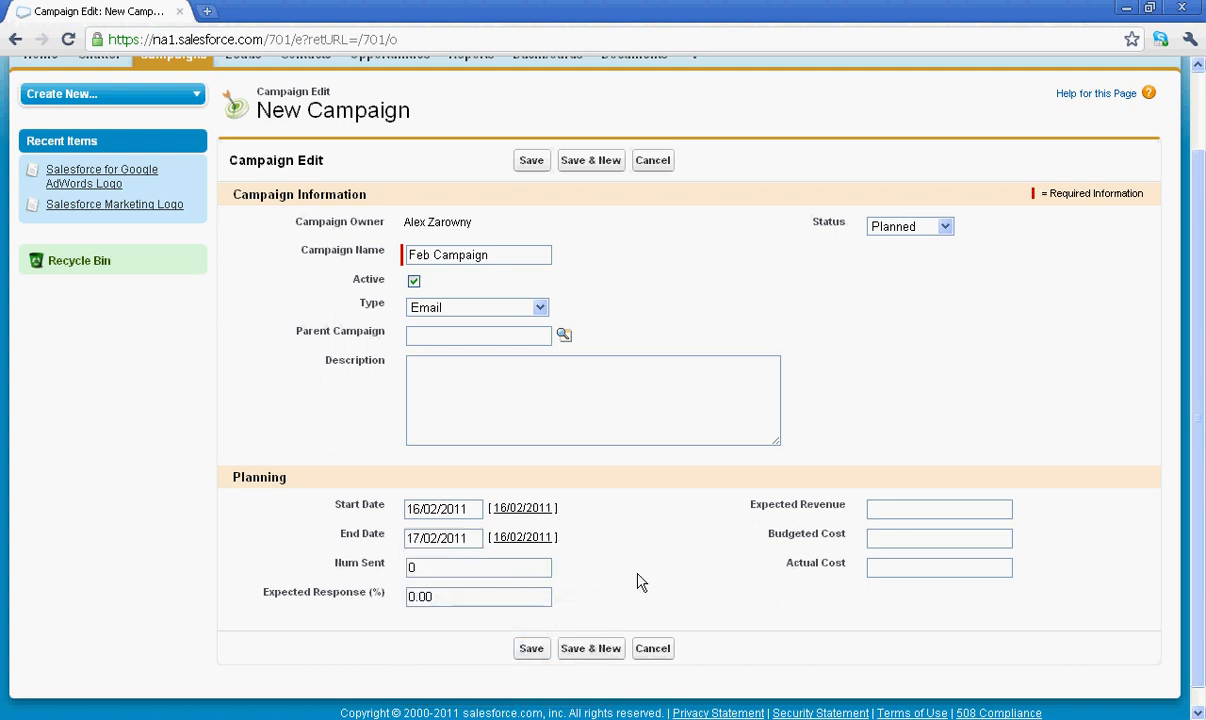
left_click(478, 568)
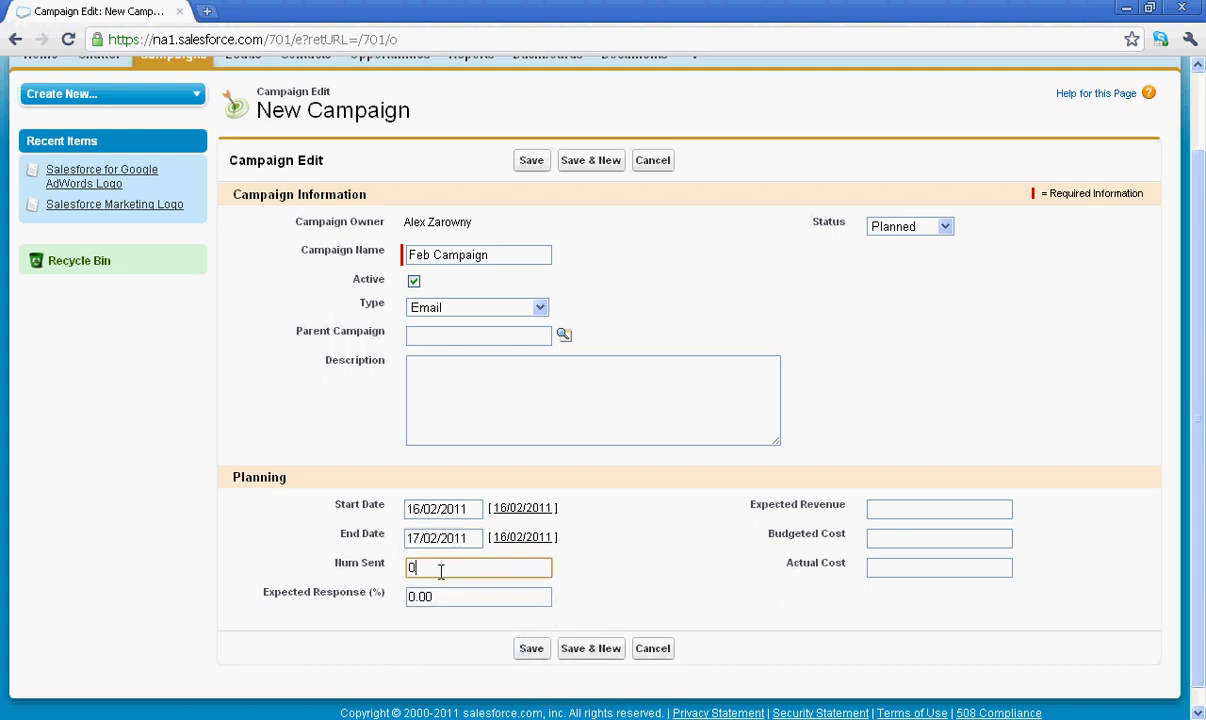
mouse_move(446, 590)
type("10k")
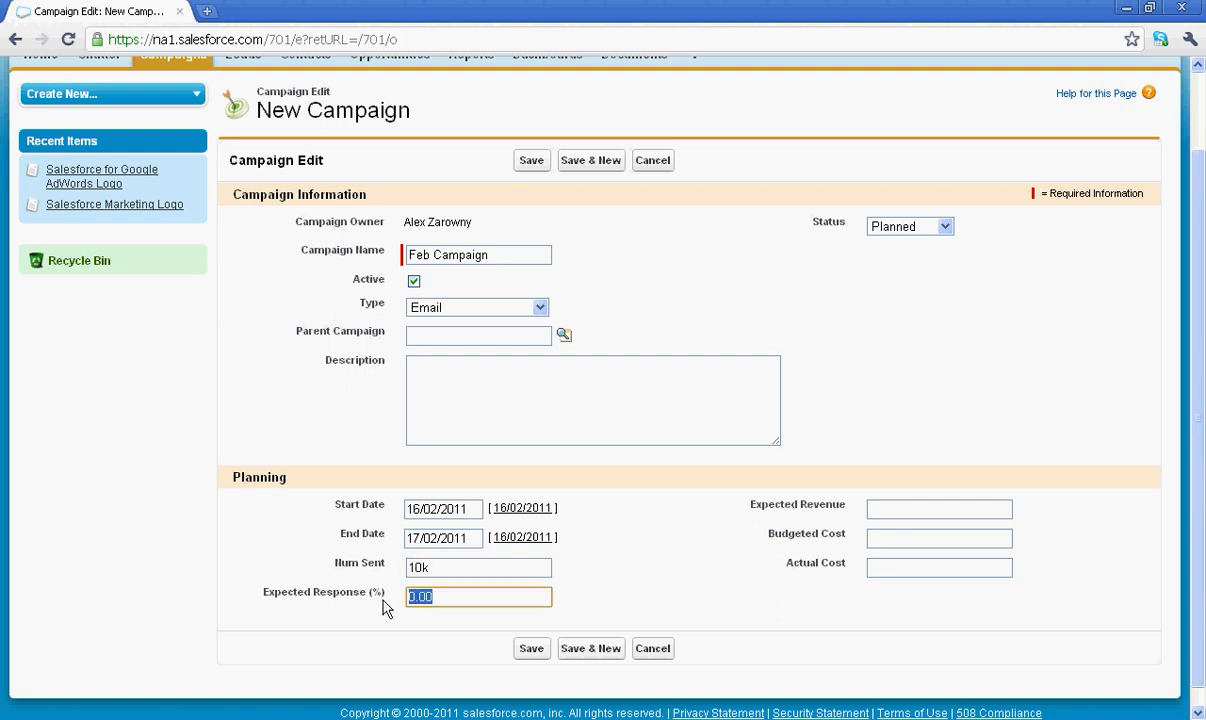
type("2.5")
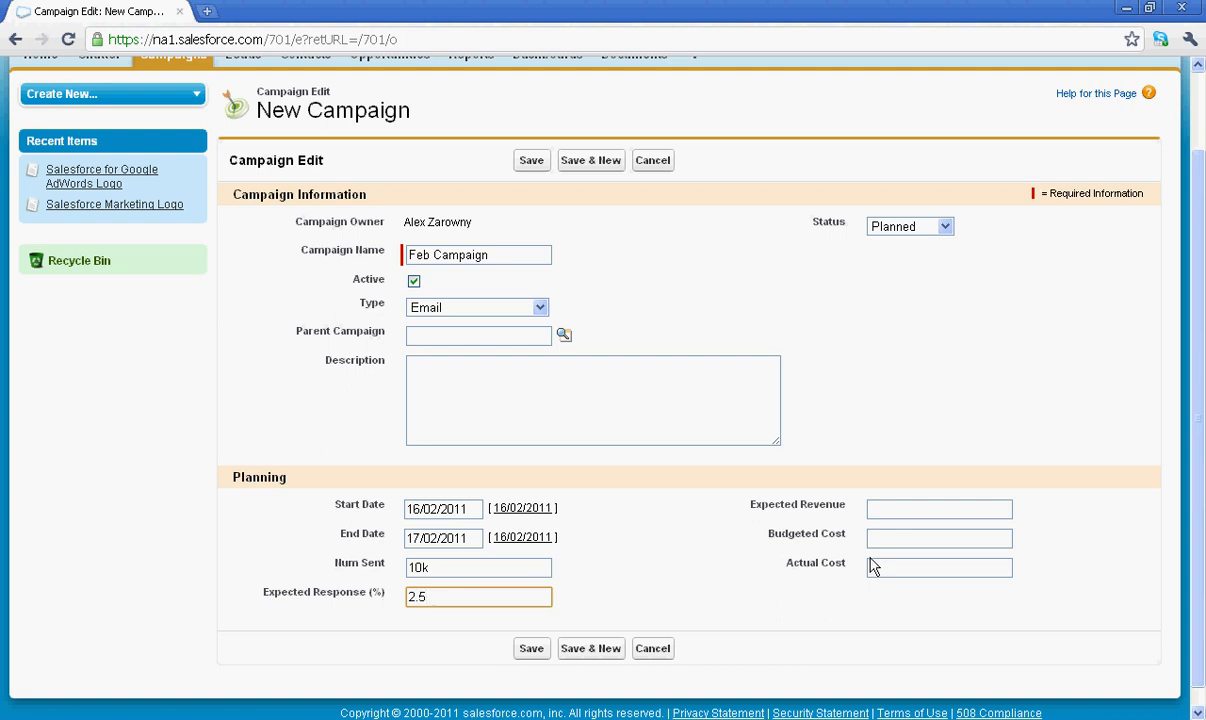
left_click(938, 510)
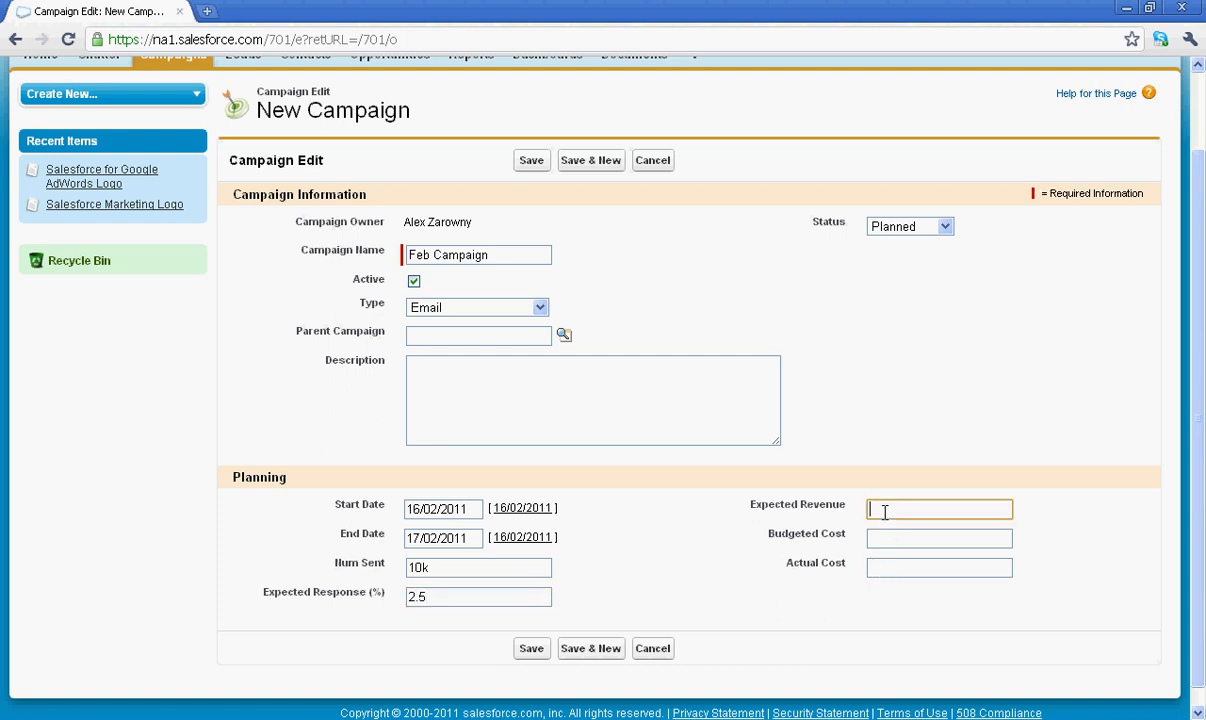
type("10k")
left_click(938, 538)
type("2k")
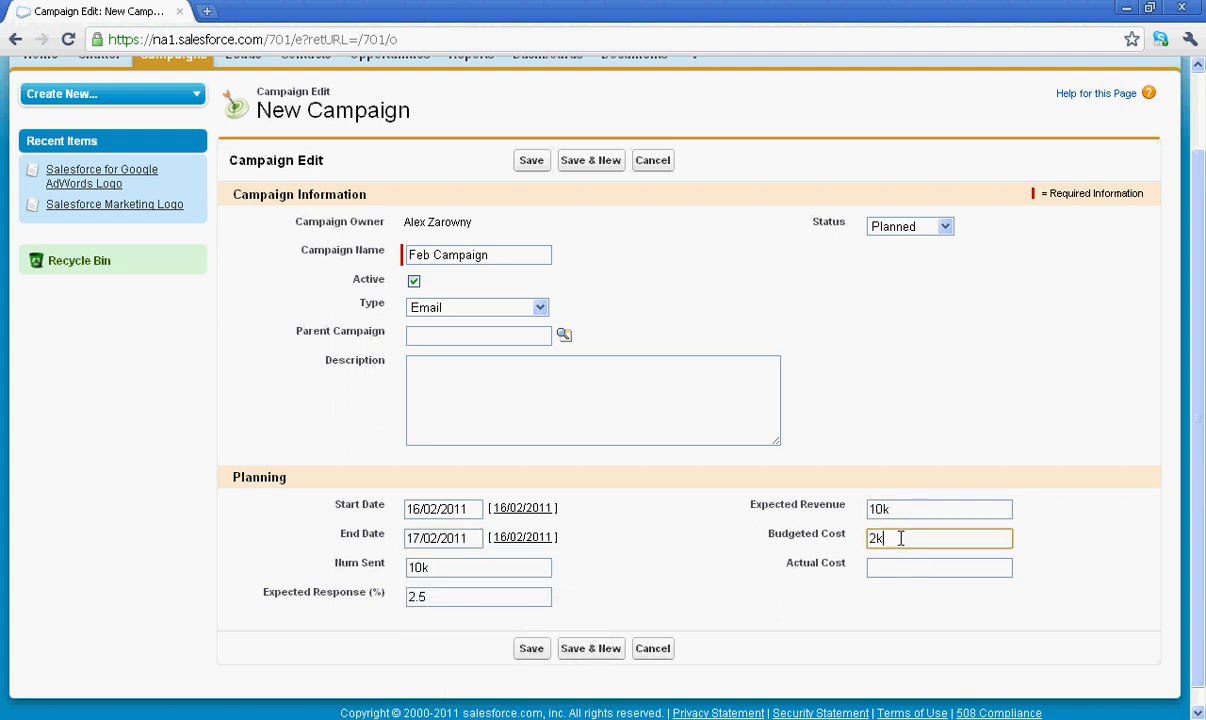
left_click(938, 568)
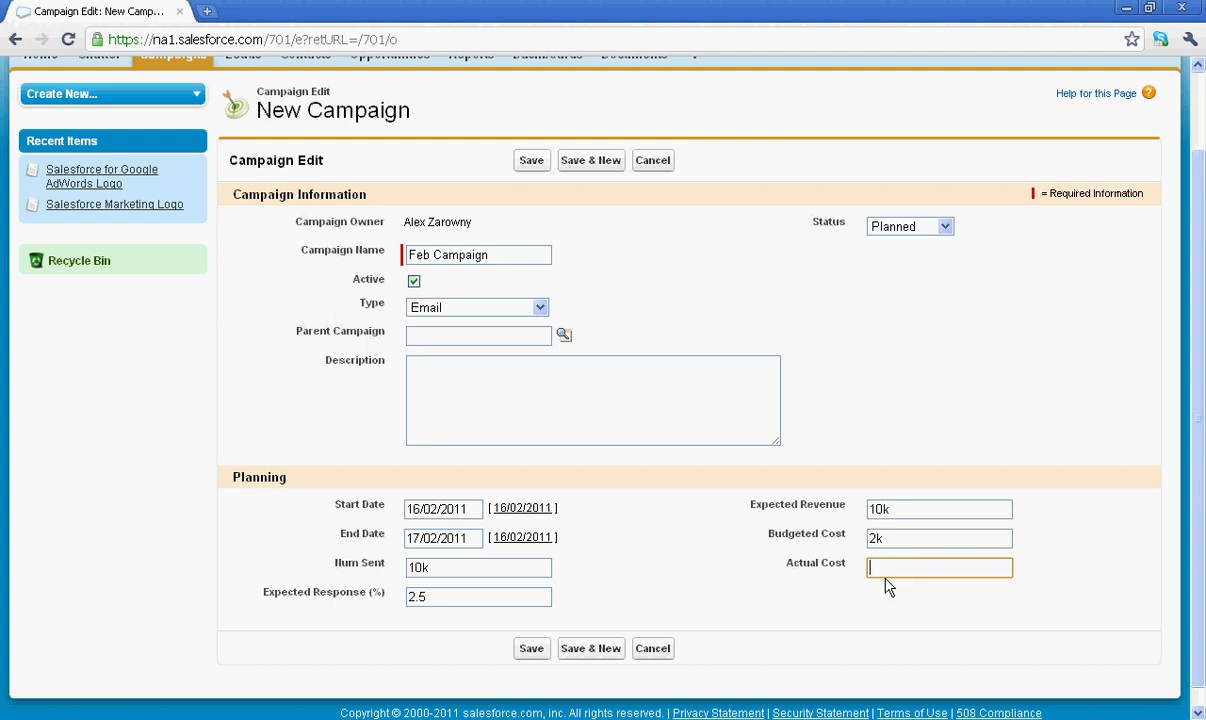
mouse_move(716, 636)
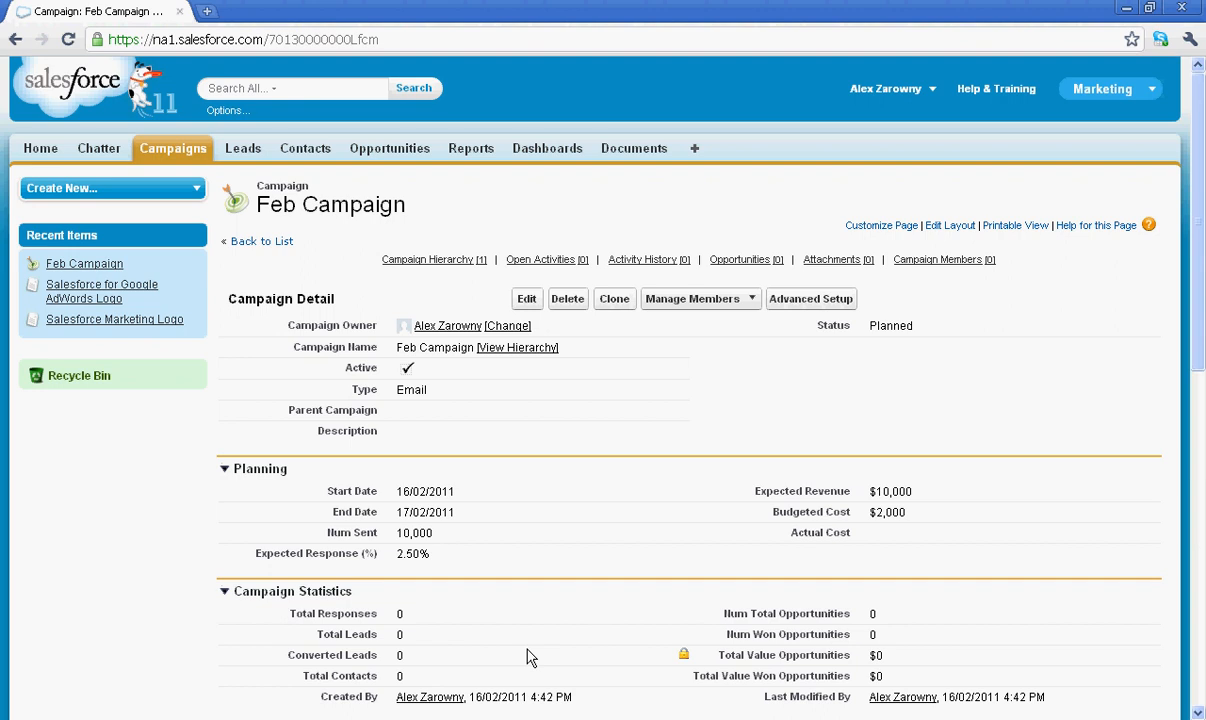
mouse_move(460, 380)
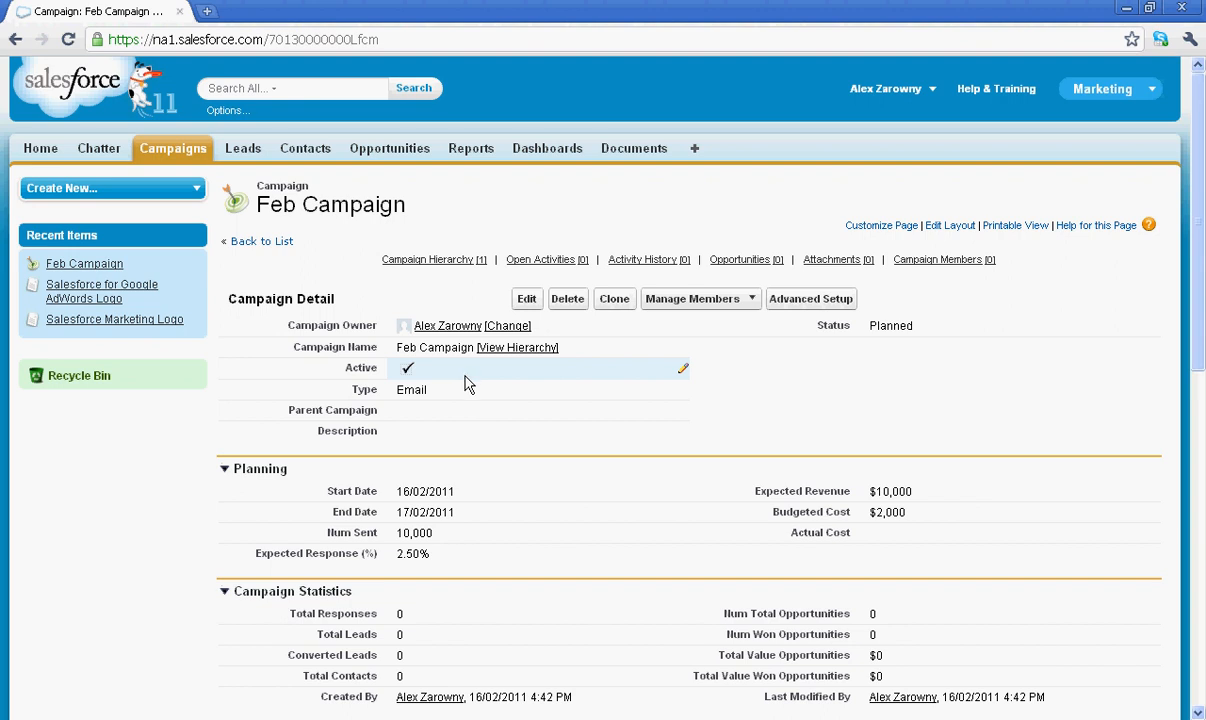
mouse_move(500, 532)
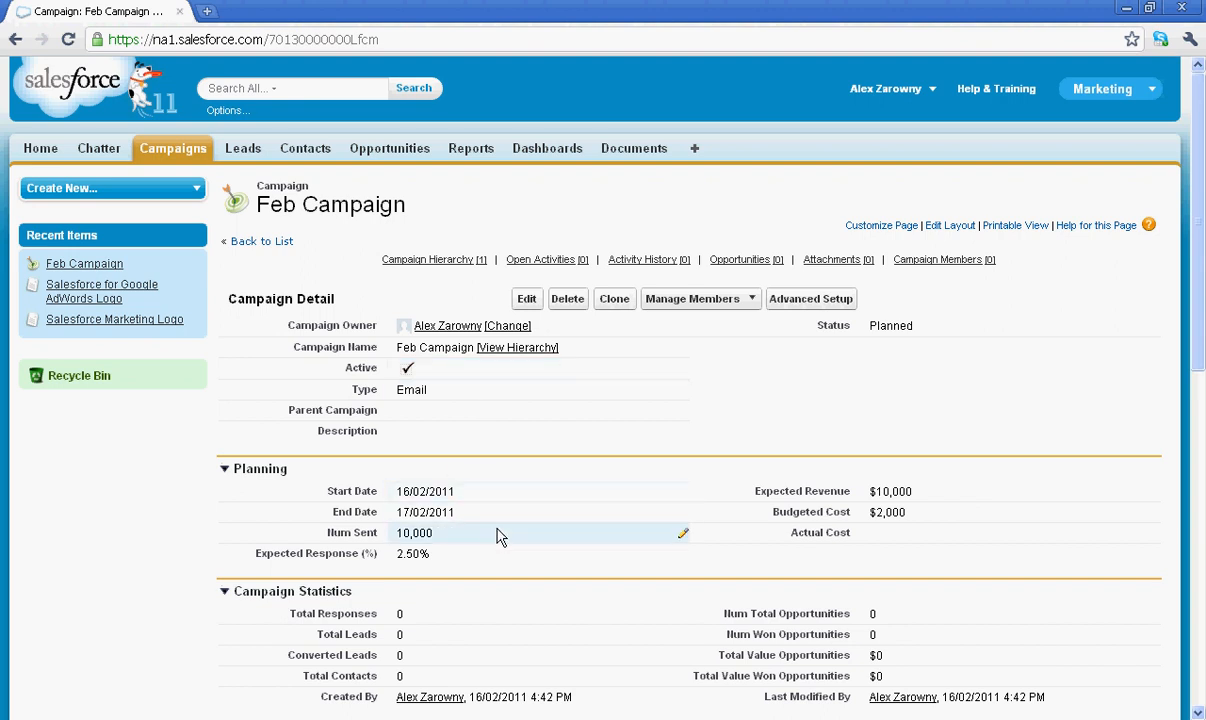
Save Feb Campaign and review its detail page showing Planned status and figures.
scroll("down", 3)
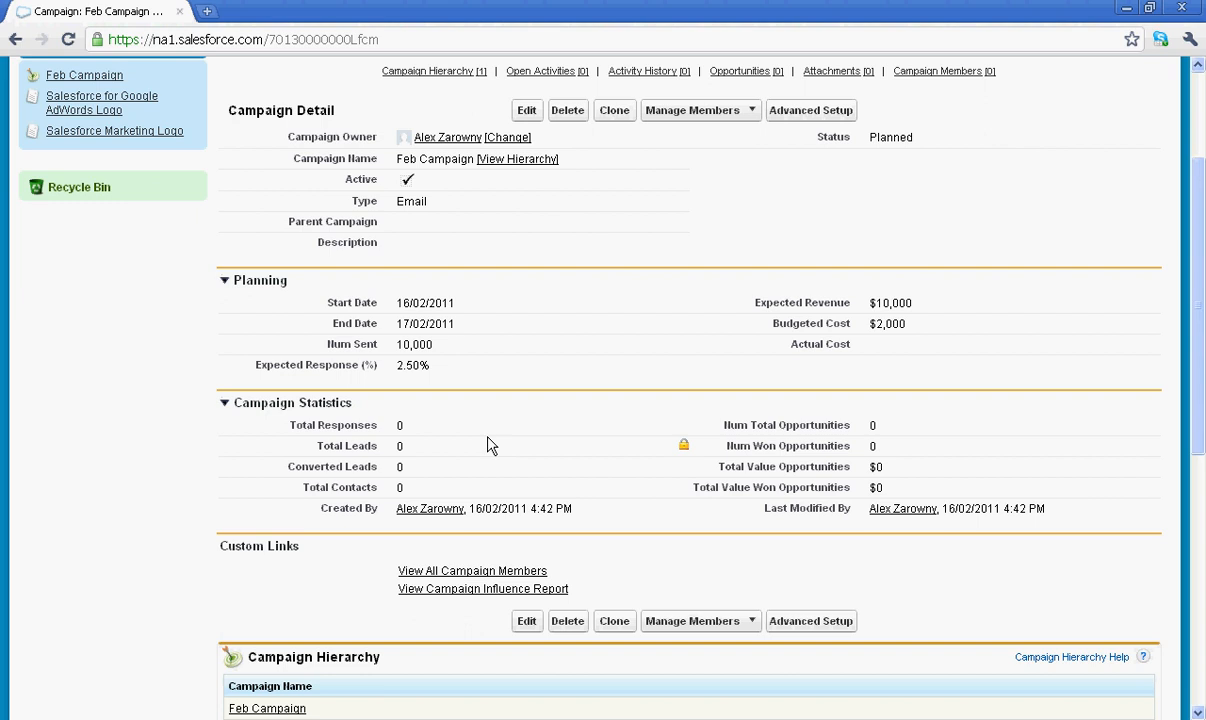
mouse_move(724, 196)
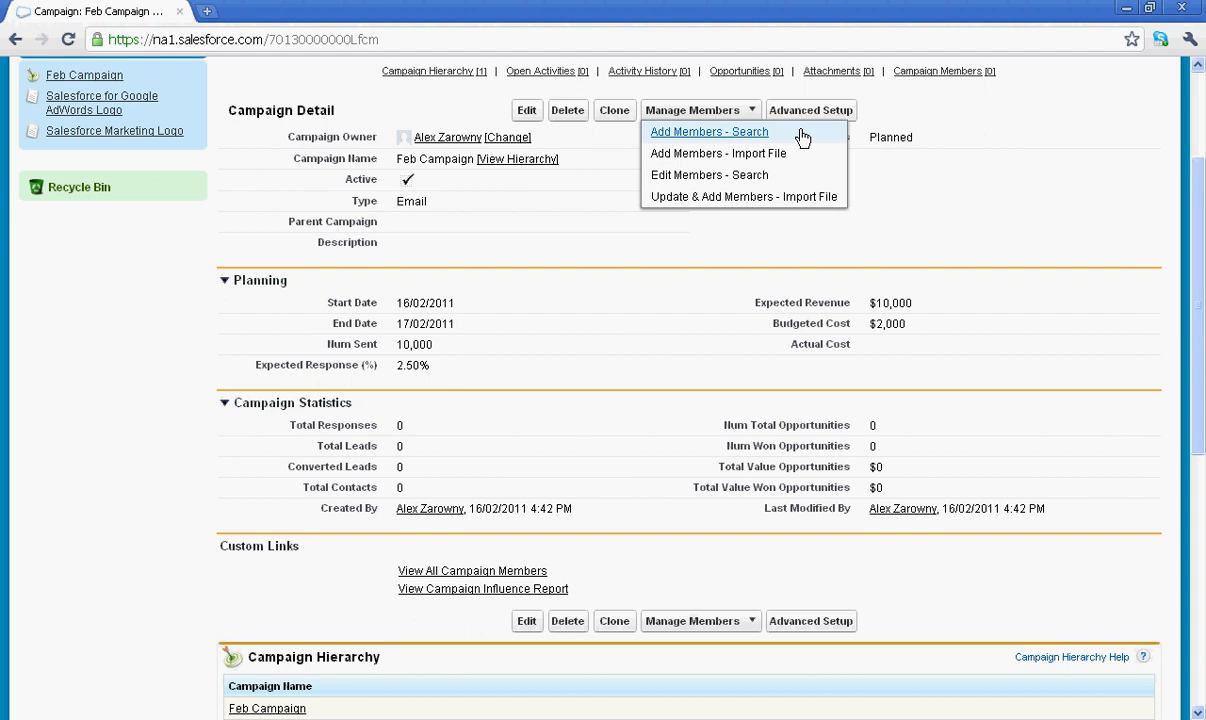
mouse_move(750, 140)
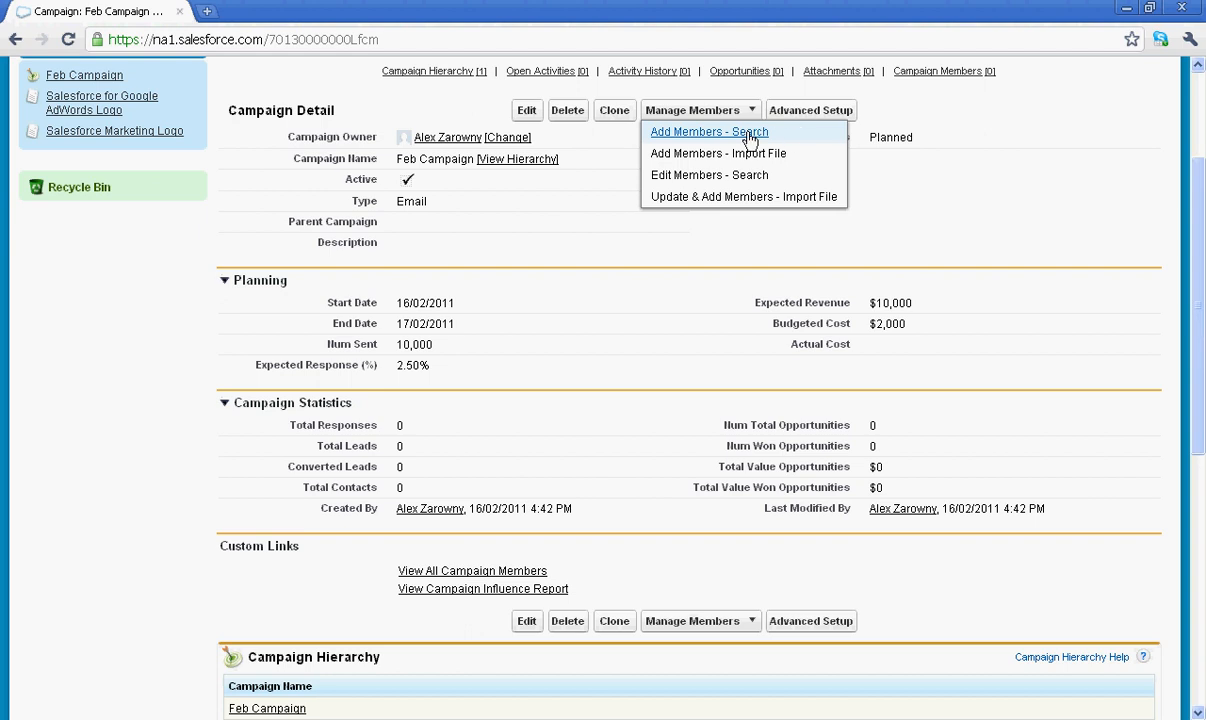
Choose Add Members - Search from Manage Members on the Feb Campaign record.
left_click(708, 132)
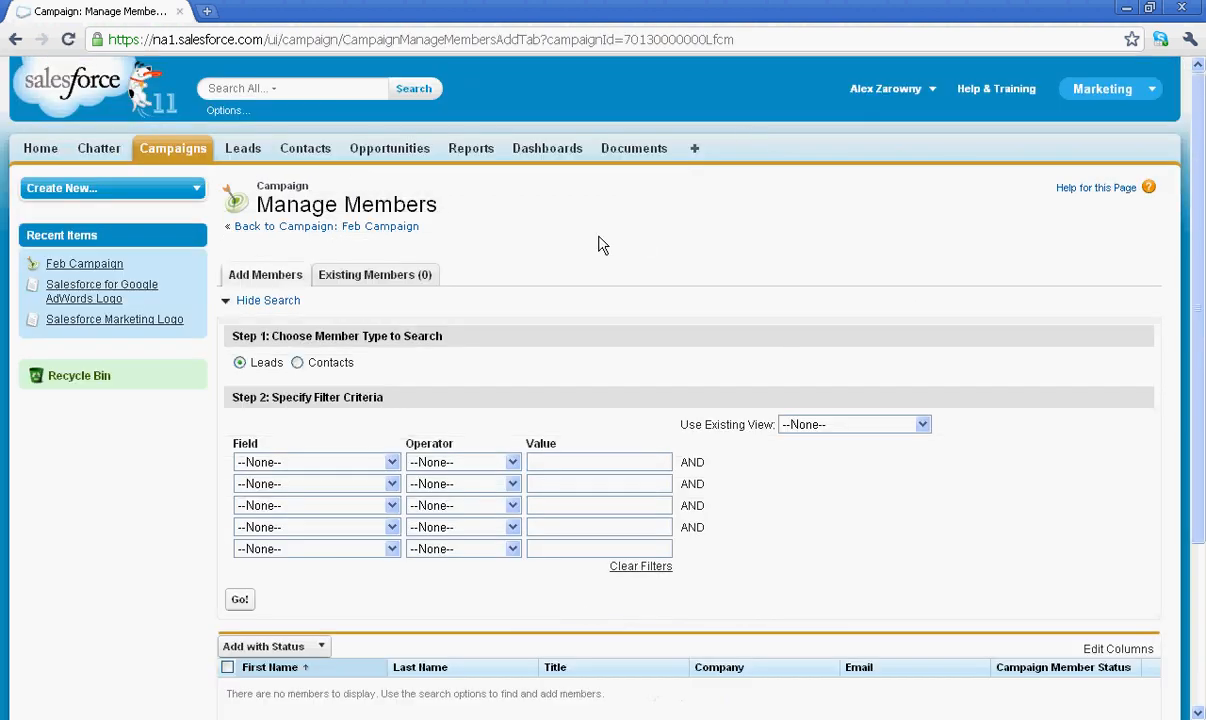
mouse_move(374, 276)
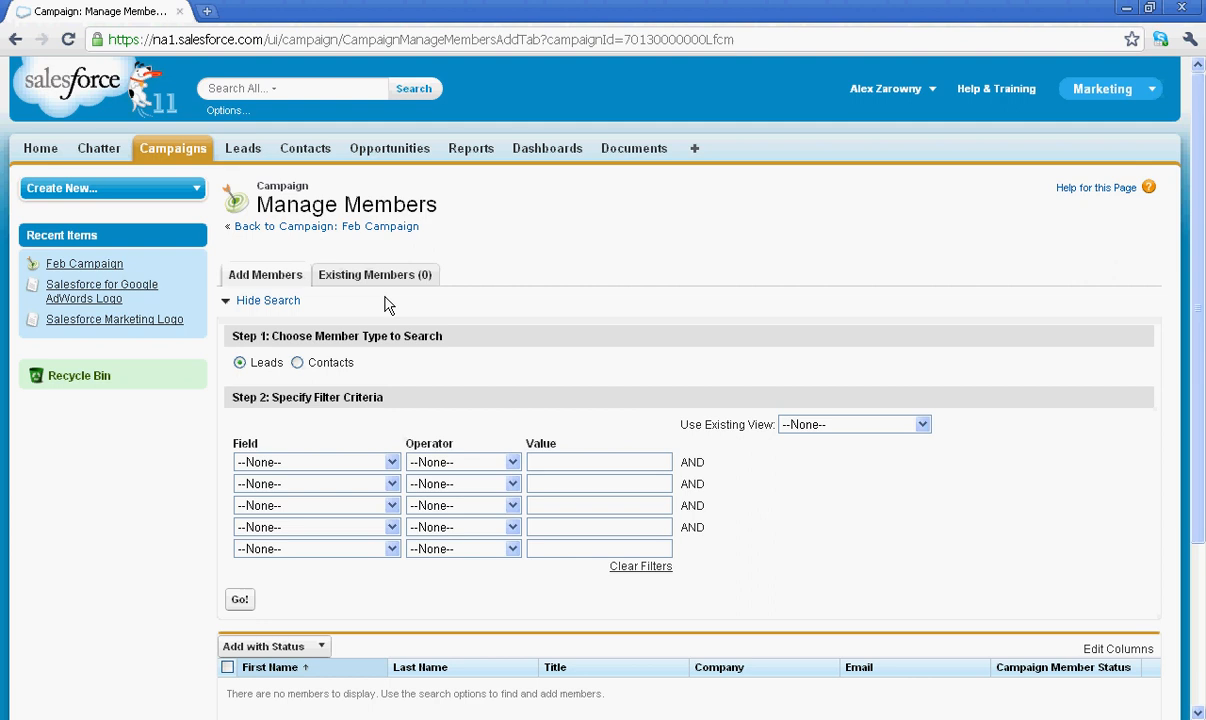
mouse_move(388, 332)
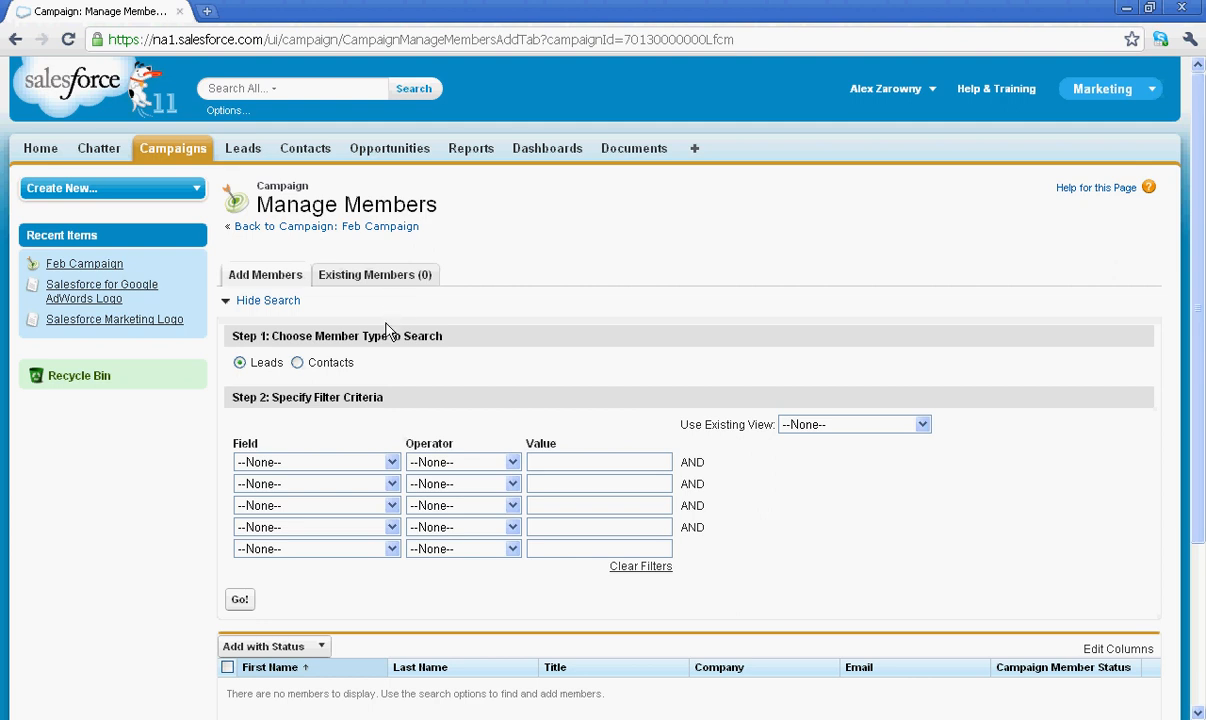
mouse_move(372, 372)
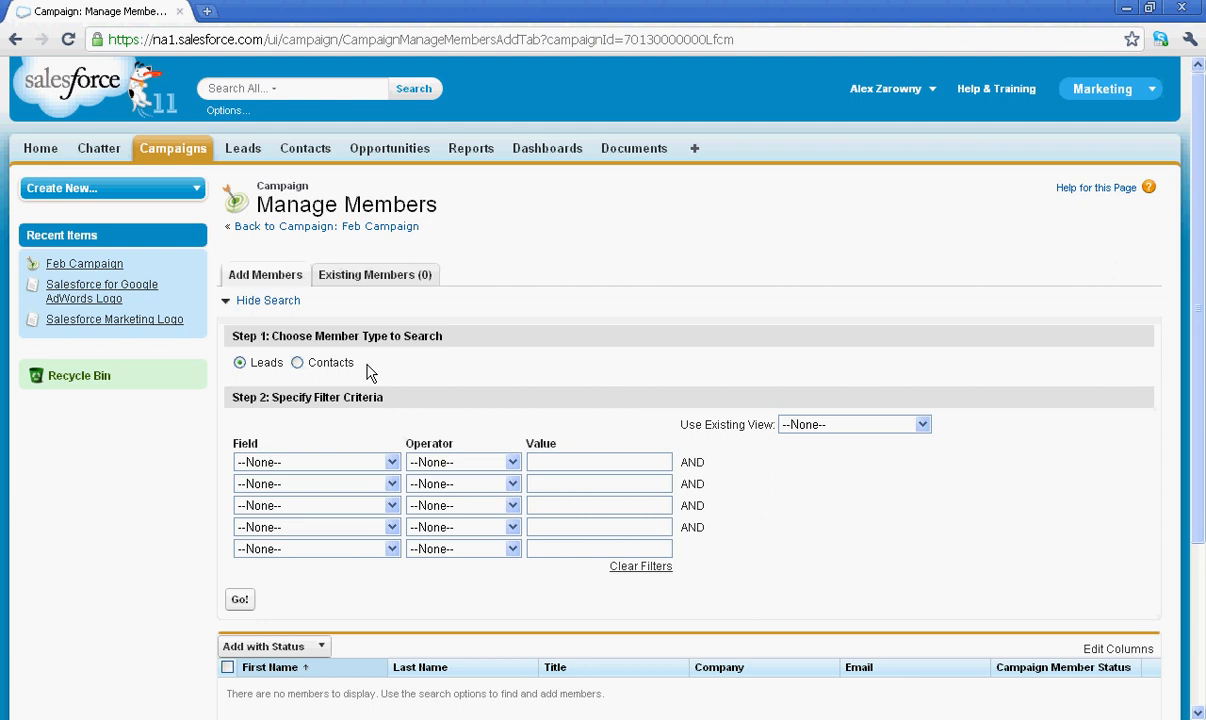
mouse_move(410, 408)
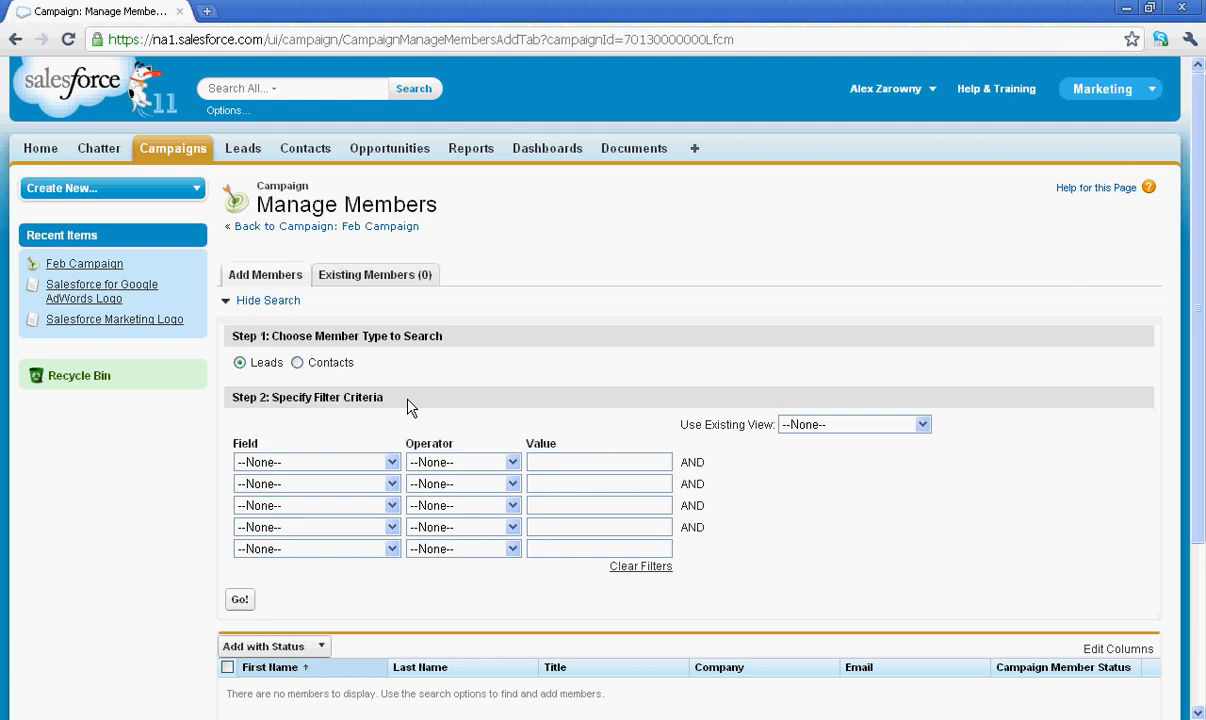
mouse_move(398, 460)
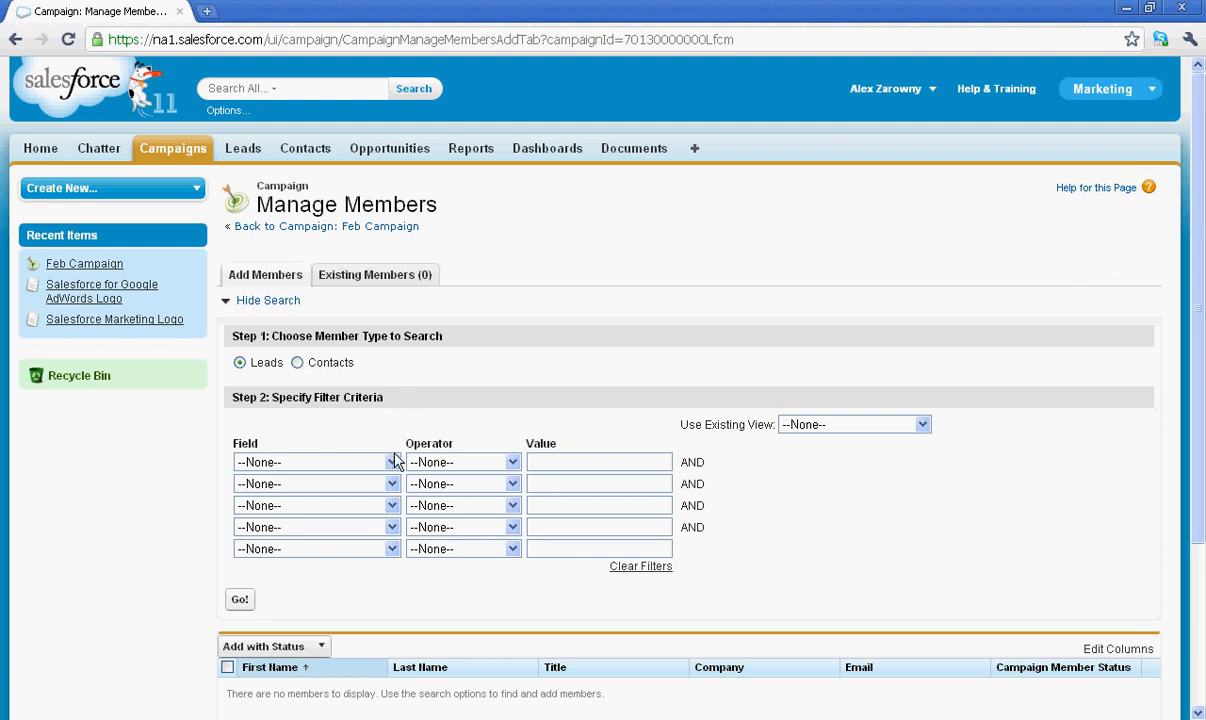
Select all four leads from the All Open Leads view and add them with status Sent.
left_click(392, 462)
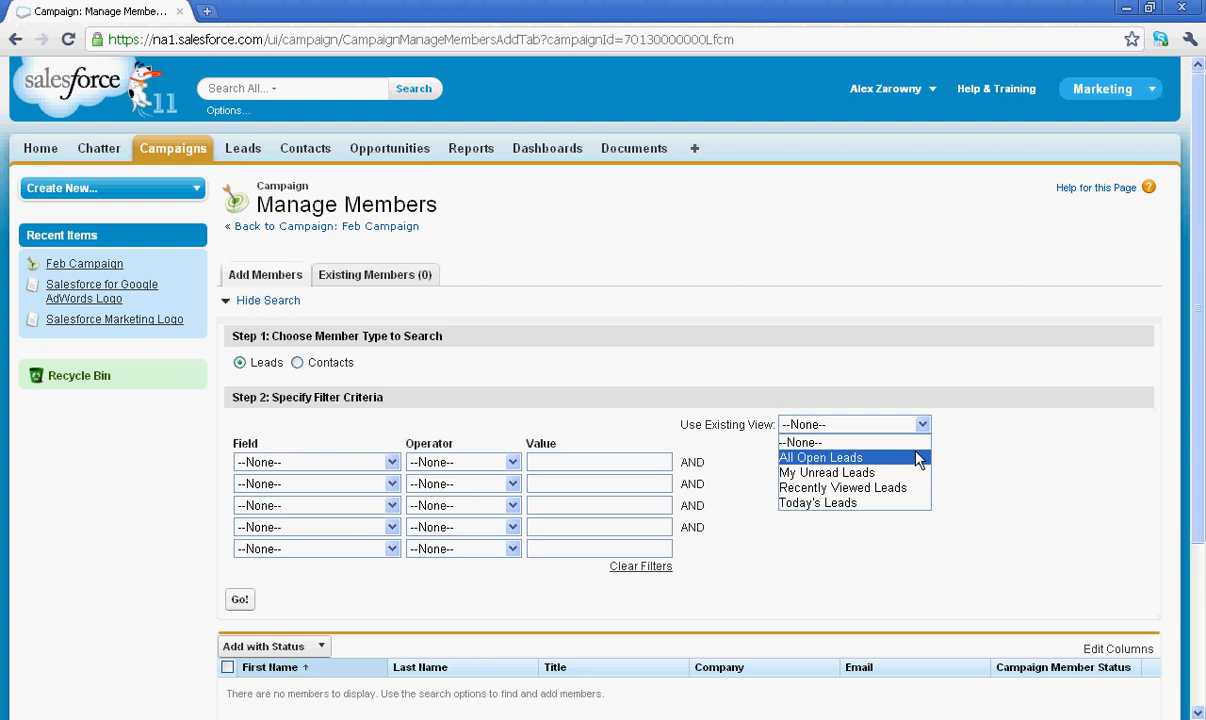
left_click(820, 456)
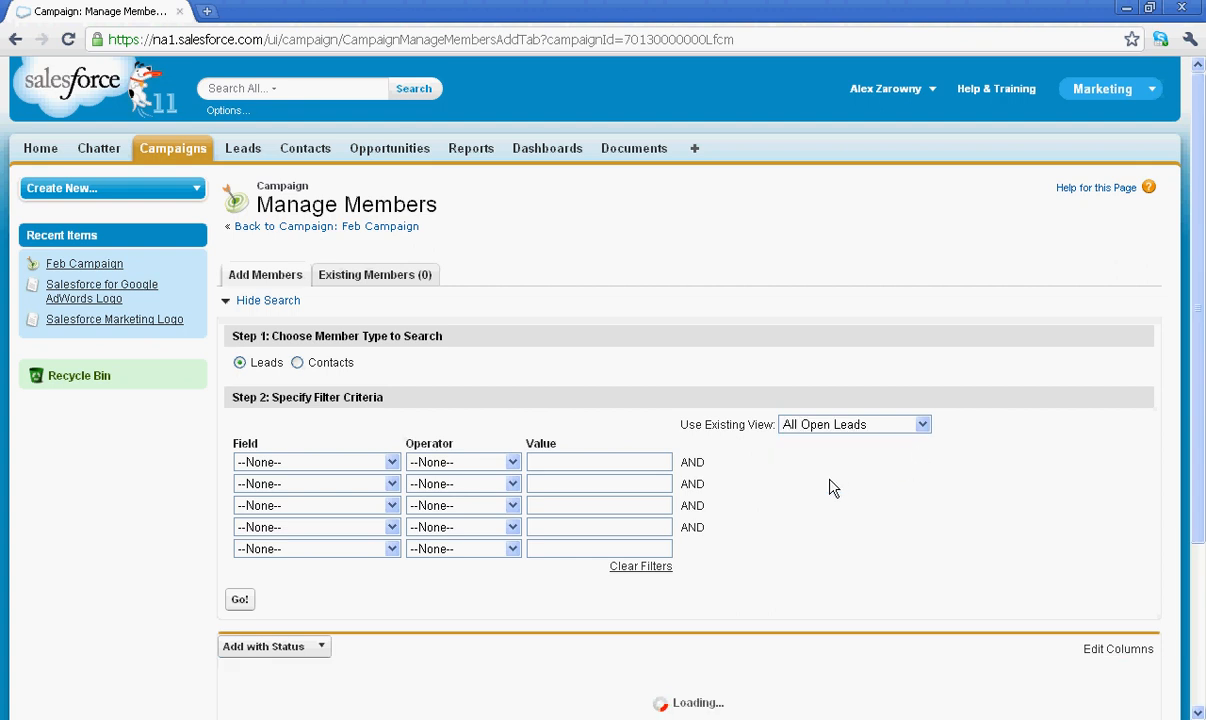
scroll("down", 3)
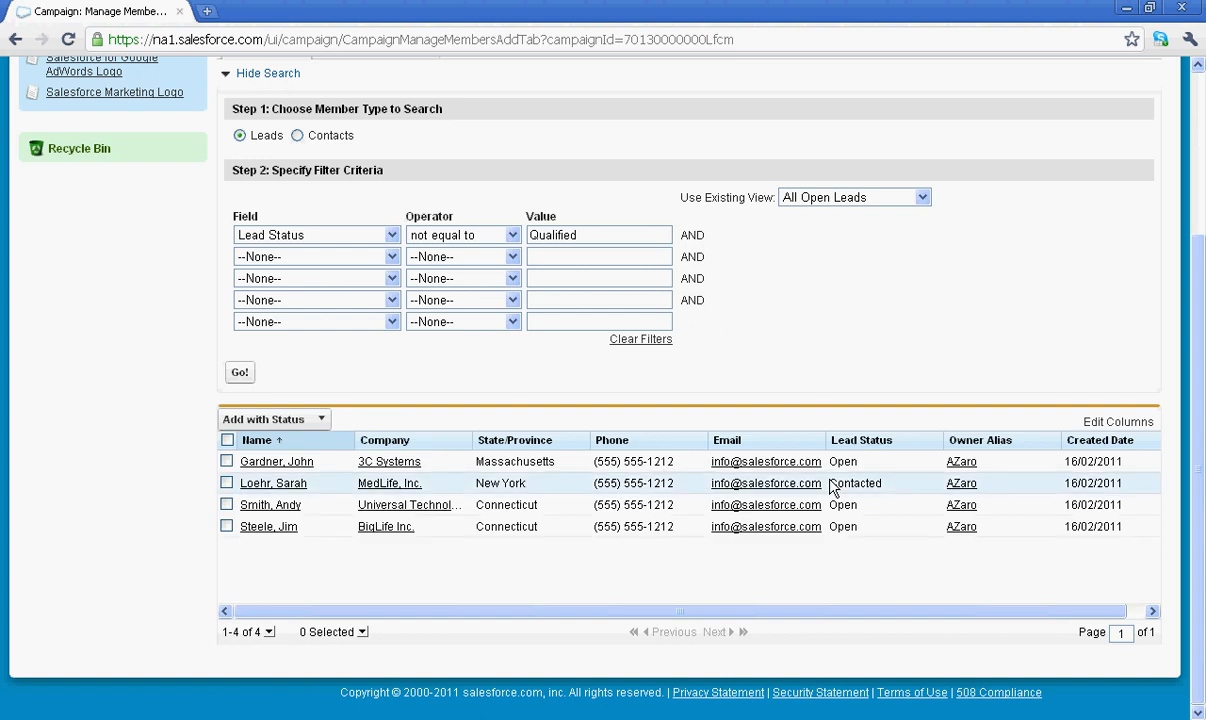
mouse_move(416, 468)
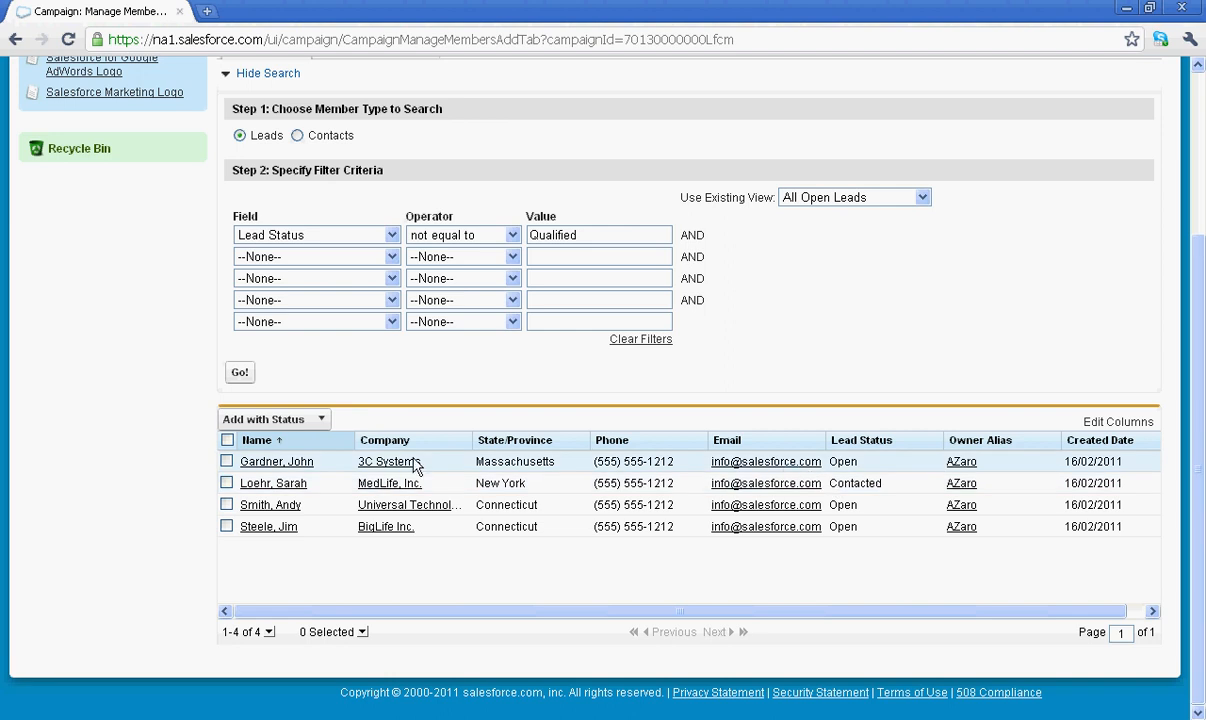
left_click(226, 440)
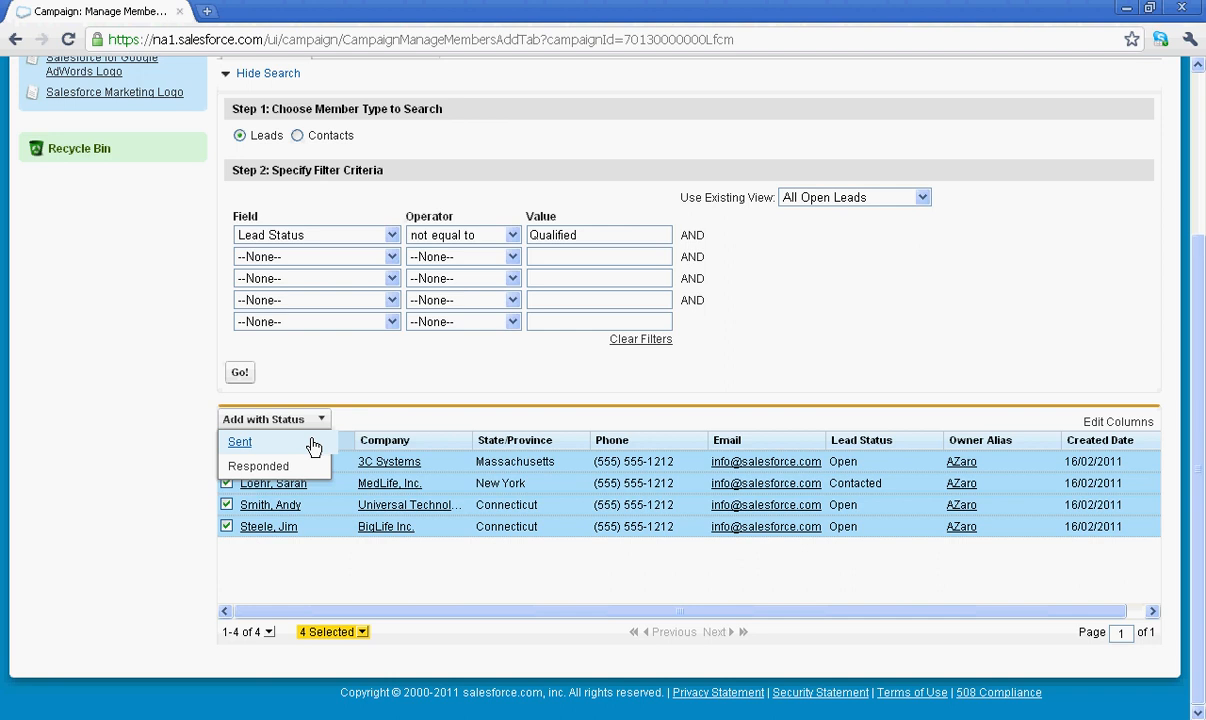
mouse_move(268, 450)
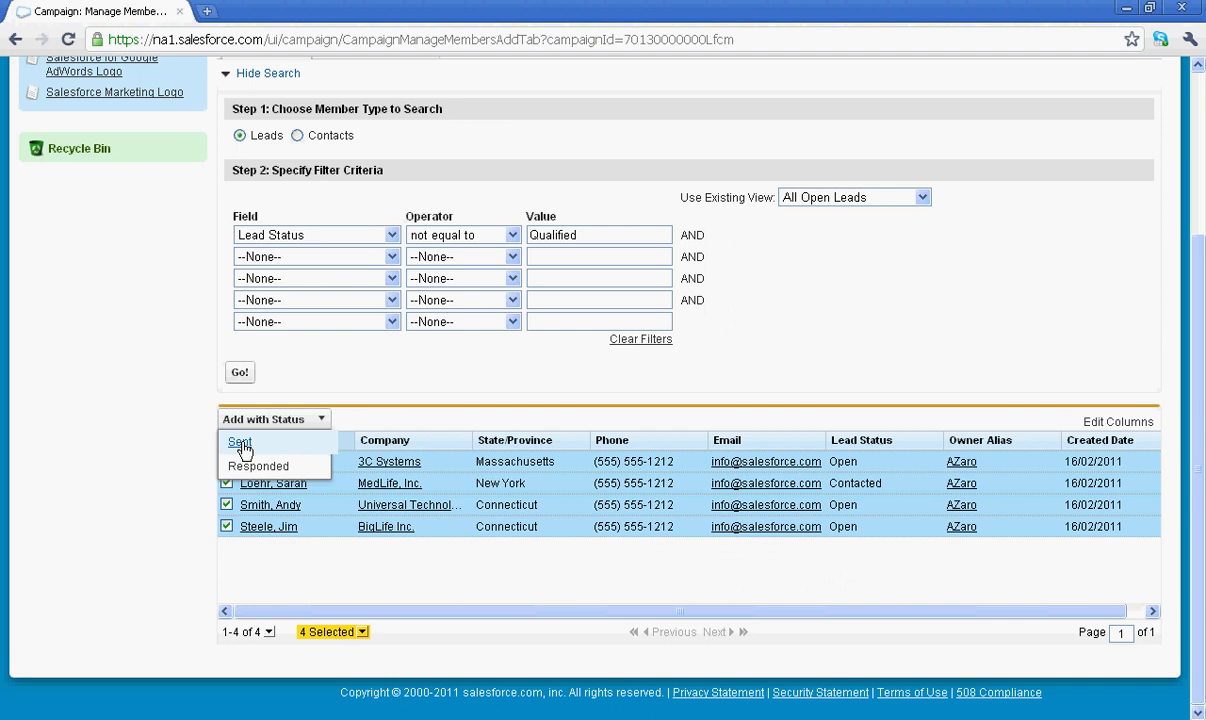
left_click(240, 442)
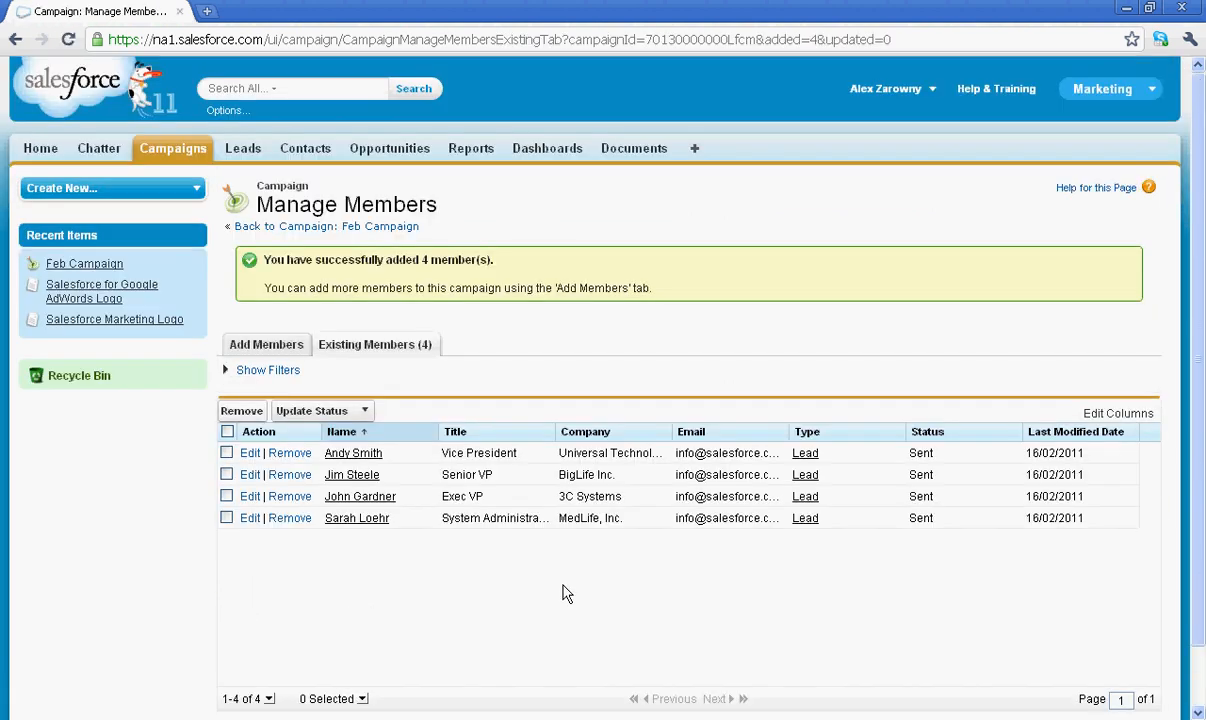
mouse_move(510, 268)
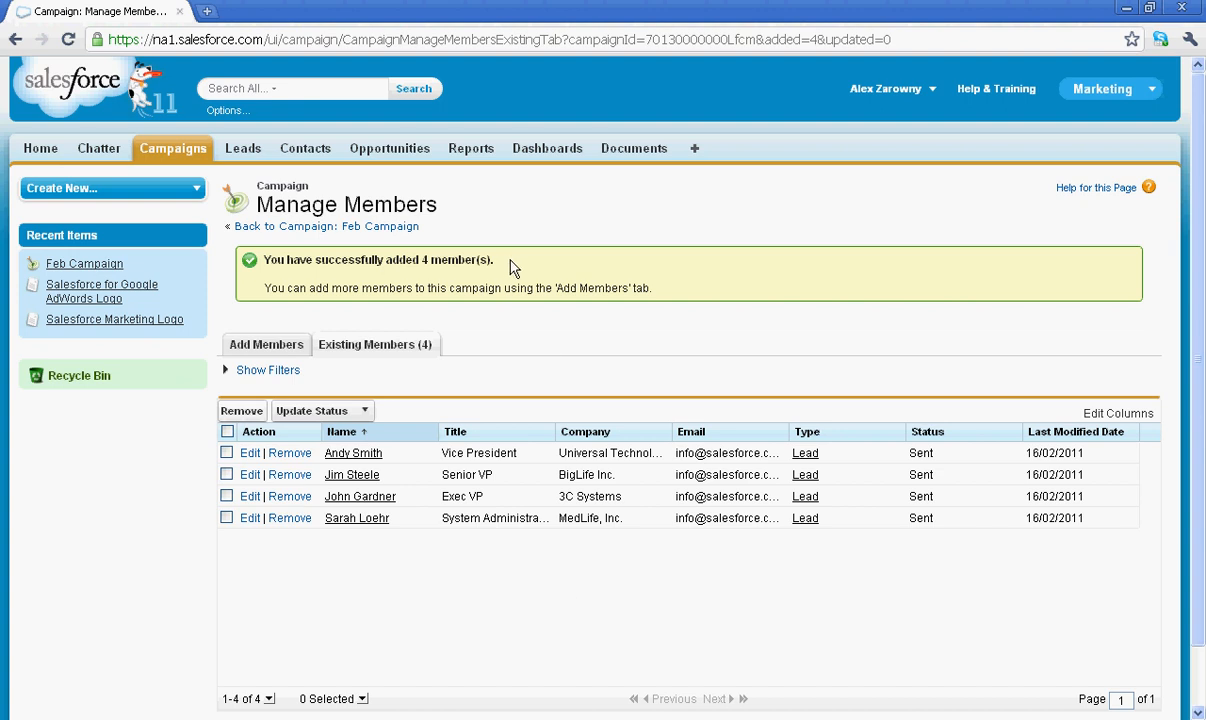
mouse_move(512, 268)
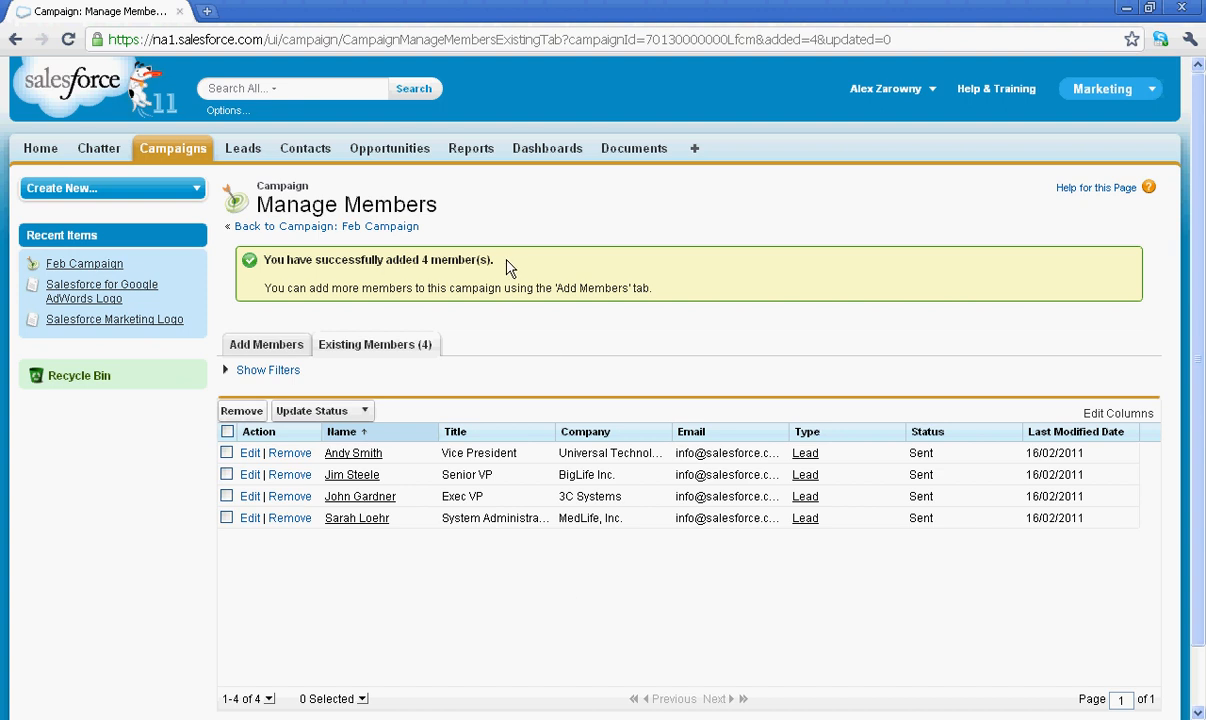
mouse_move(196, 272)
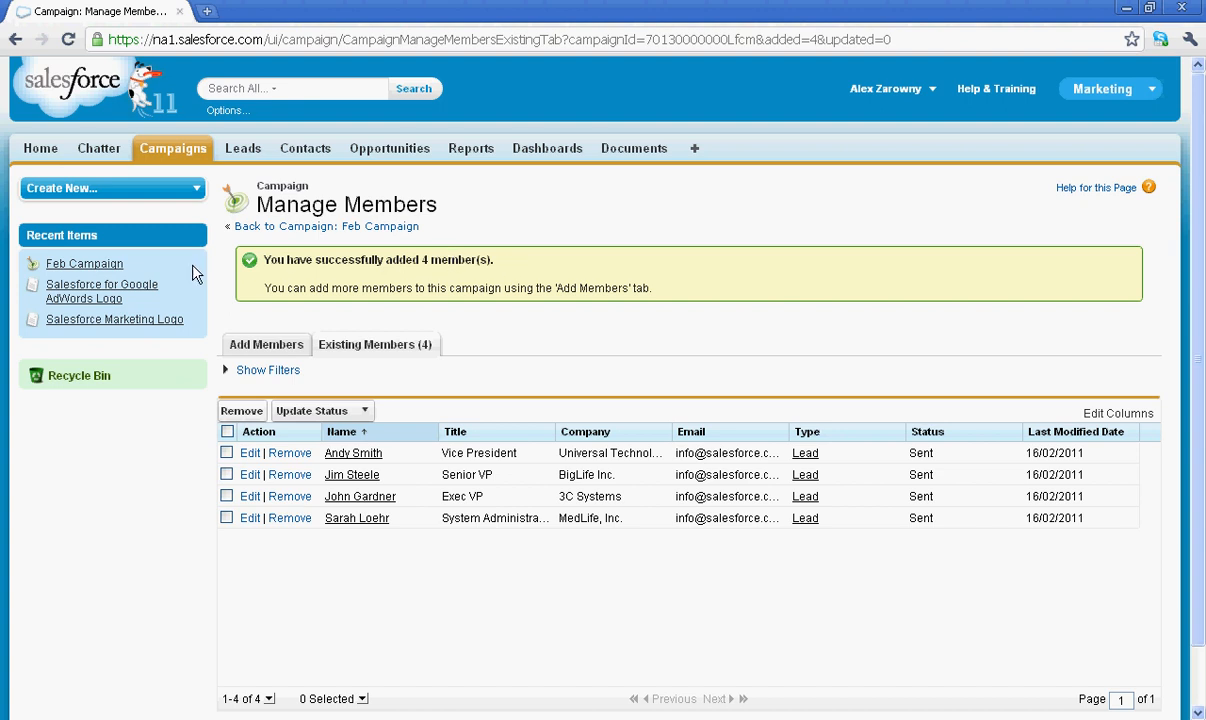
Confirm Feb Campaign statistics show 4 total leads, then go to the Leads home page.
left_click(84, 264)
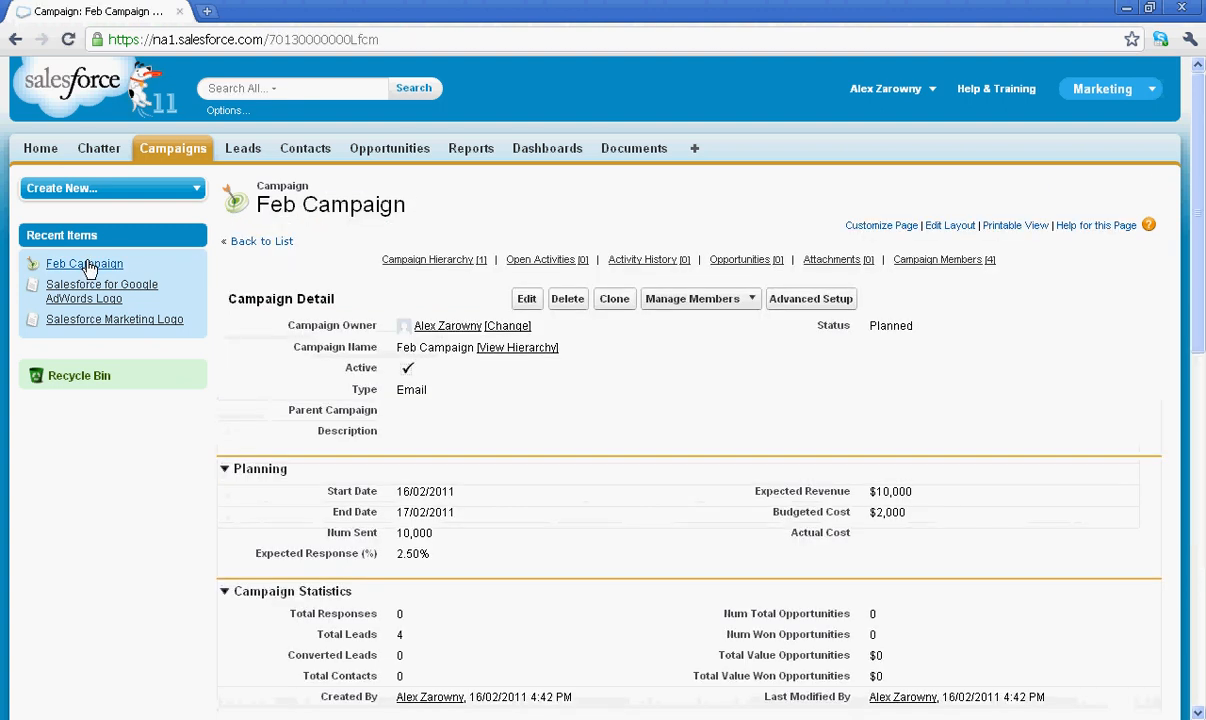
scroll("down", 3)
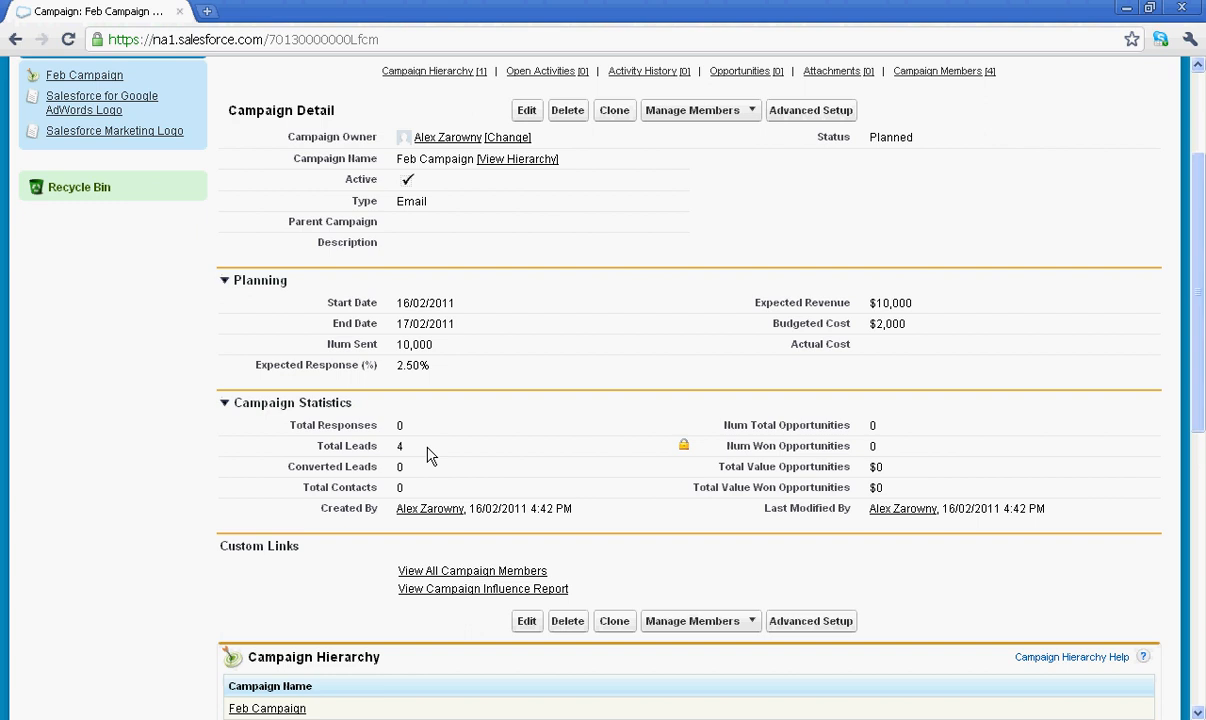
scroll("up", 3)
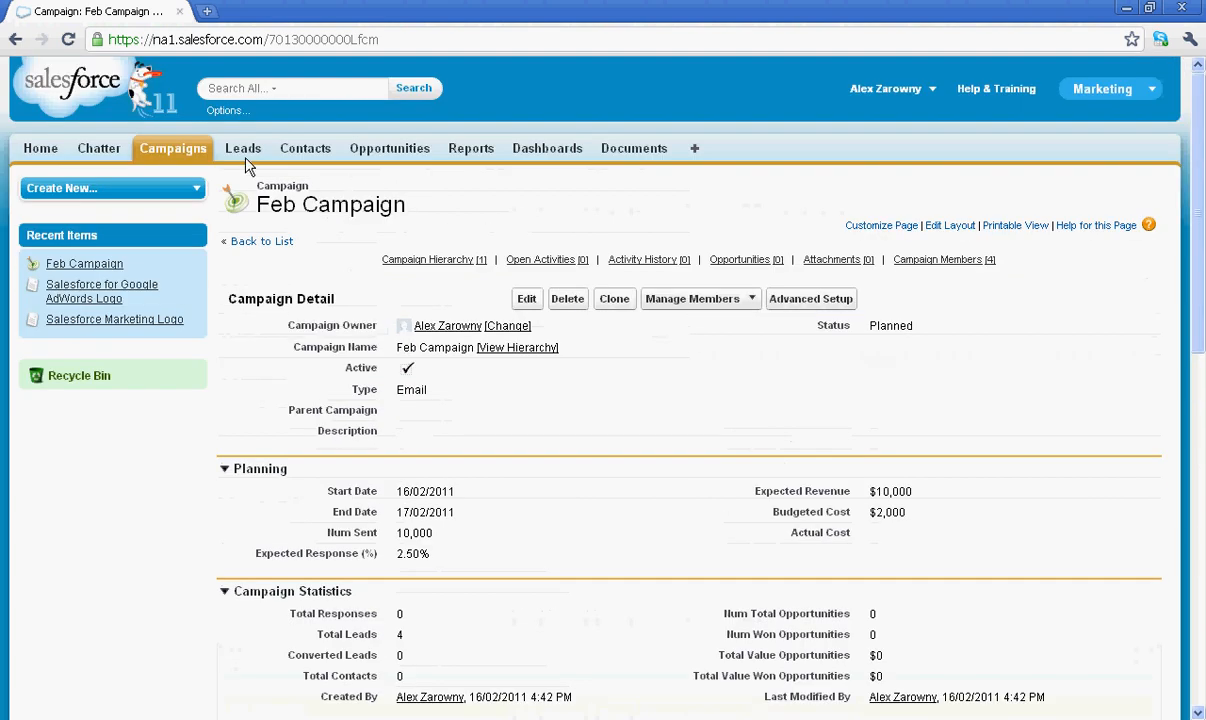
left_click(244, 148)
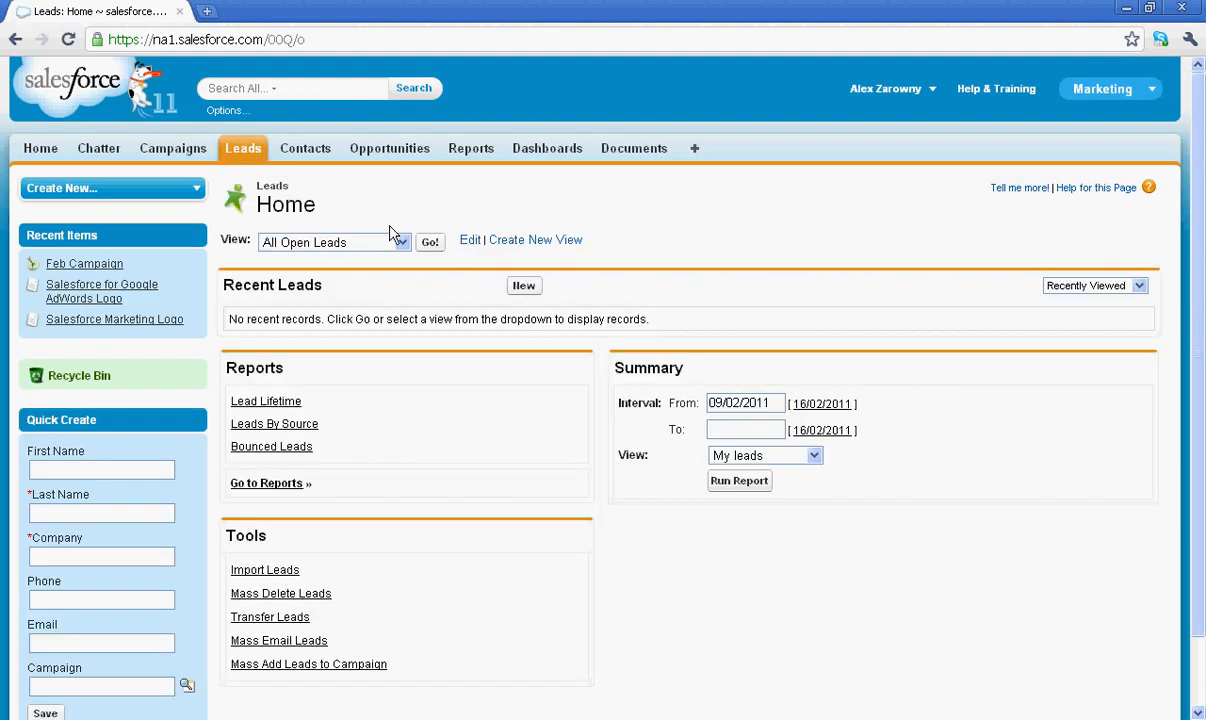
Open Jim Steele's lead from All Open Leads and check its Feb Campaign history (Sent).
left_click(428, 242)
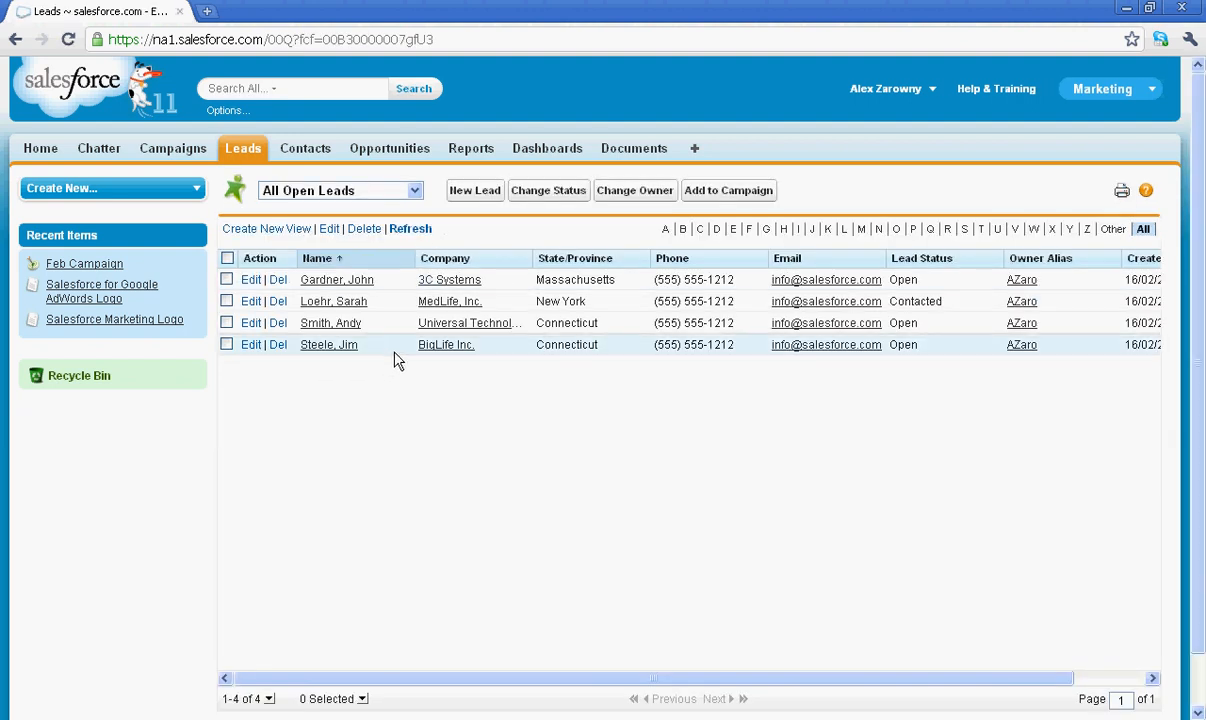
left_click(328, 344)
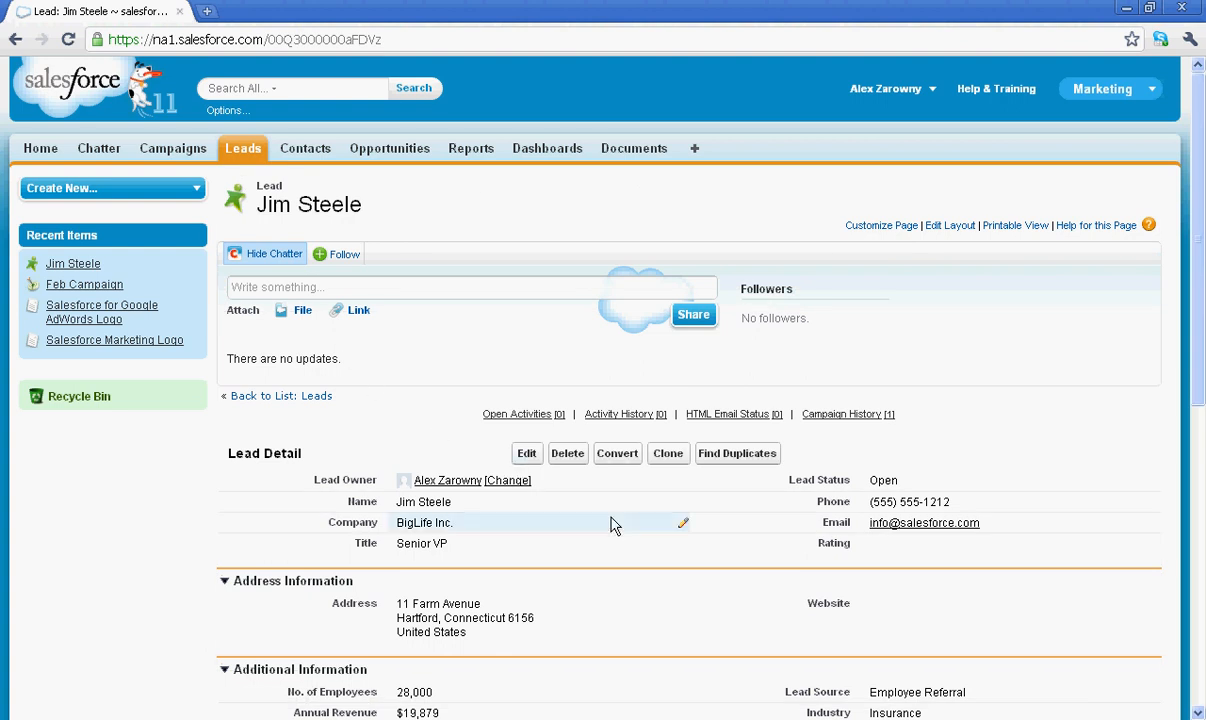
mouse_move(850, 480)
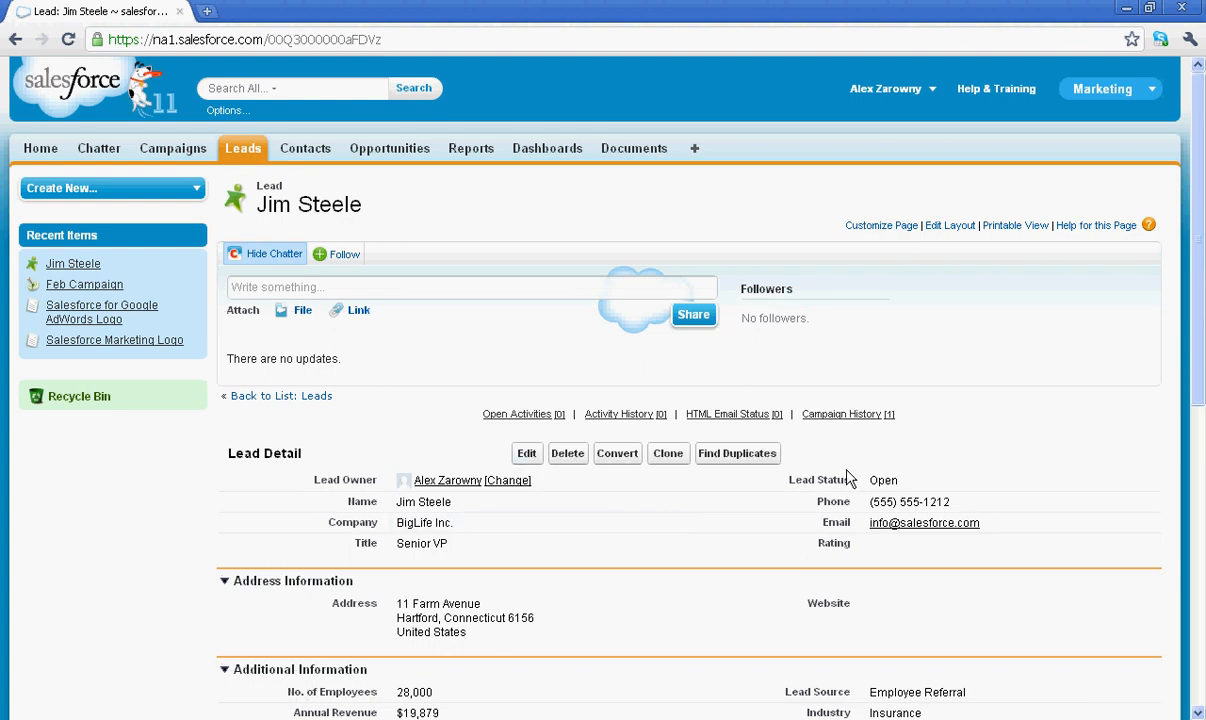
left_click(840, 414)
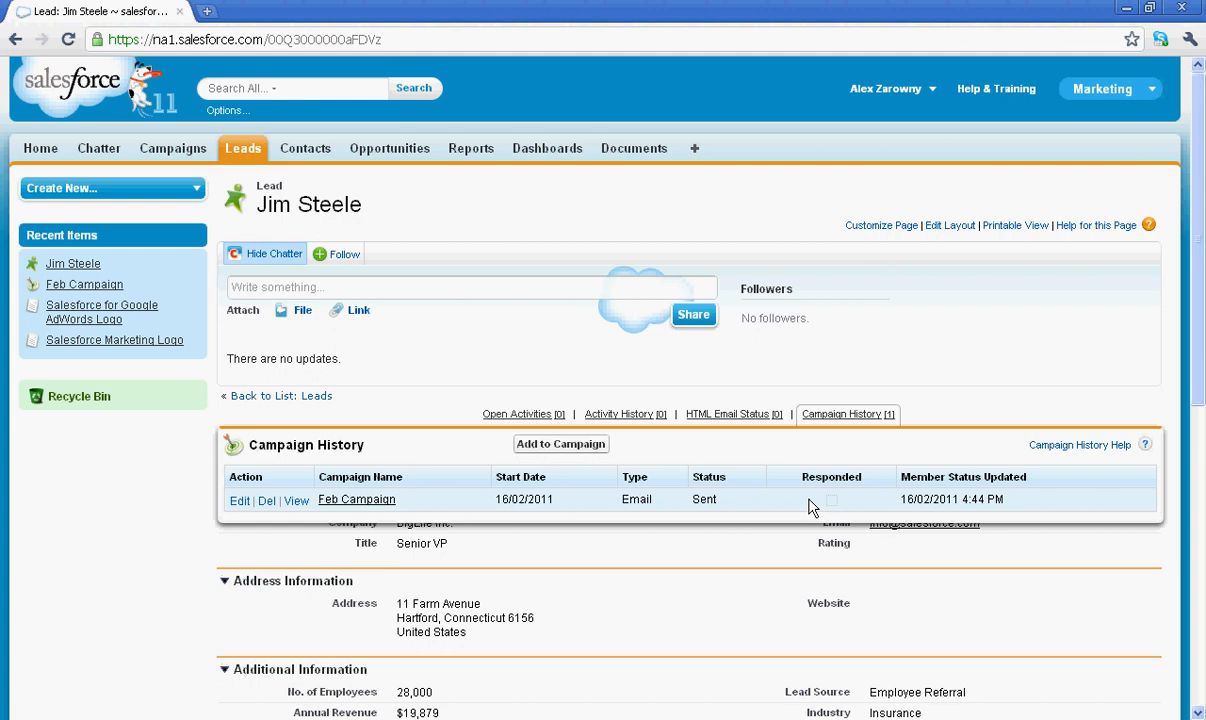
left_click(848, 414)
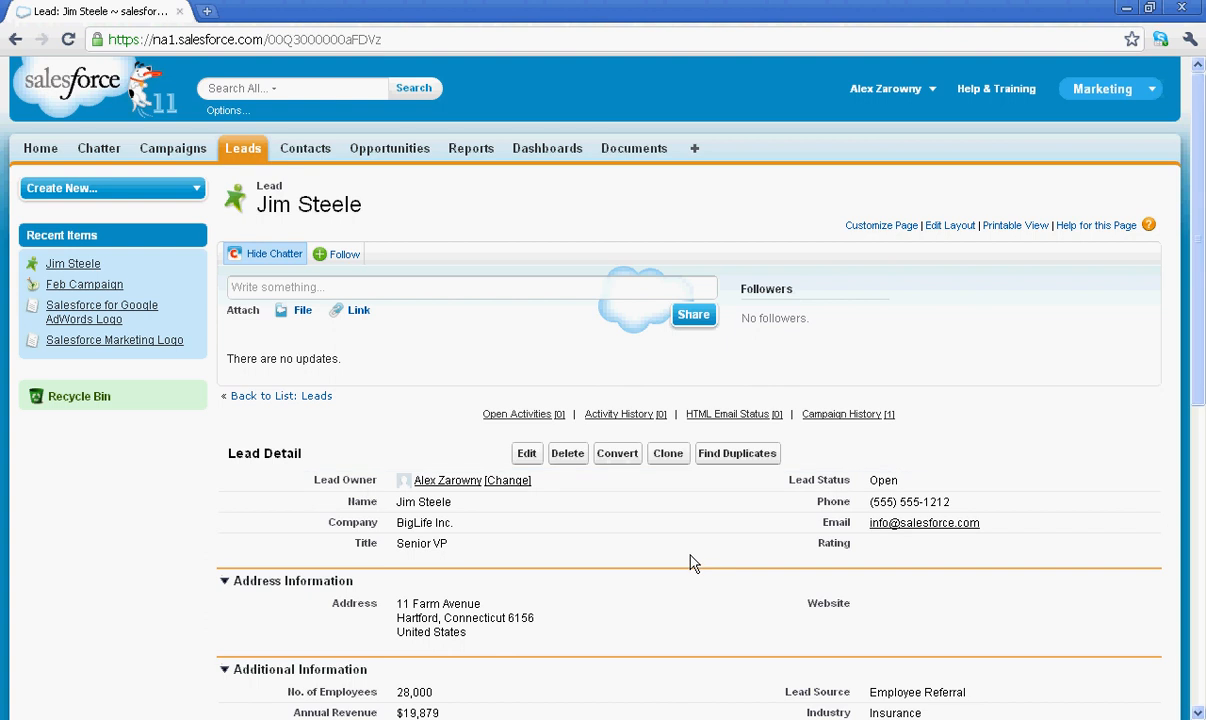
left_click(616, 452)
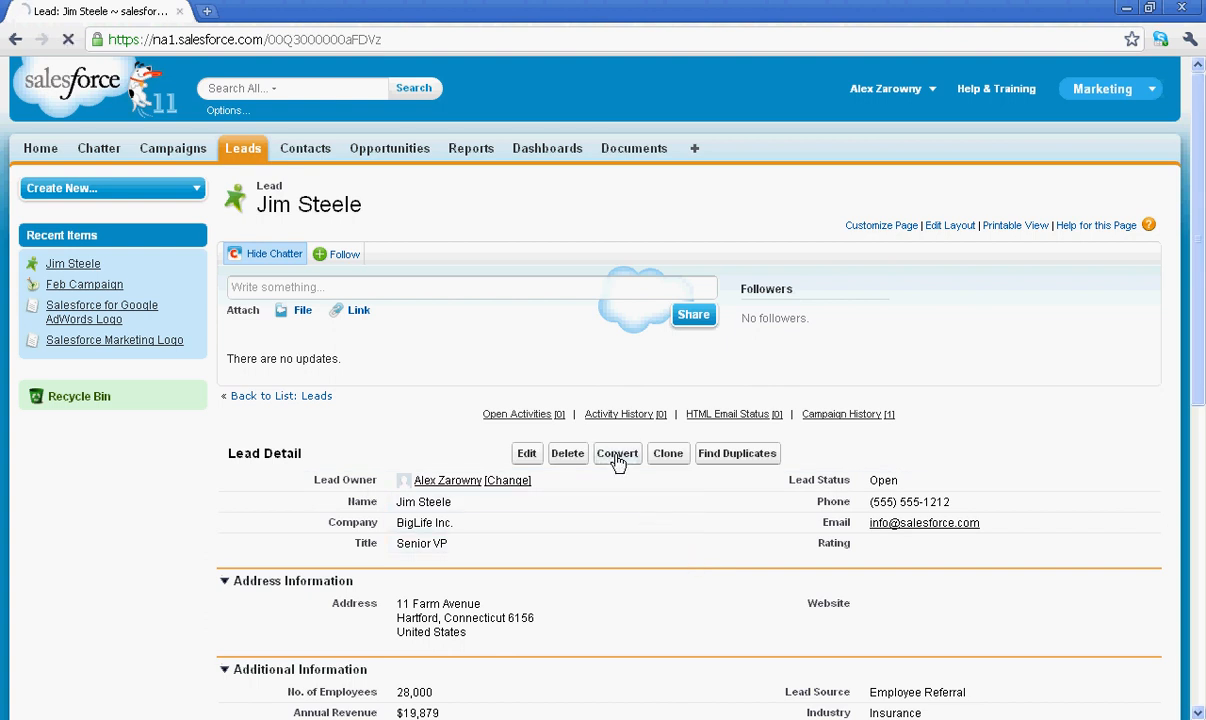
Convert Jim Steele into BigLife Inc. with opportunity 'BigLife Inc.- 10k' and view its opportunities.
left_click(616, 452)
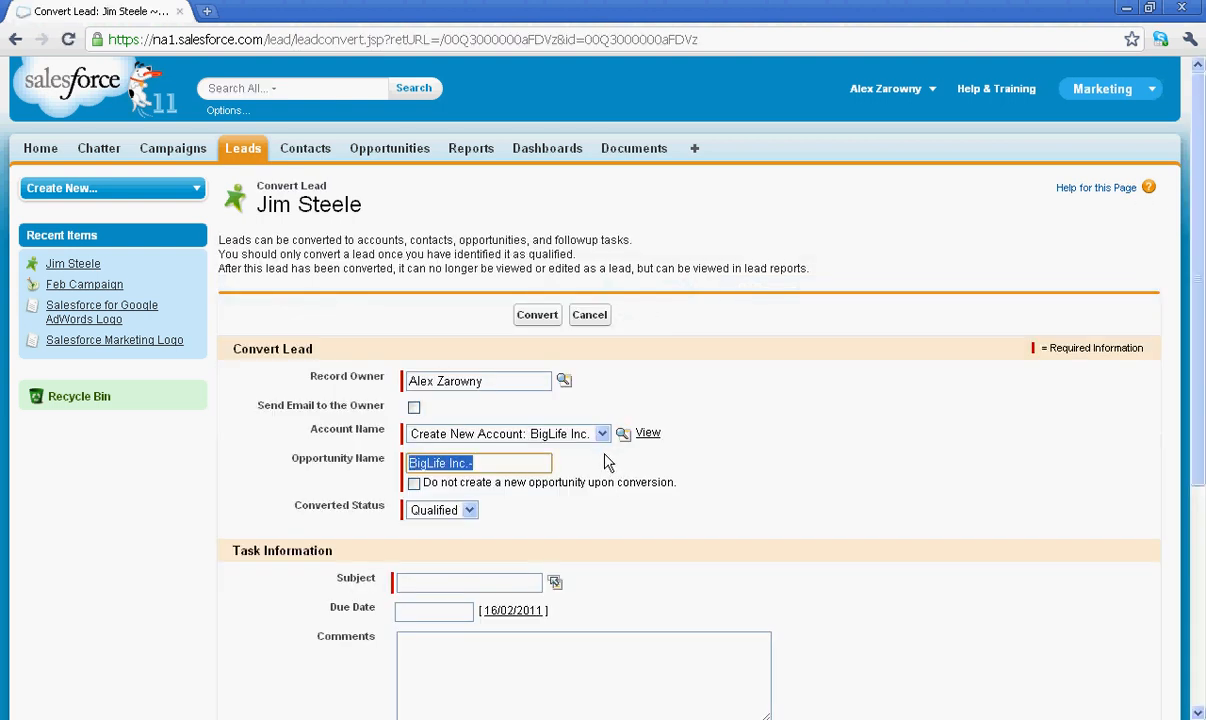
type("10k")
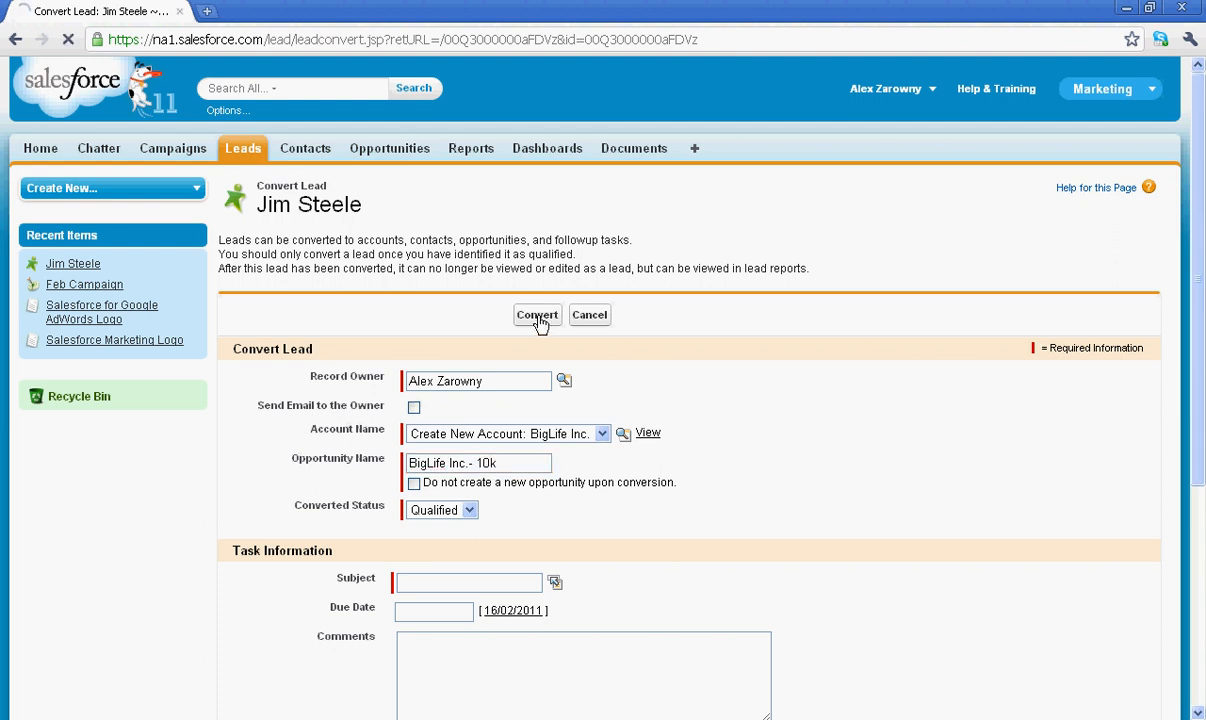
left_click(536, 314)
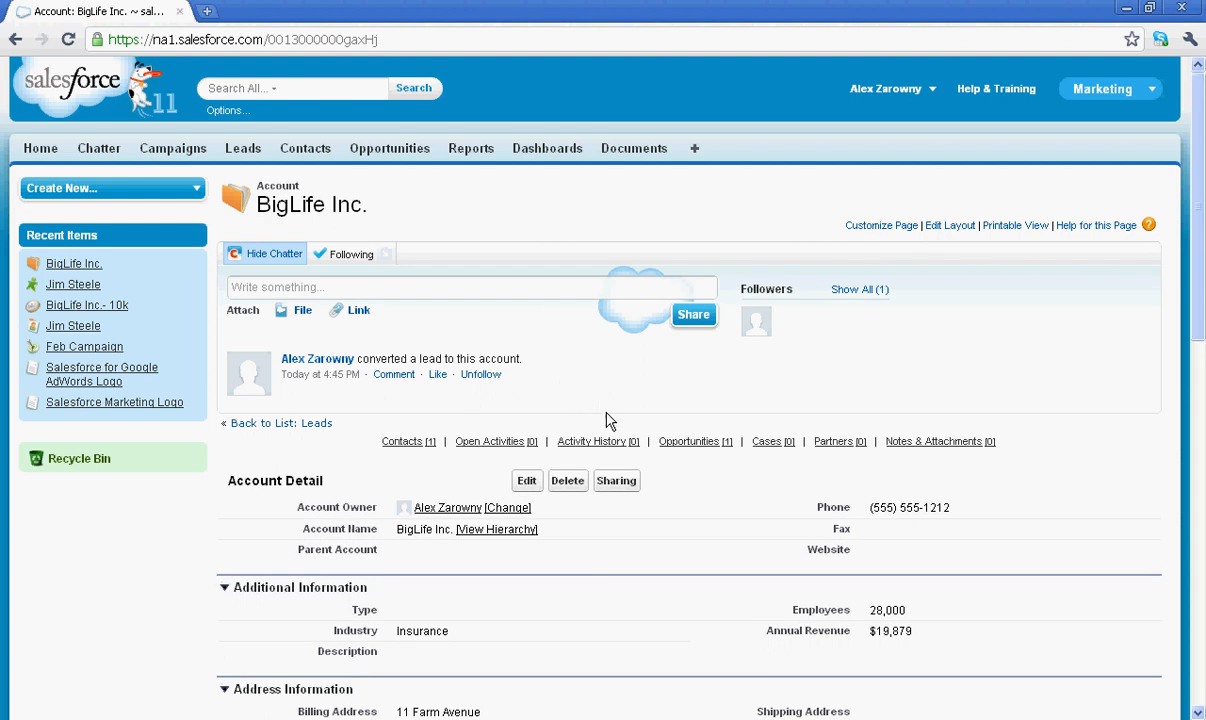
left_click(688, 442)
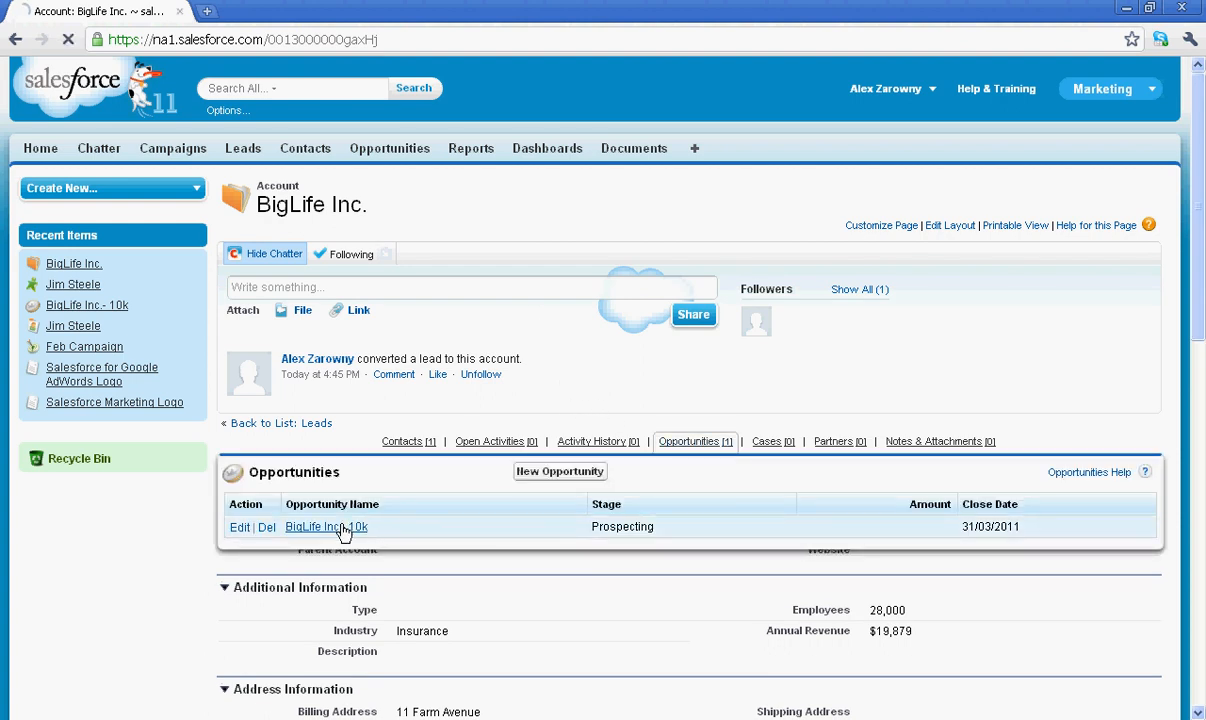
Give the BigLife Inc.- 10k opportunity an amount of 10000 and confirm Feb Campaign as its source.
left_click(324, 528)
type("10k")
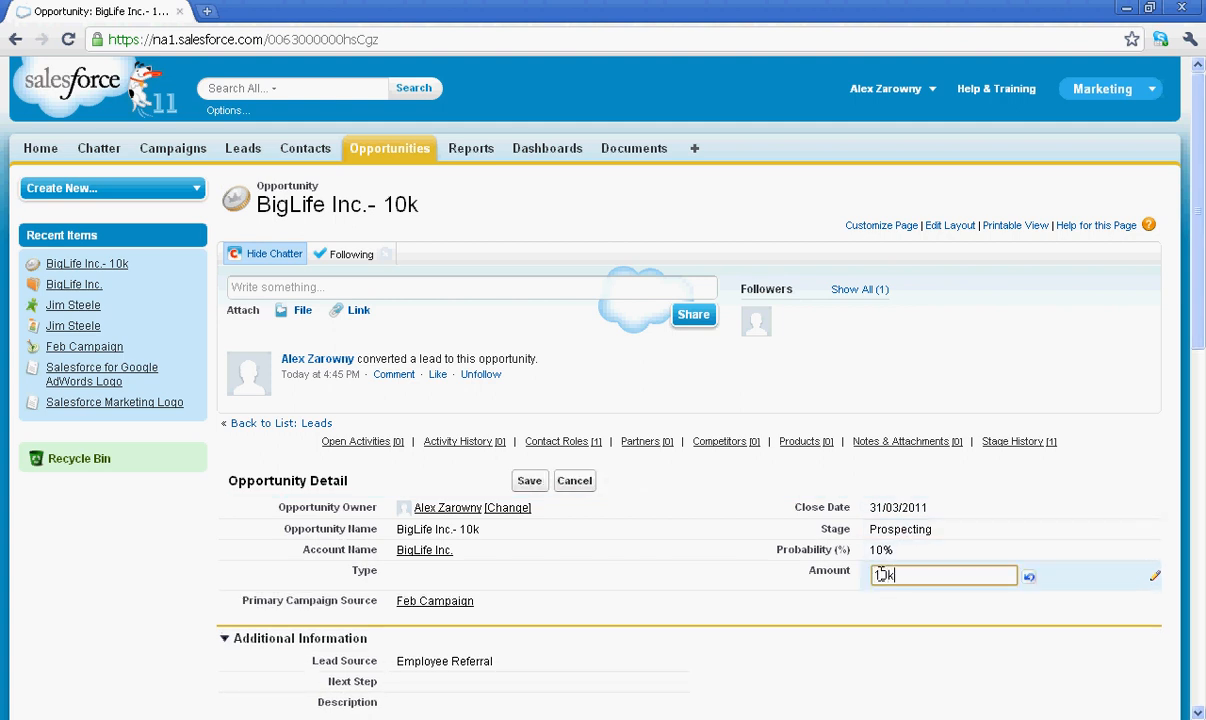
left_click(530, 480)
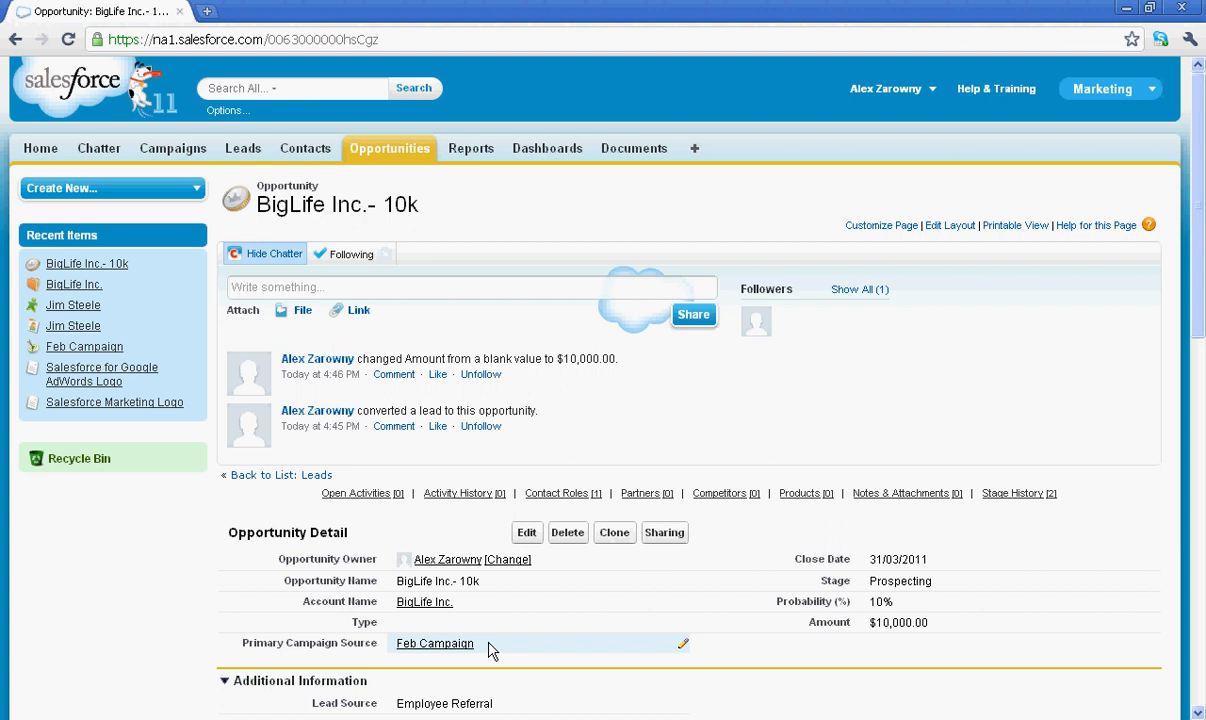
left_click(434, 644)
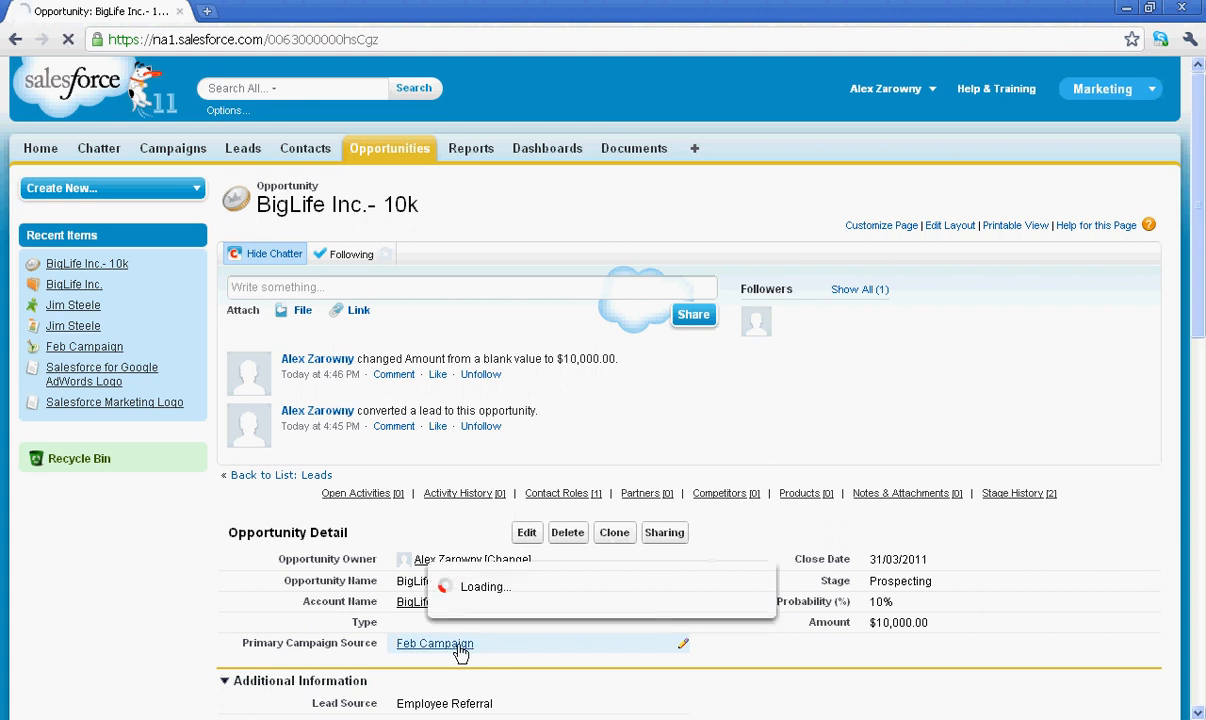
Review Feb Campaign's statistics showing 1 converted lead, 1 opportunity and $10,000 total value.
left_click(434, 644)
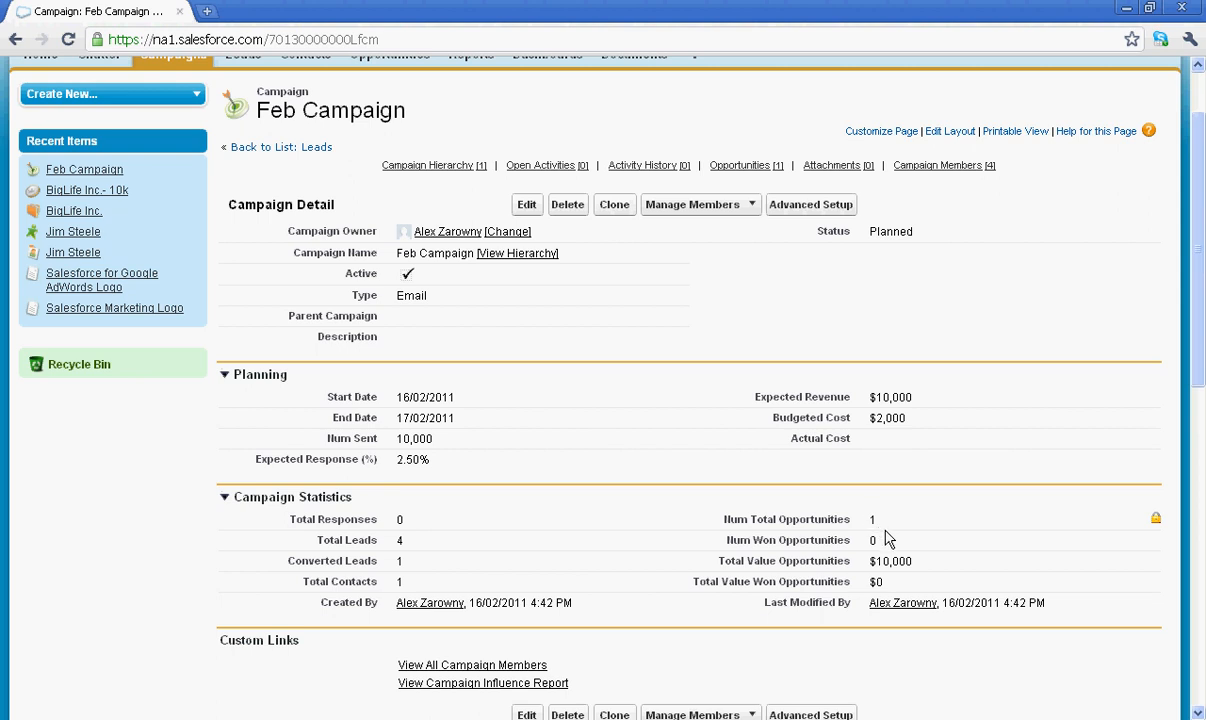
mouse_move(930, 570)
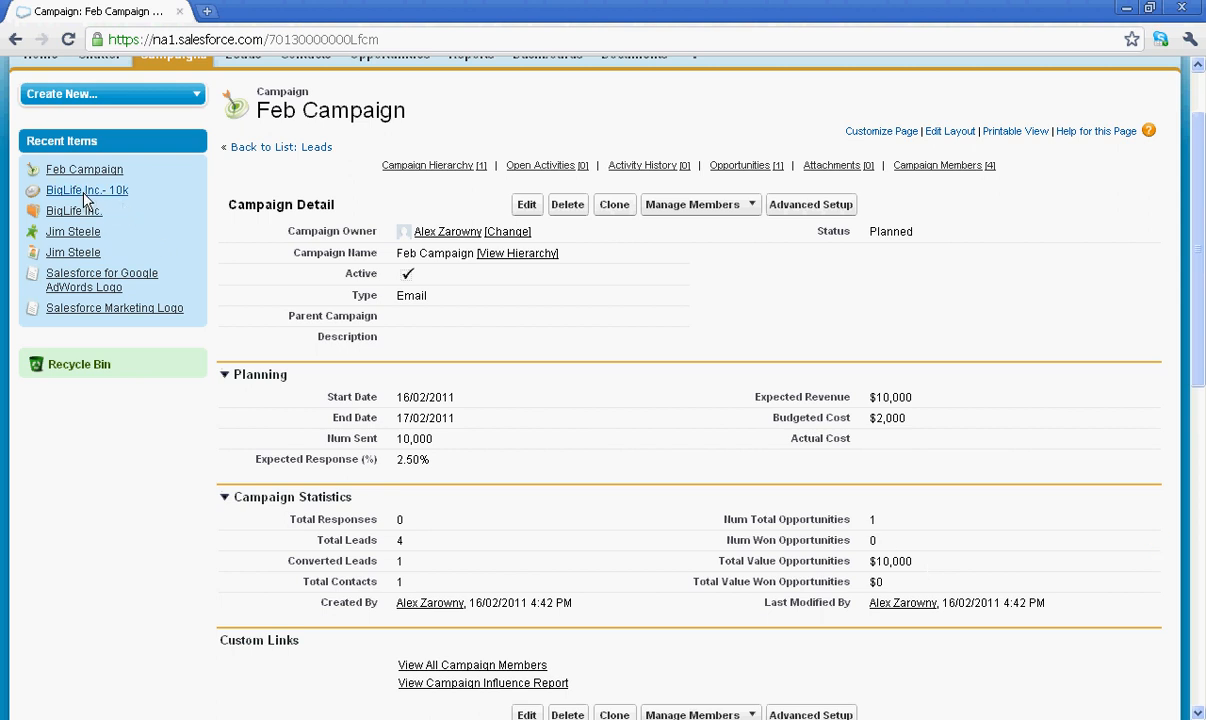
Set the BigLife Inc.- 10k opportunity stage to Closed Won and save it.
left_click(88, 190)
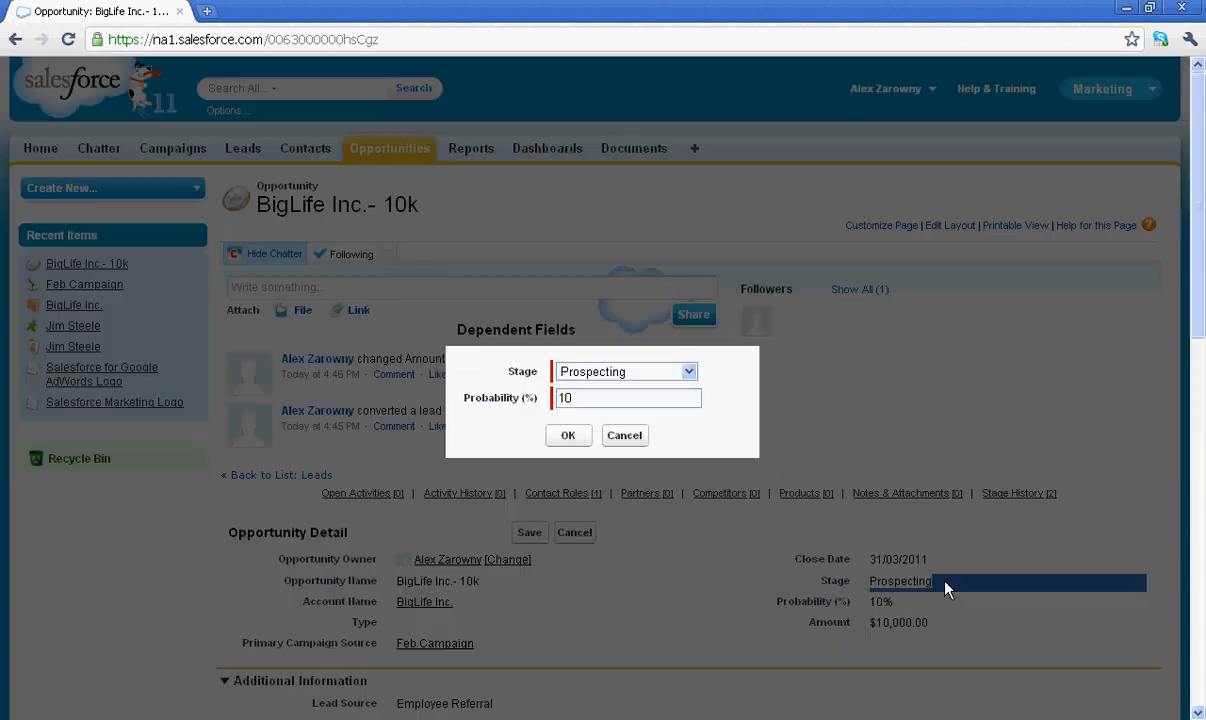
left_click(688, 370)
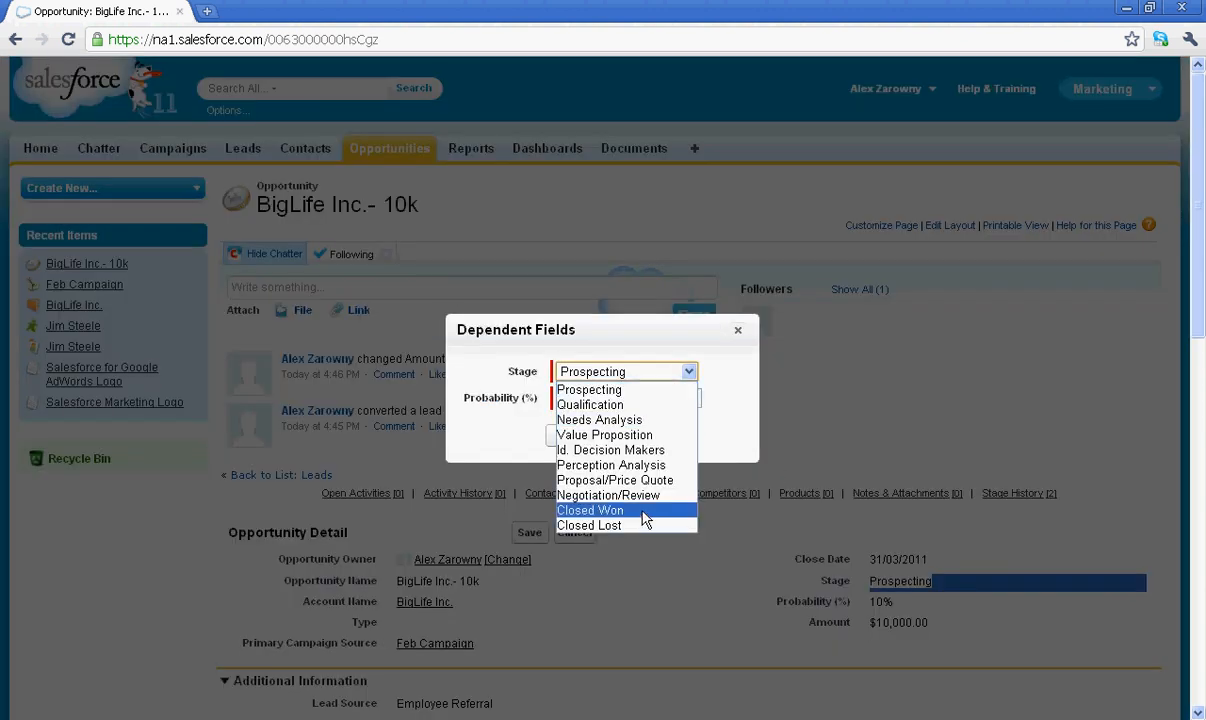
left_click(590, 510)
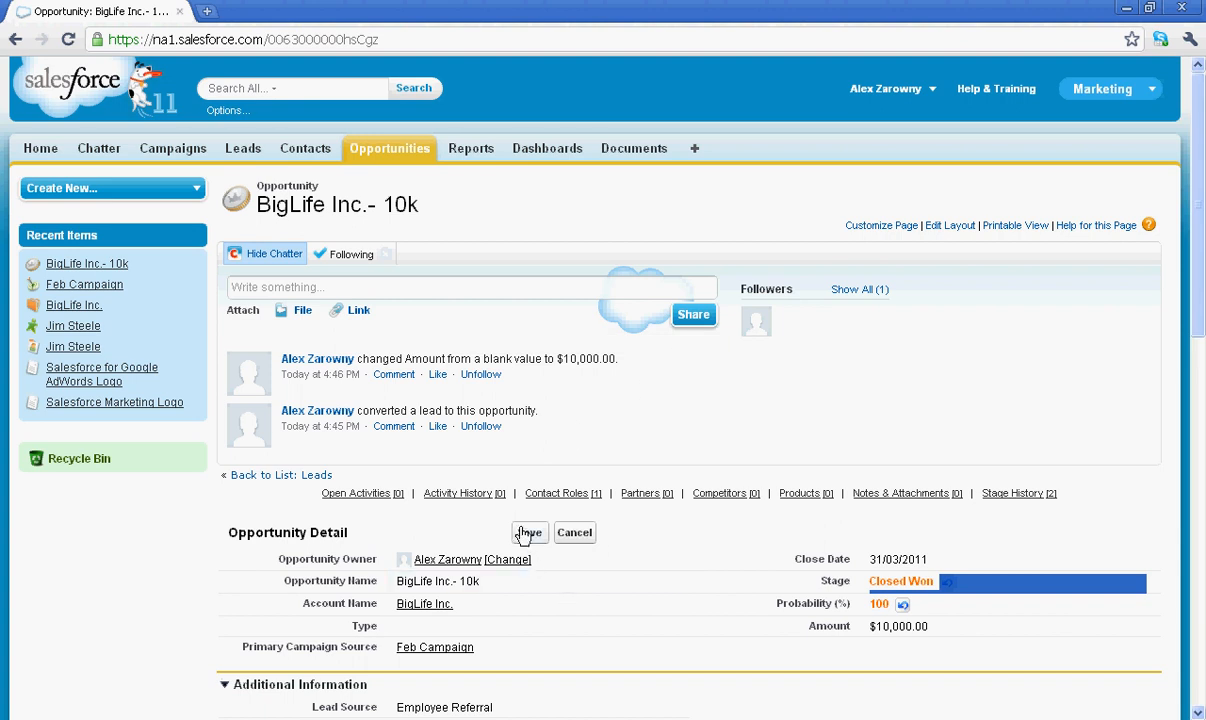
left_click(528, 532)
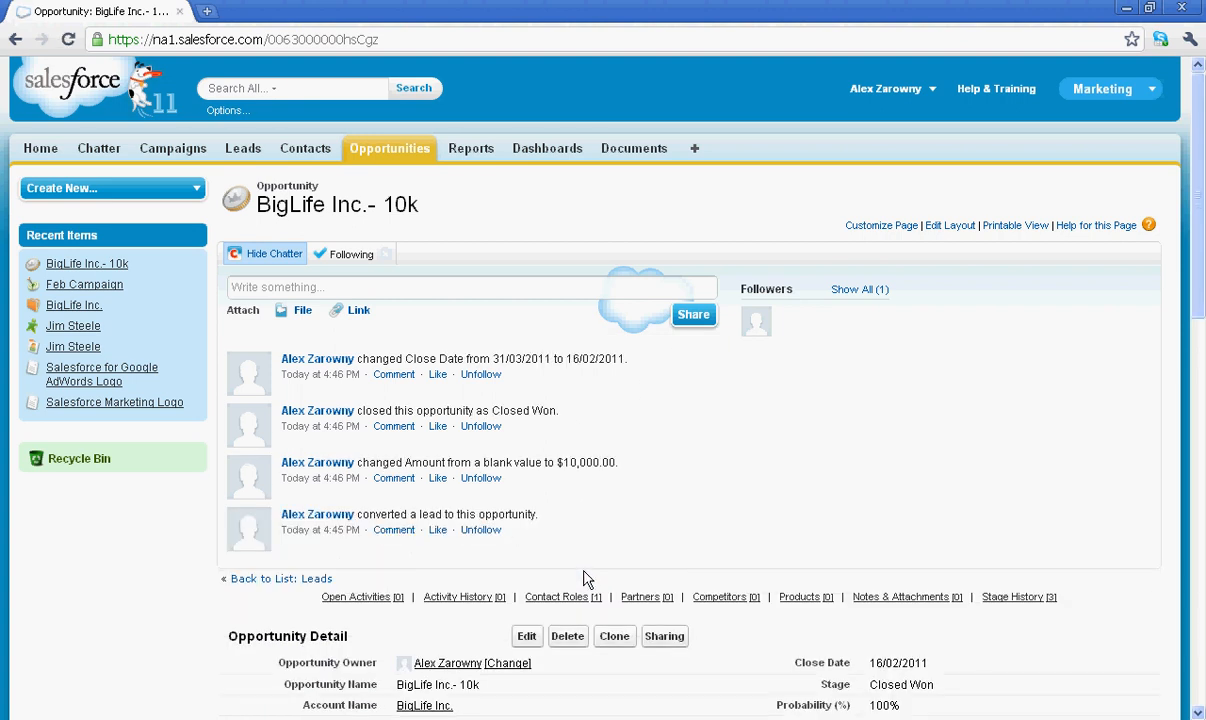
scroll("down", 3)
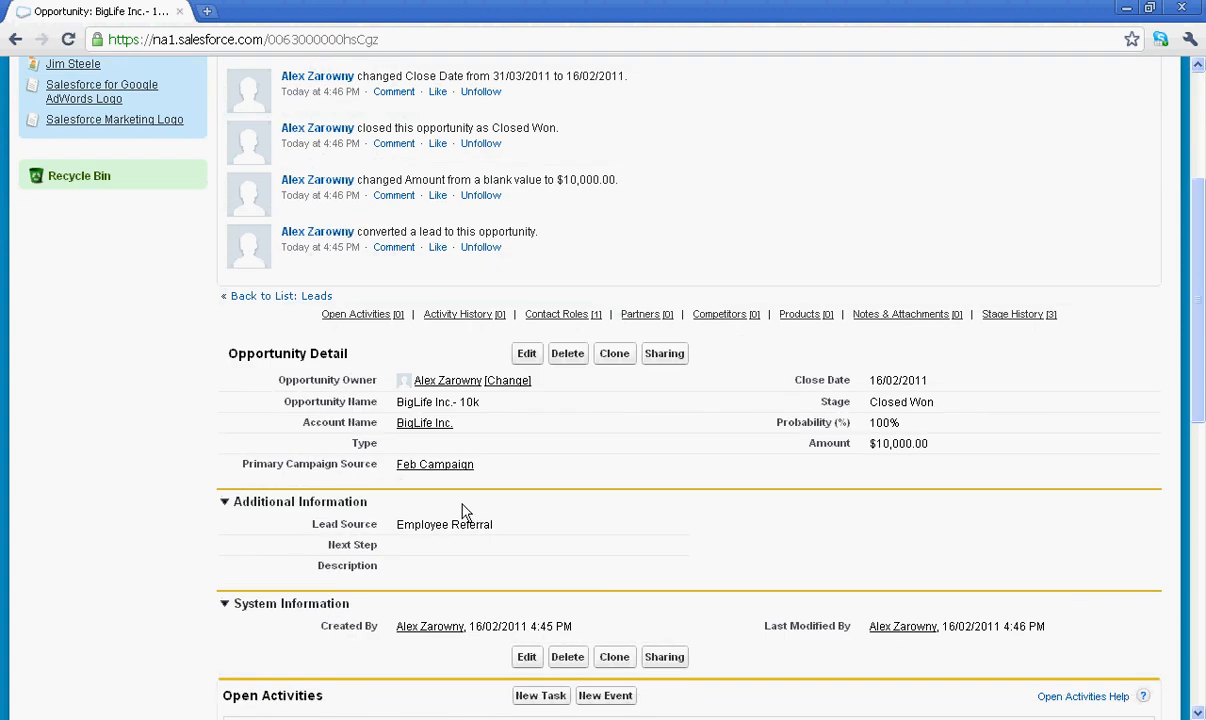
Confirm Feb Campaign shows 1 won opportunity and $10,000 total value won, then head to Reports.
left_click(434, 464)
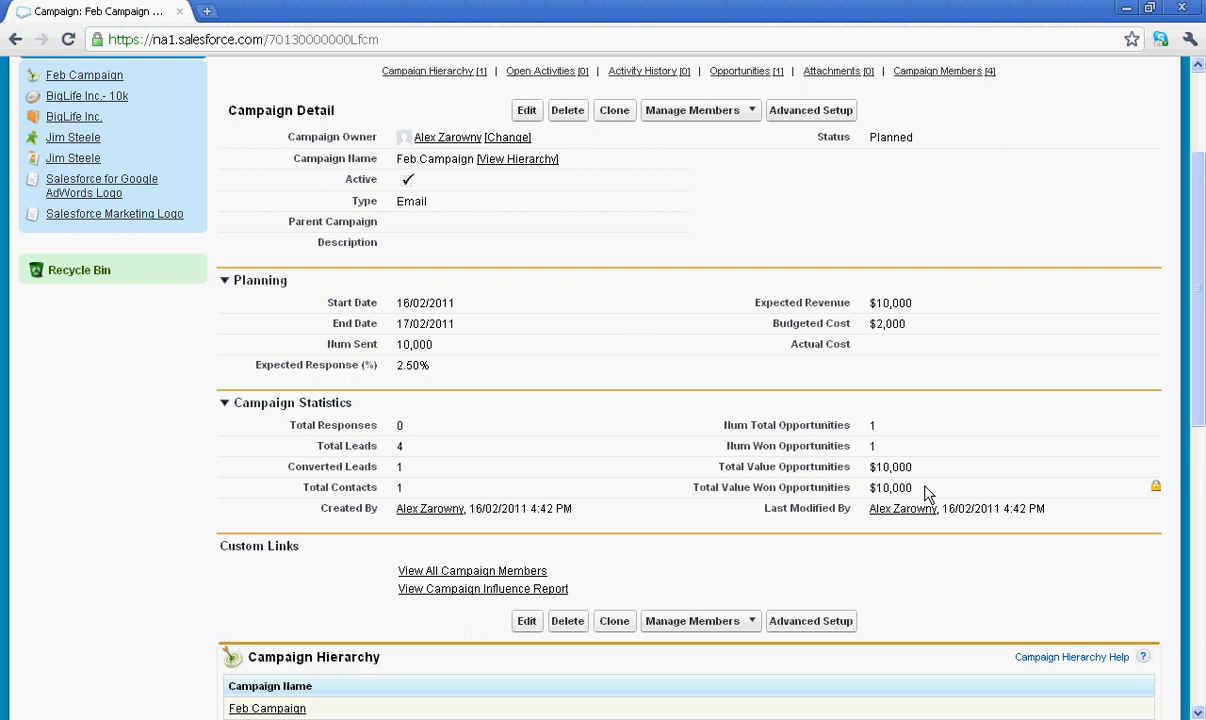
scroll("up", 3)
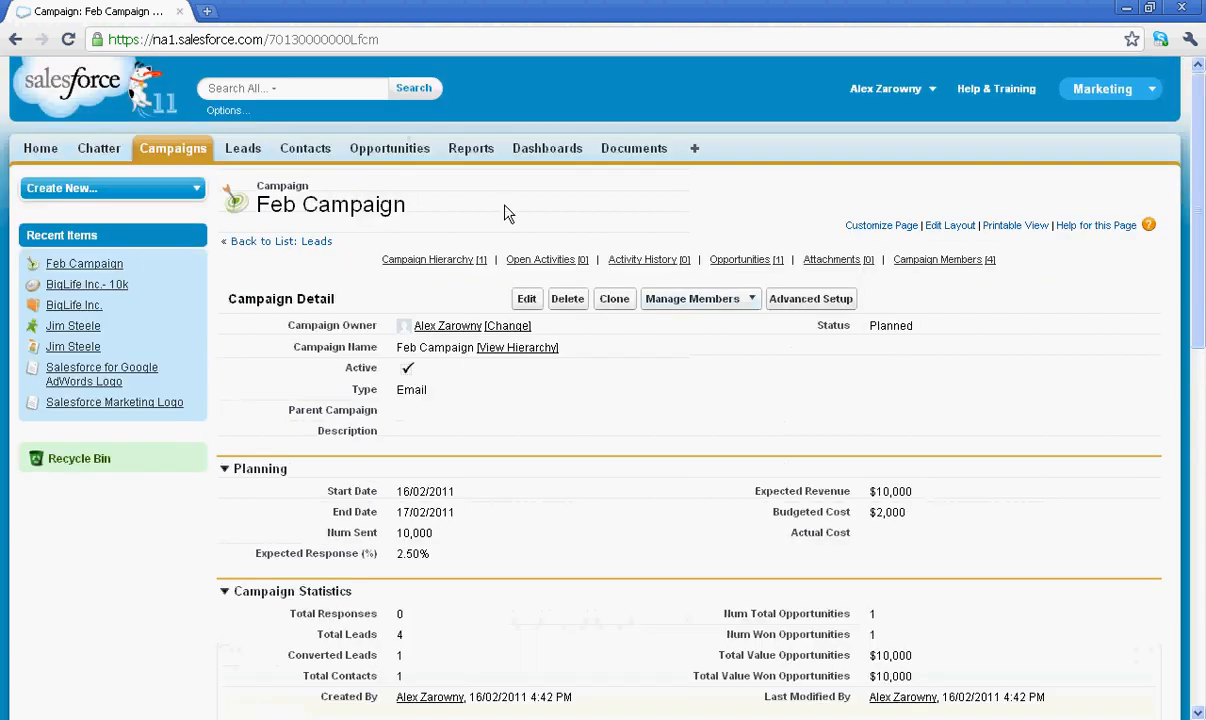
left_click(470, 148)
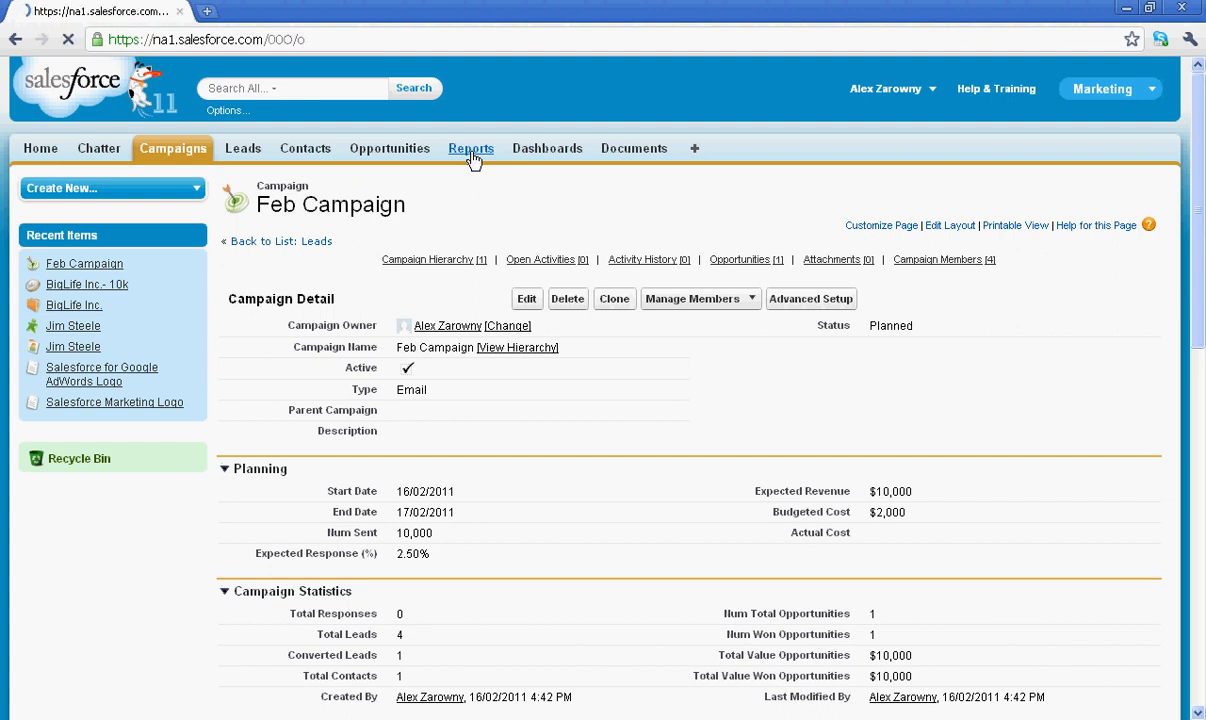
Run the Campaign ROI Analysis Report listing Feb Campaign with 1 won opportunity worth $10,000.
left_click(472, 148)
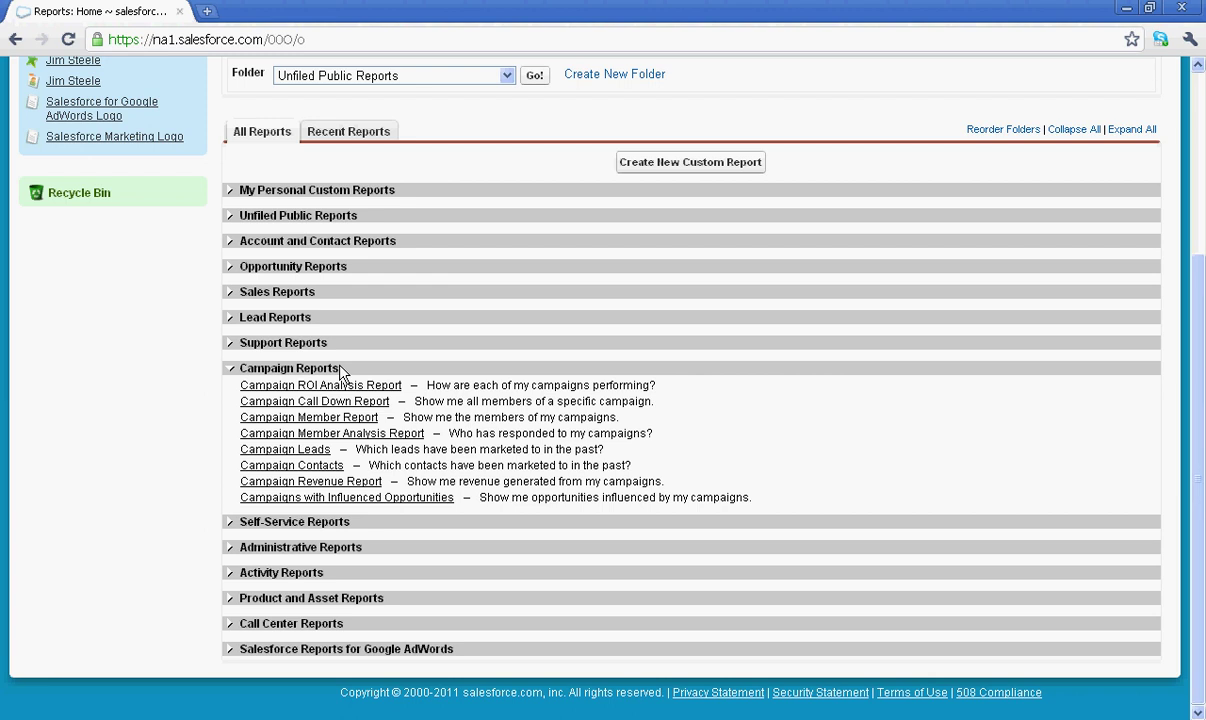
mouse_move(320, 384)
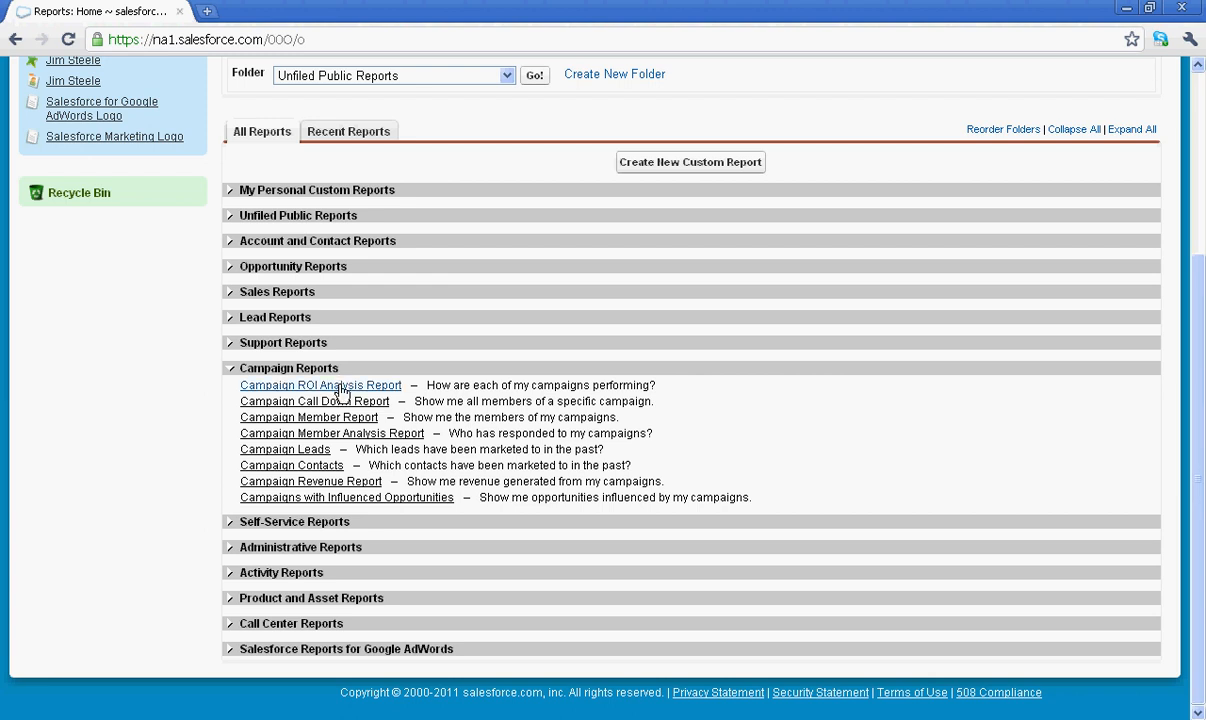
left_click(320, 384)
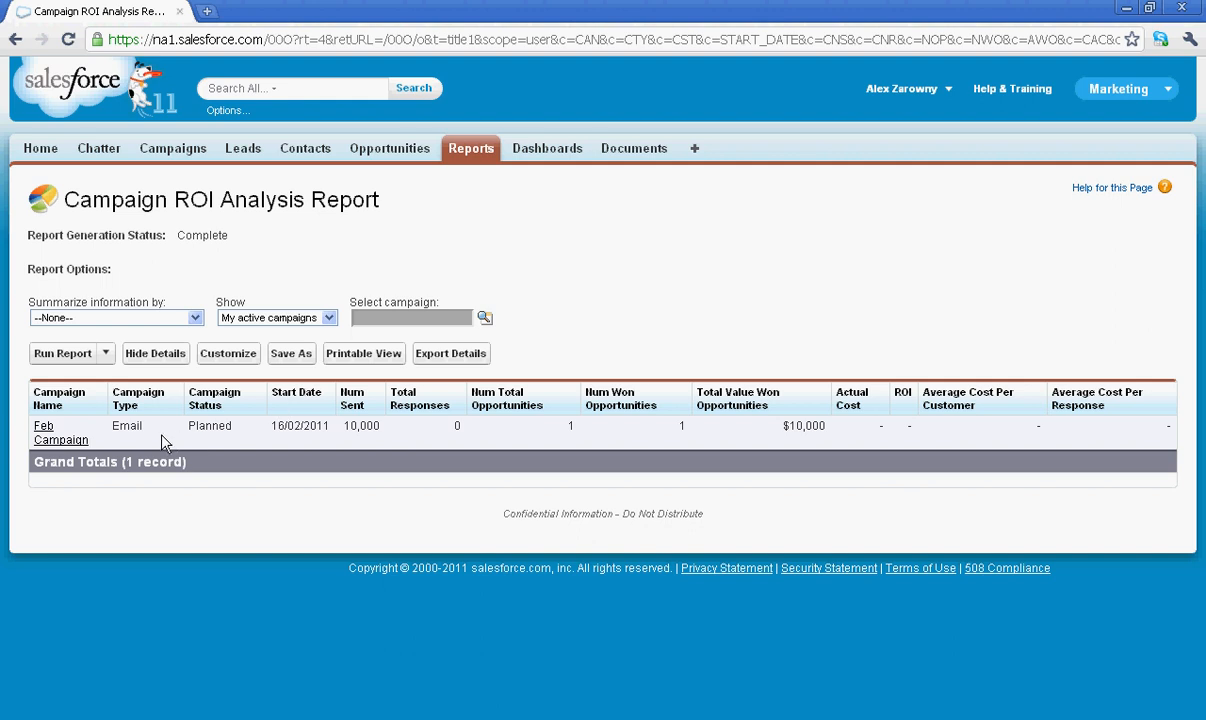
mouse_move(488, 440)
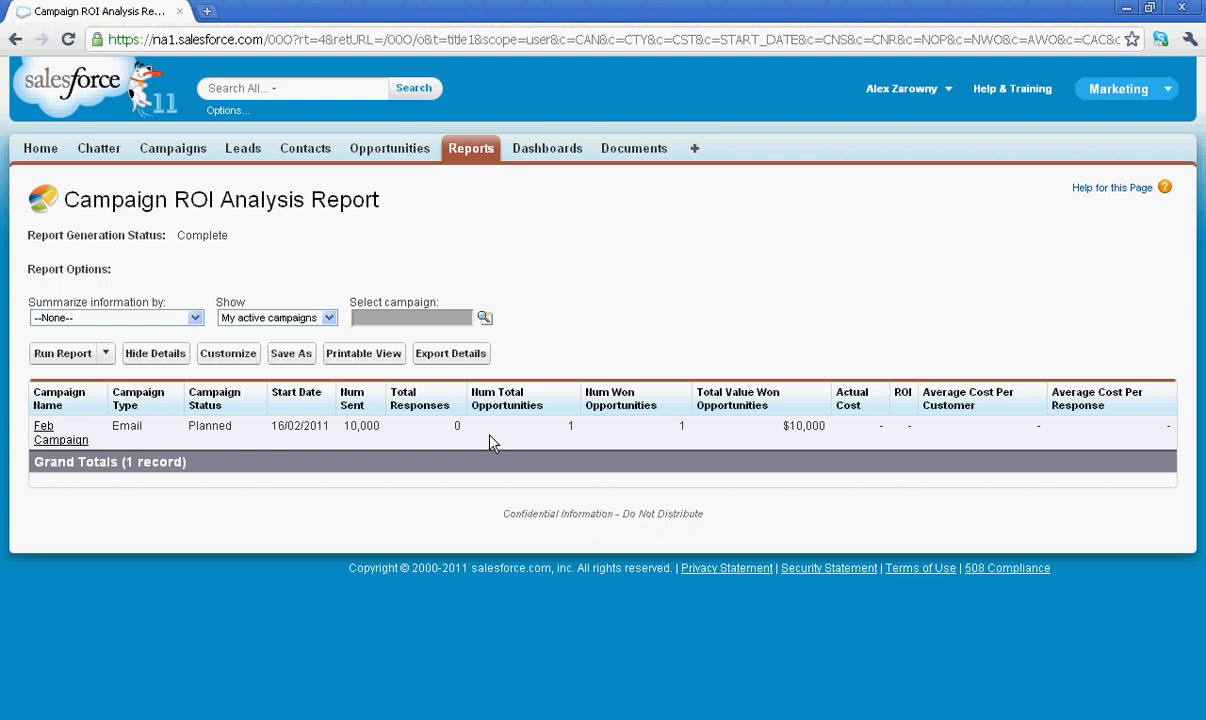
mouse_move(334, 380)
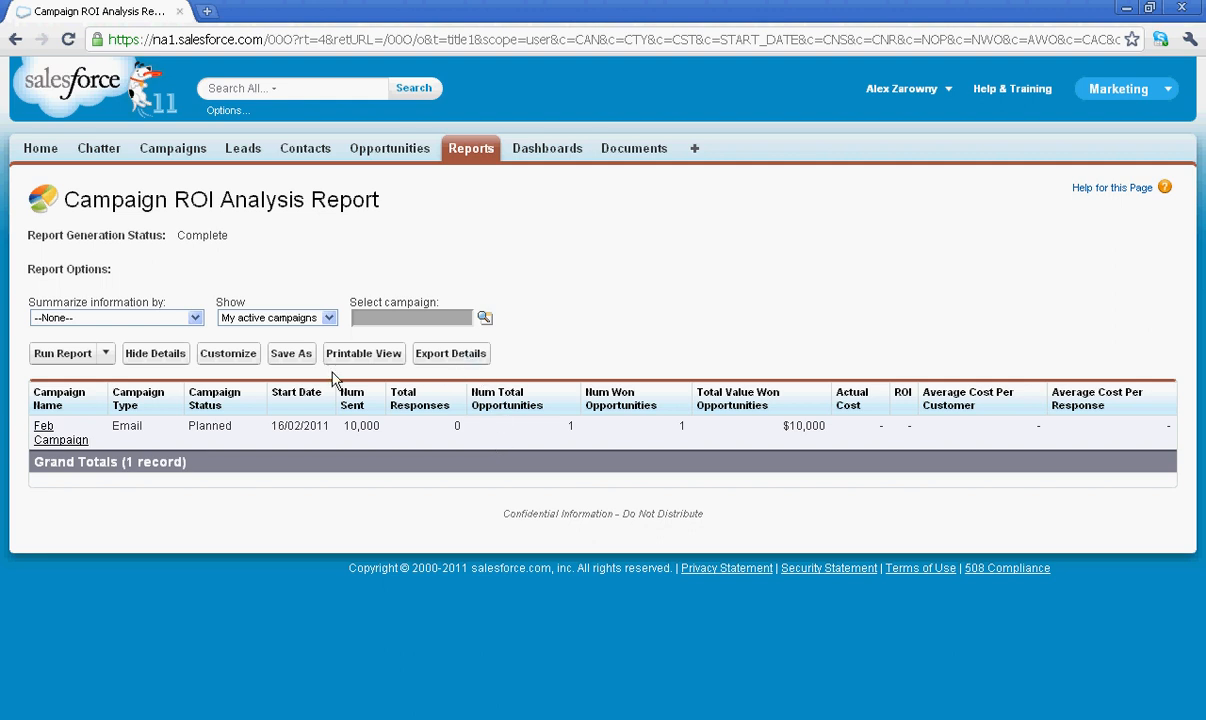
mouse_move(108, 364)
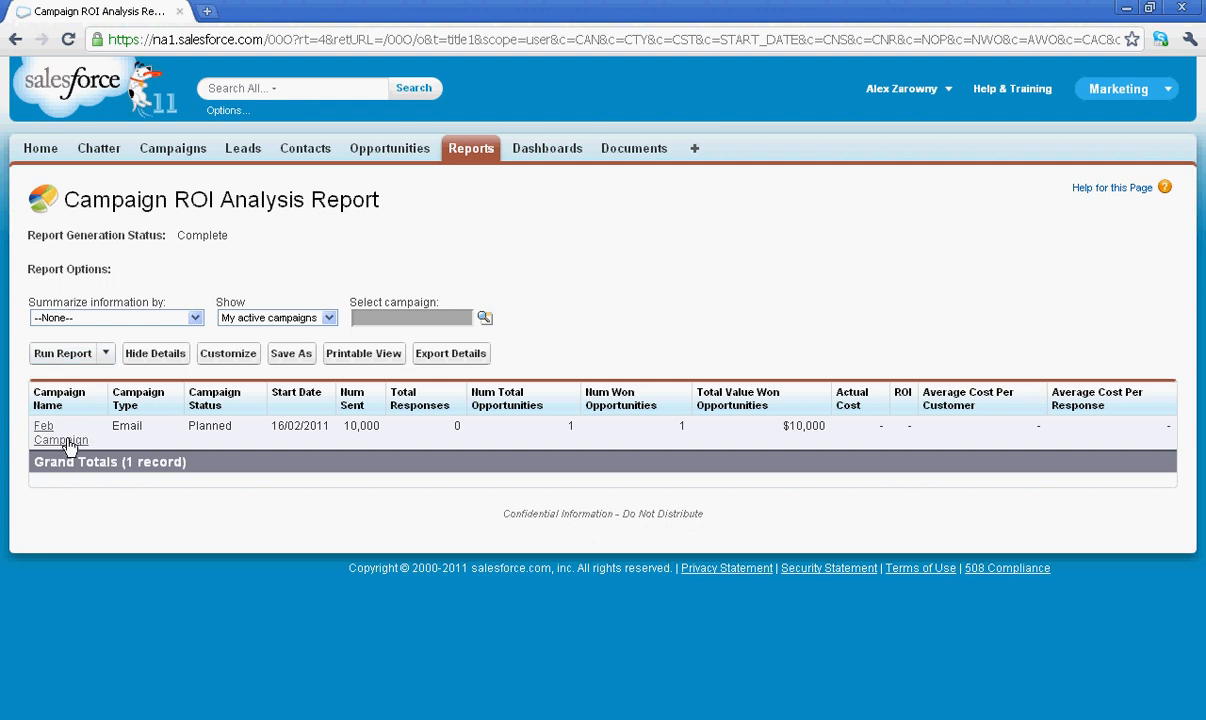
From the report, set Feb Campaign's status to Completed and save it.
left_click(52, 432)
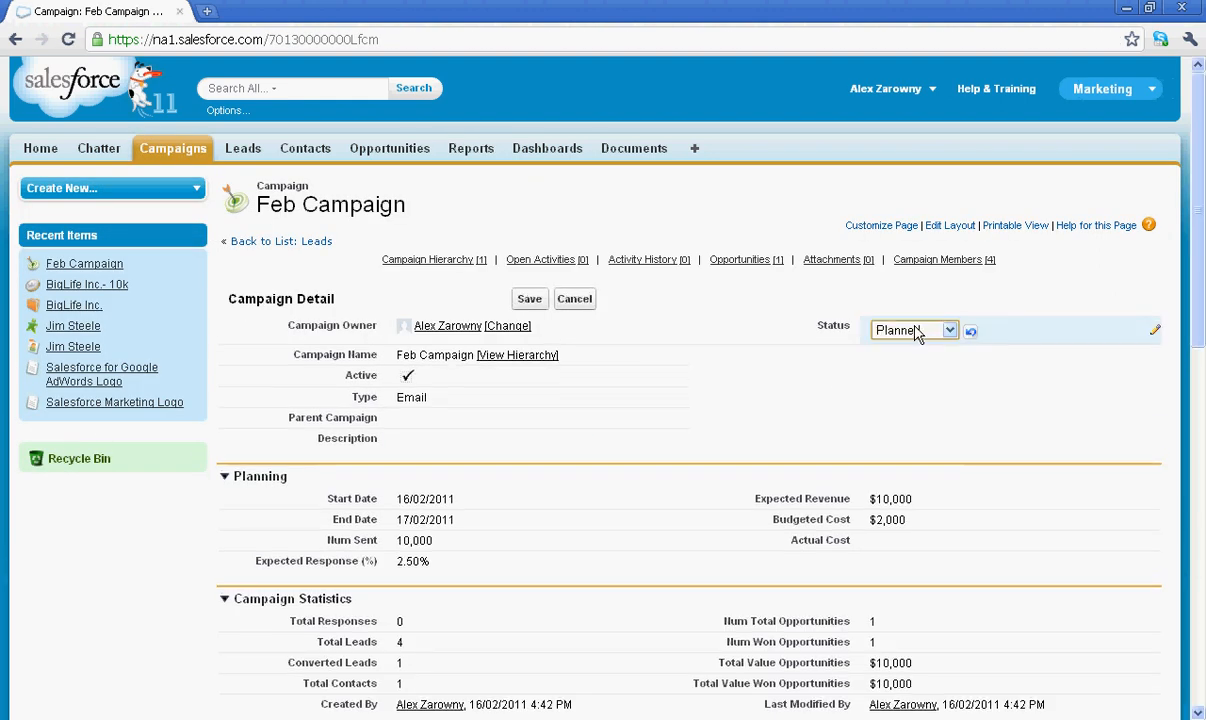
left_click(912, 330)
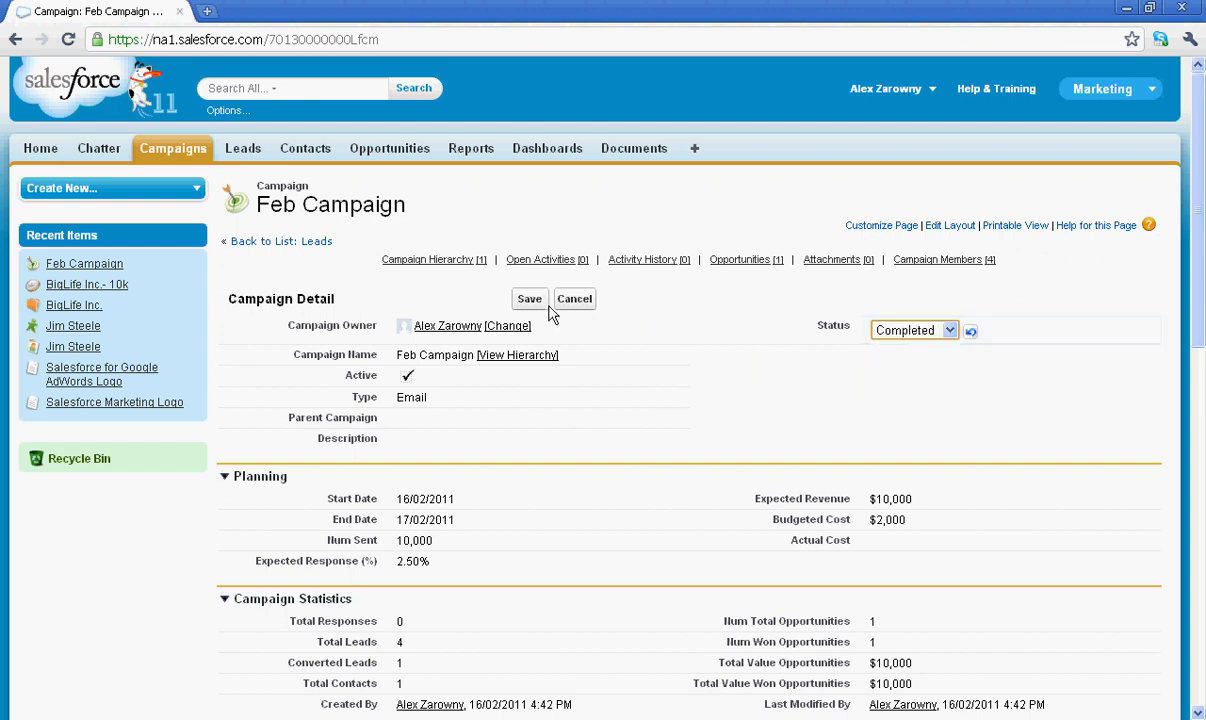
left_click(530, 300)
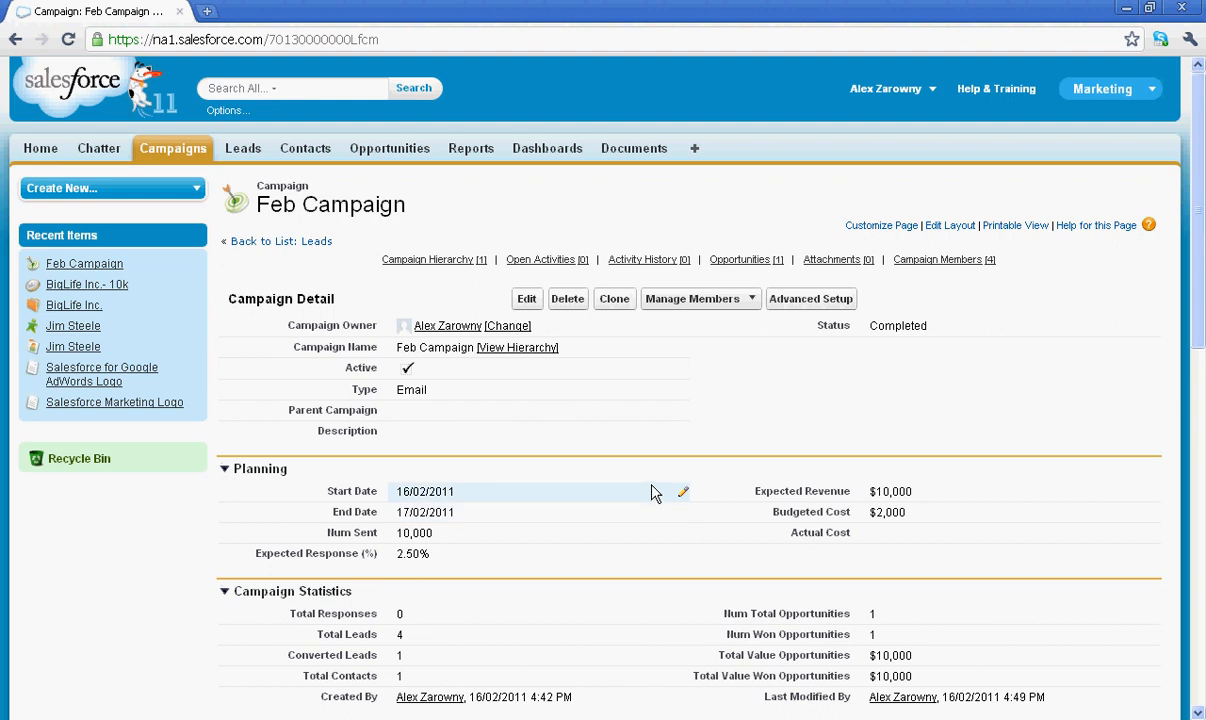
Scroll through Feb Campaign's related lists showing the Closed Won opportunity and four Sent members.
scroll("down", 3)
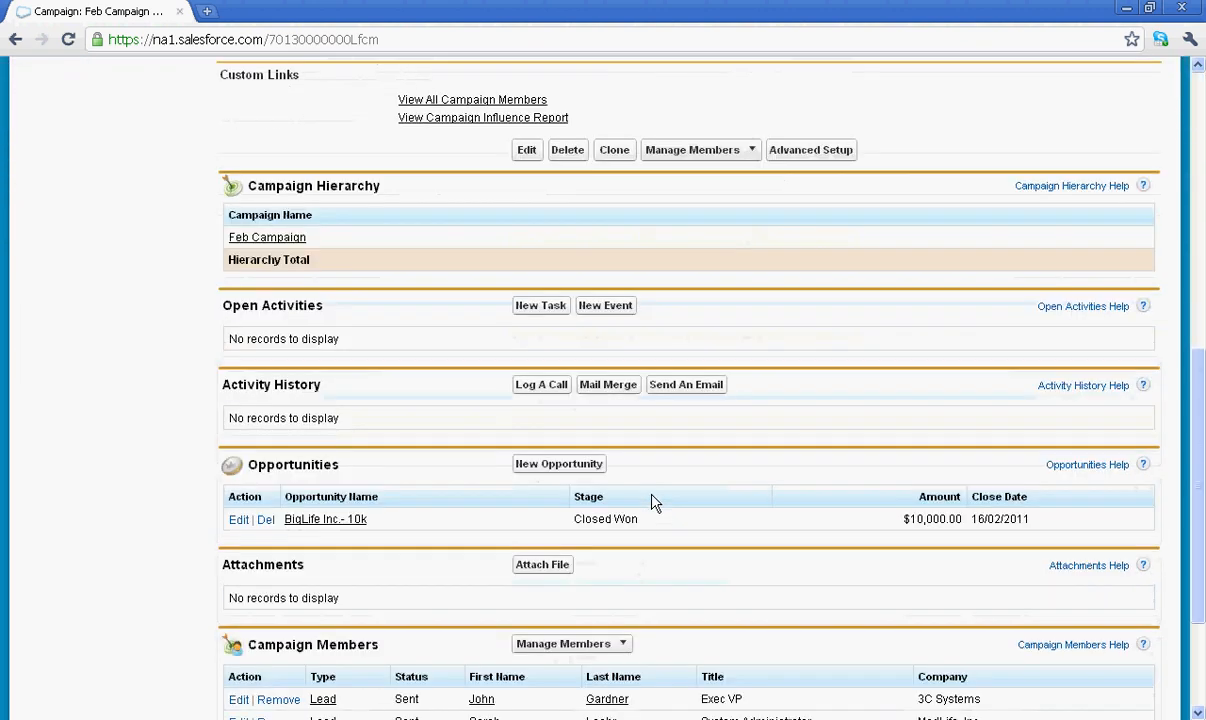
mouse_move(392, 188)
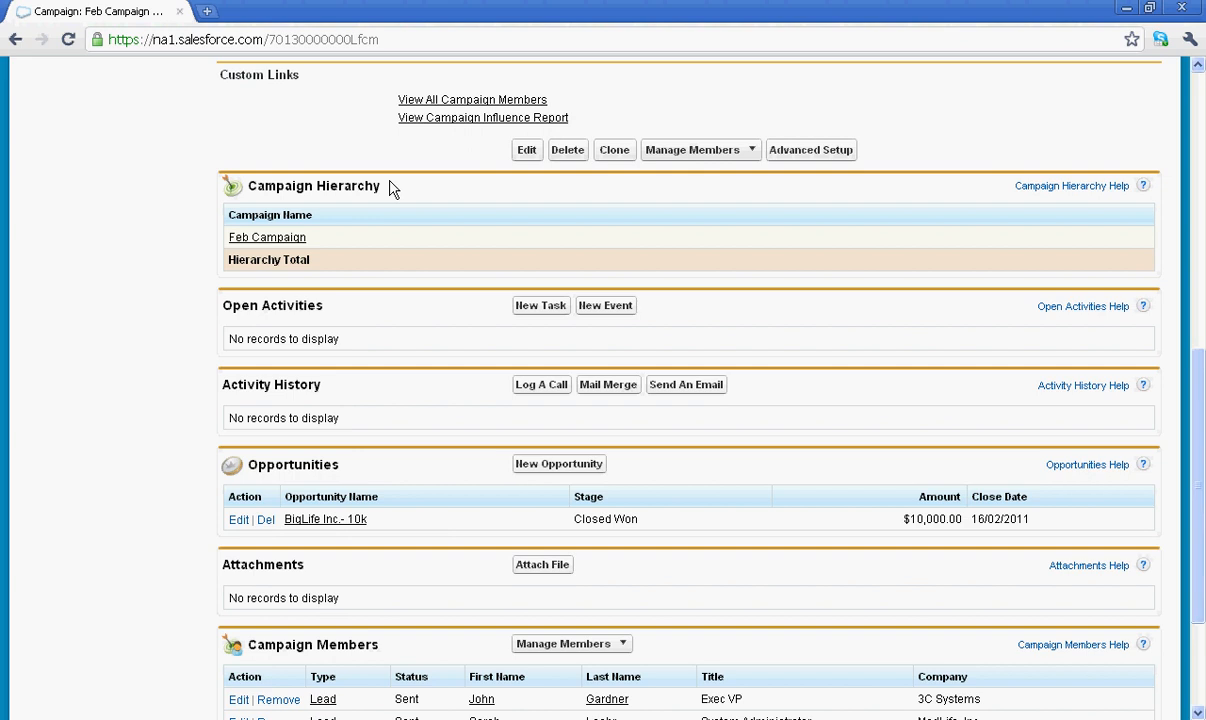
mouse_move(412, 448)
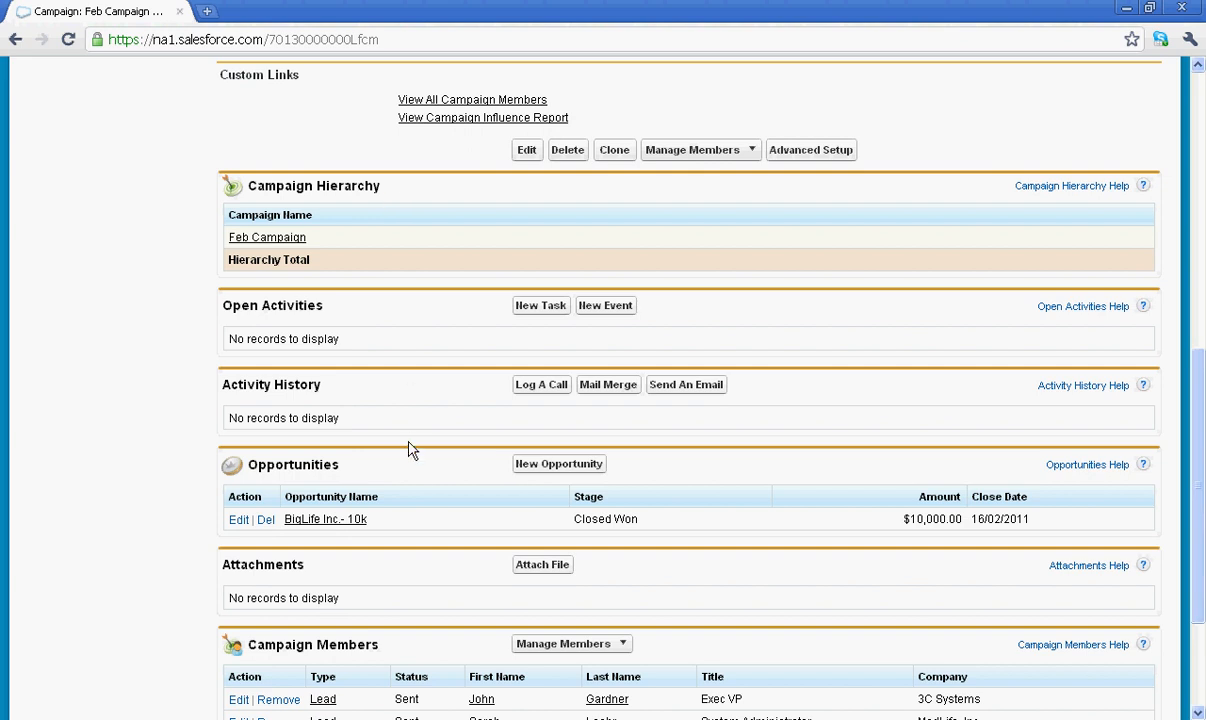
scroll("down", 3)
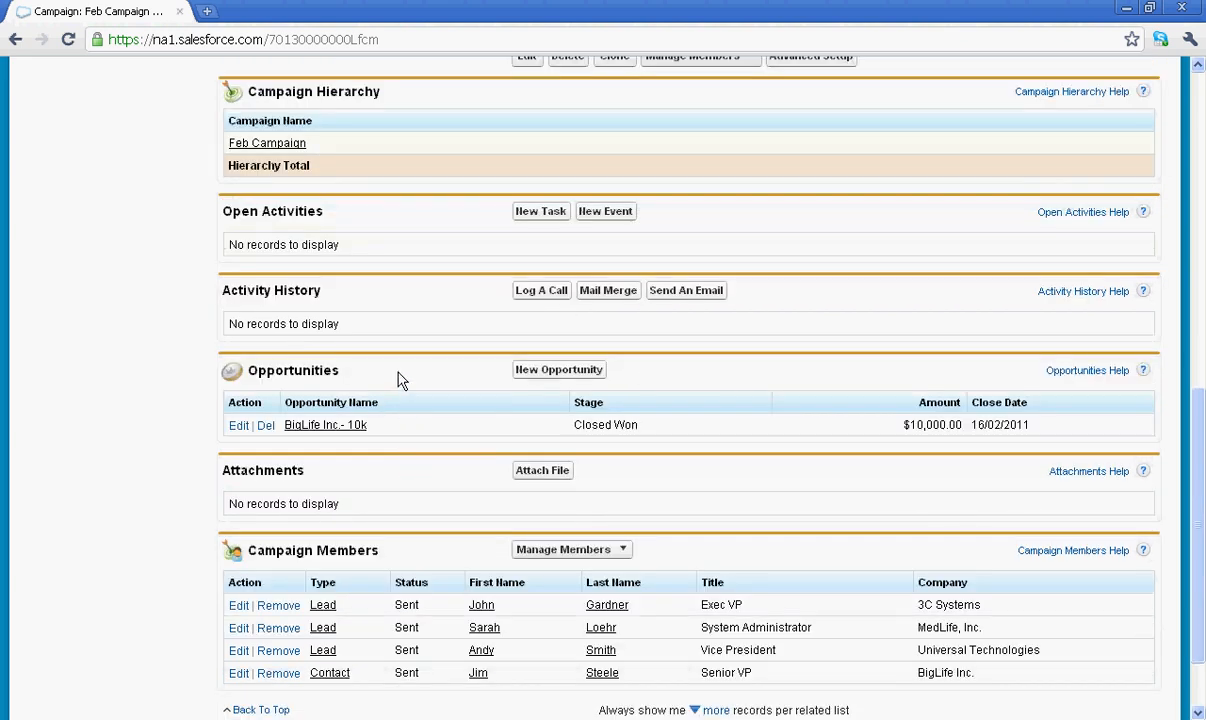
mouse_move(418, 480)
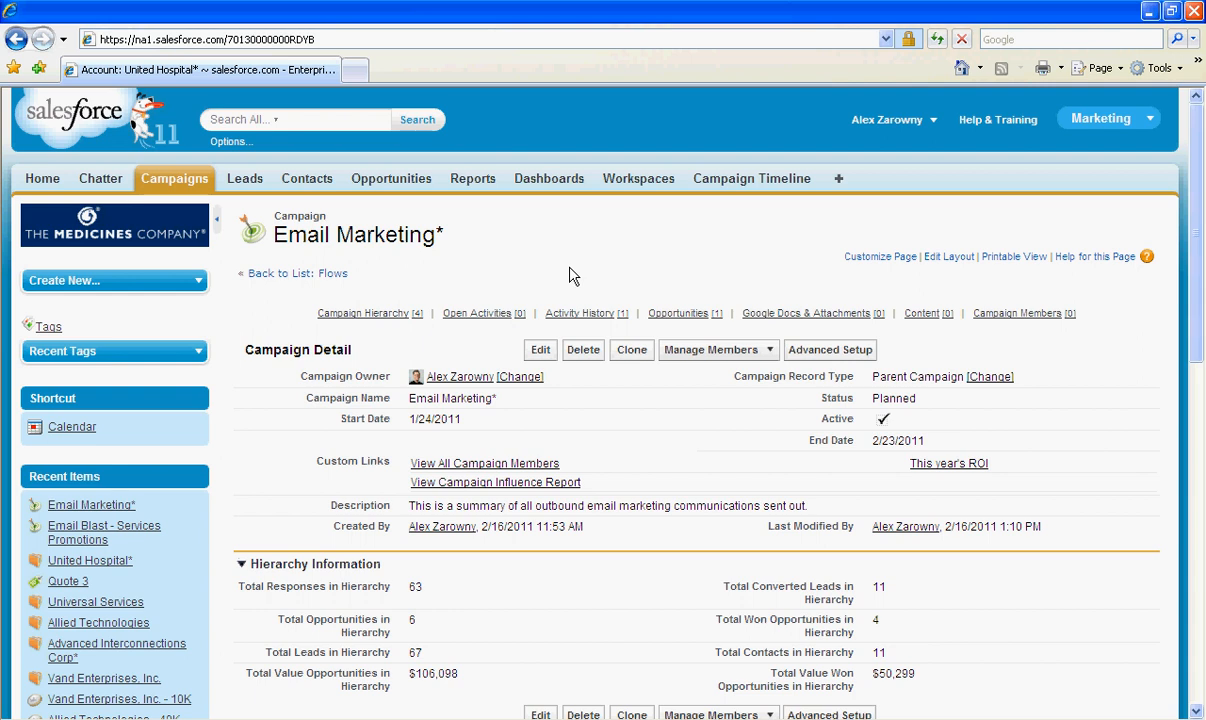
Scroll to Email Marketing's Campaign Hierarchy list with three child campaigns and point out its heading.
scroll("down", 3)
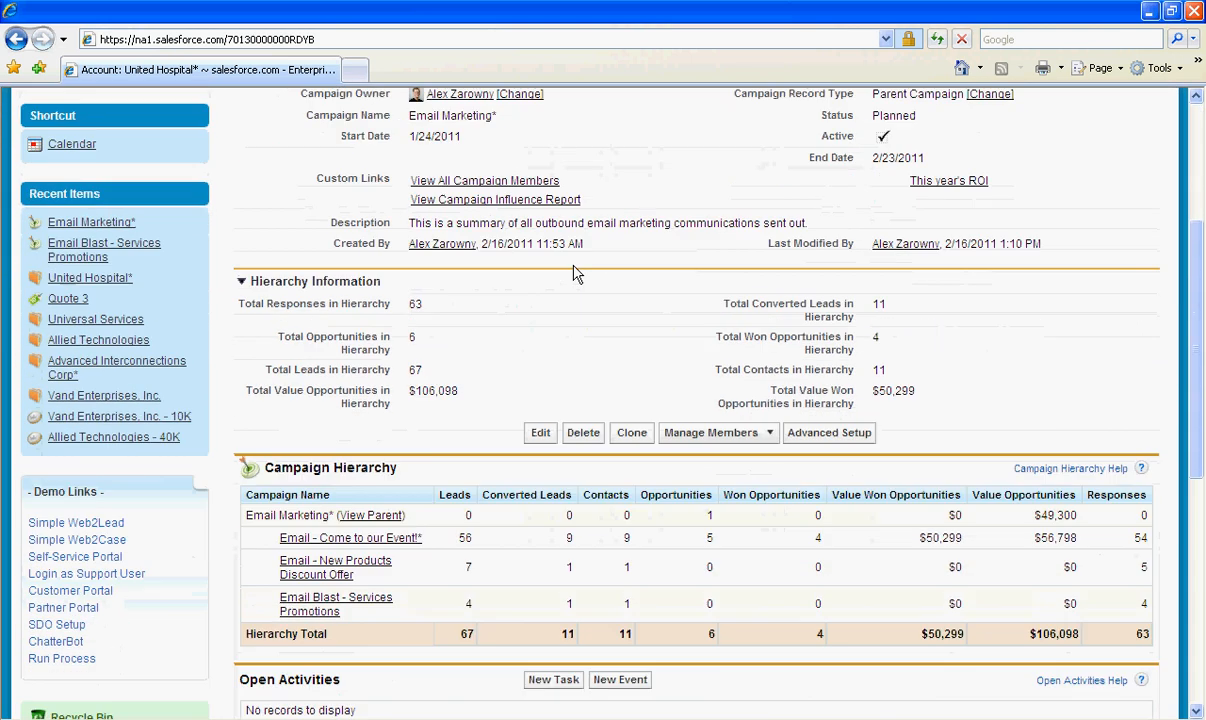
scroll("down", 3)
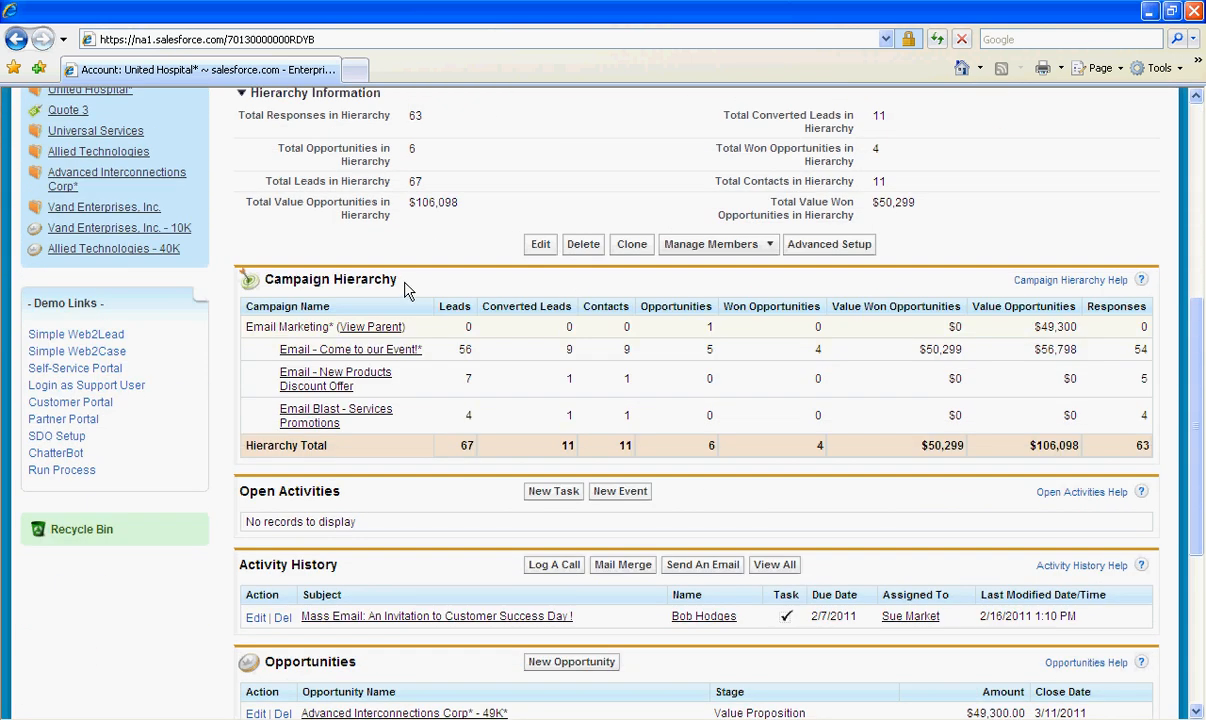
double_click(330, 280)
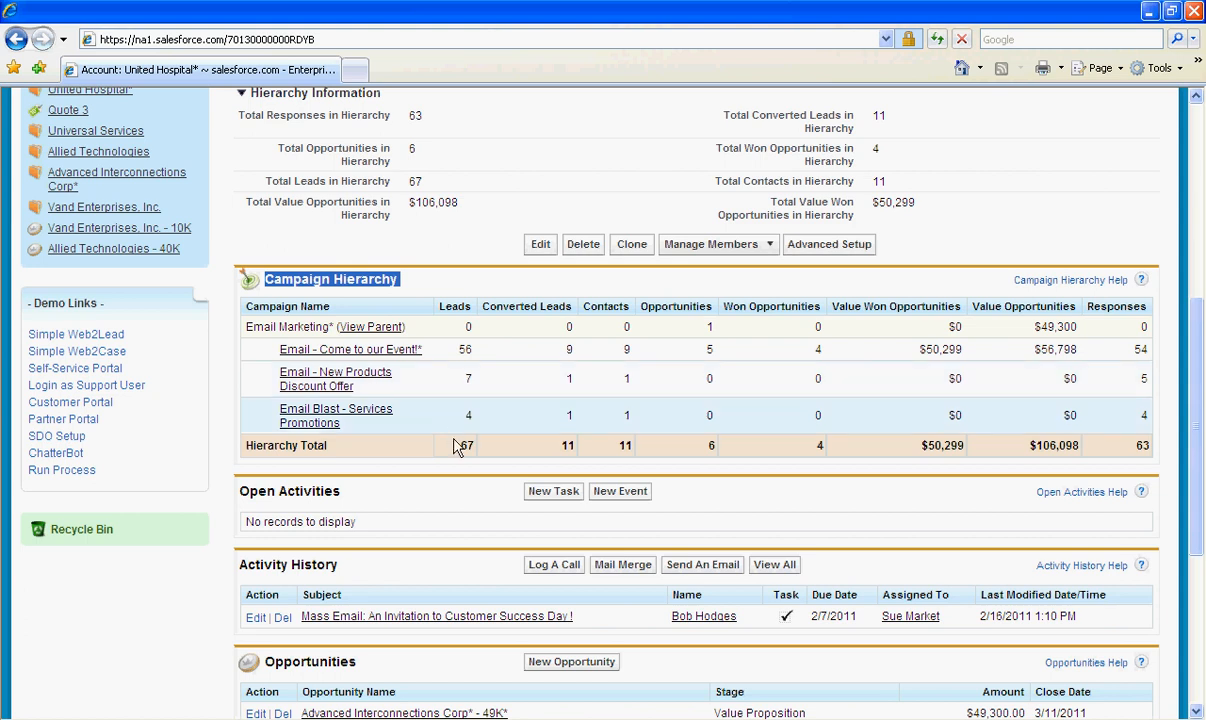
mouse_move(684, 460)
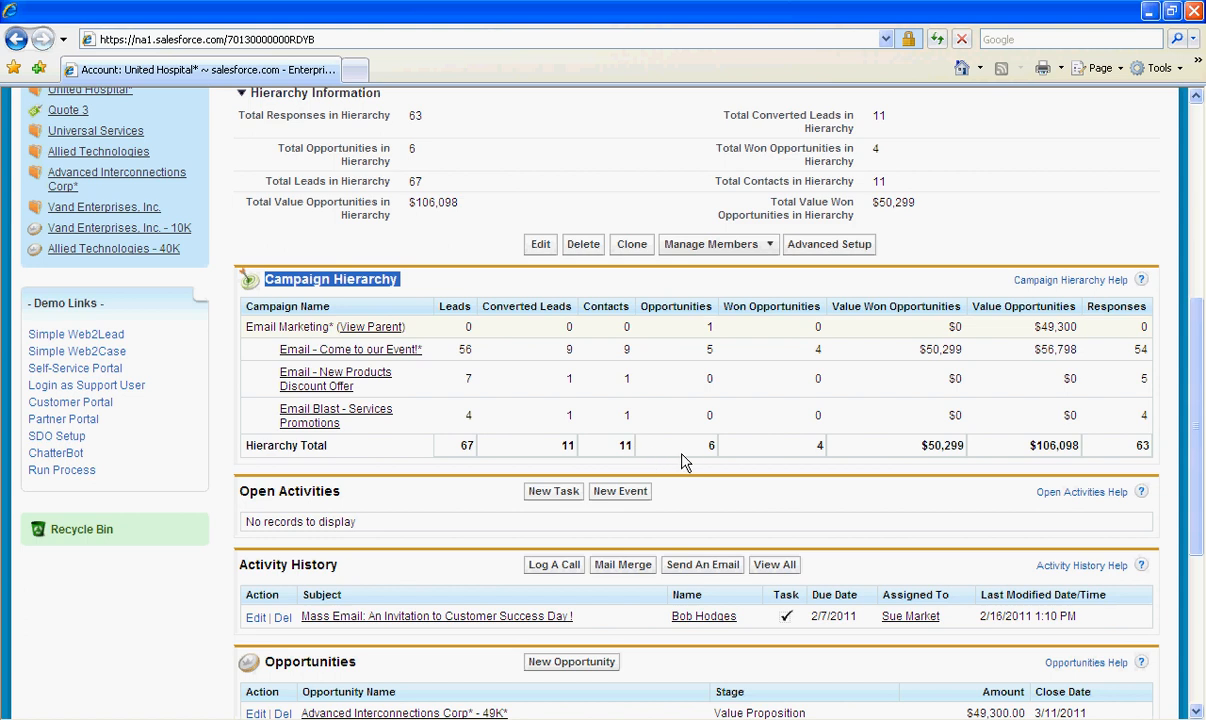
mouse_move(1016, 452)
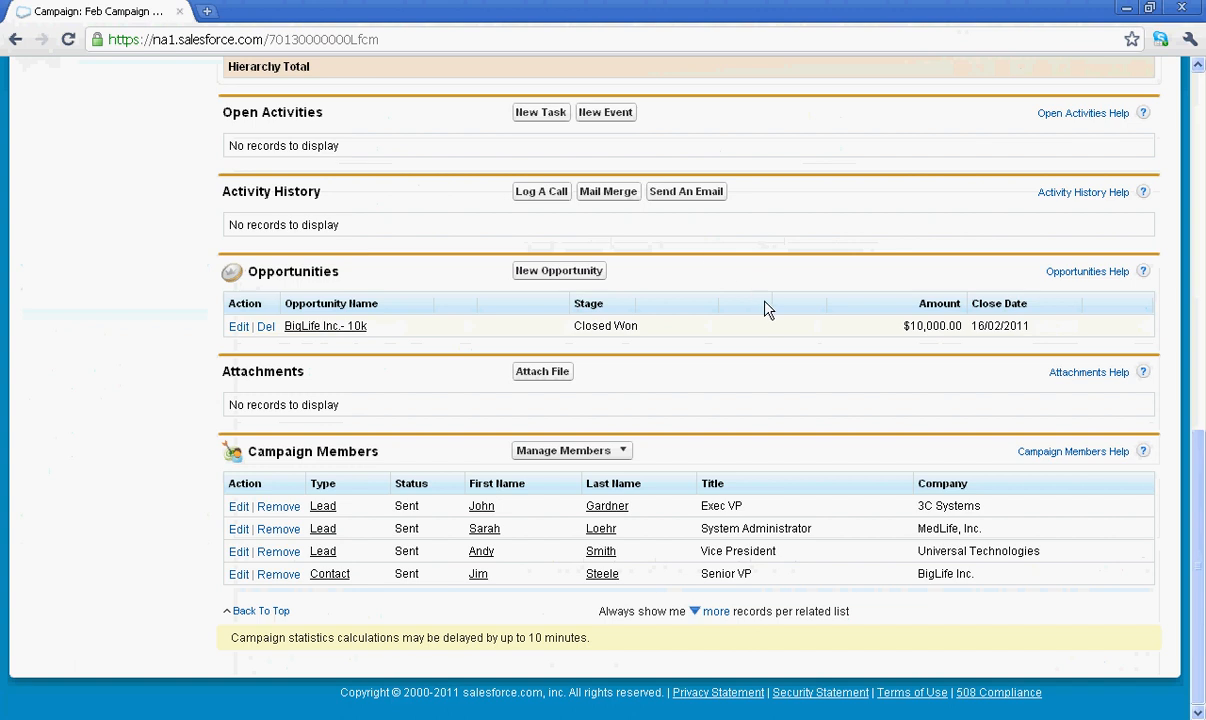
Navigate through Setup > Customize > Campaigns to the Campaign Influence settings page.
scroll("up", 3)
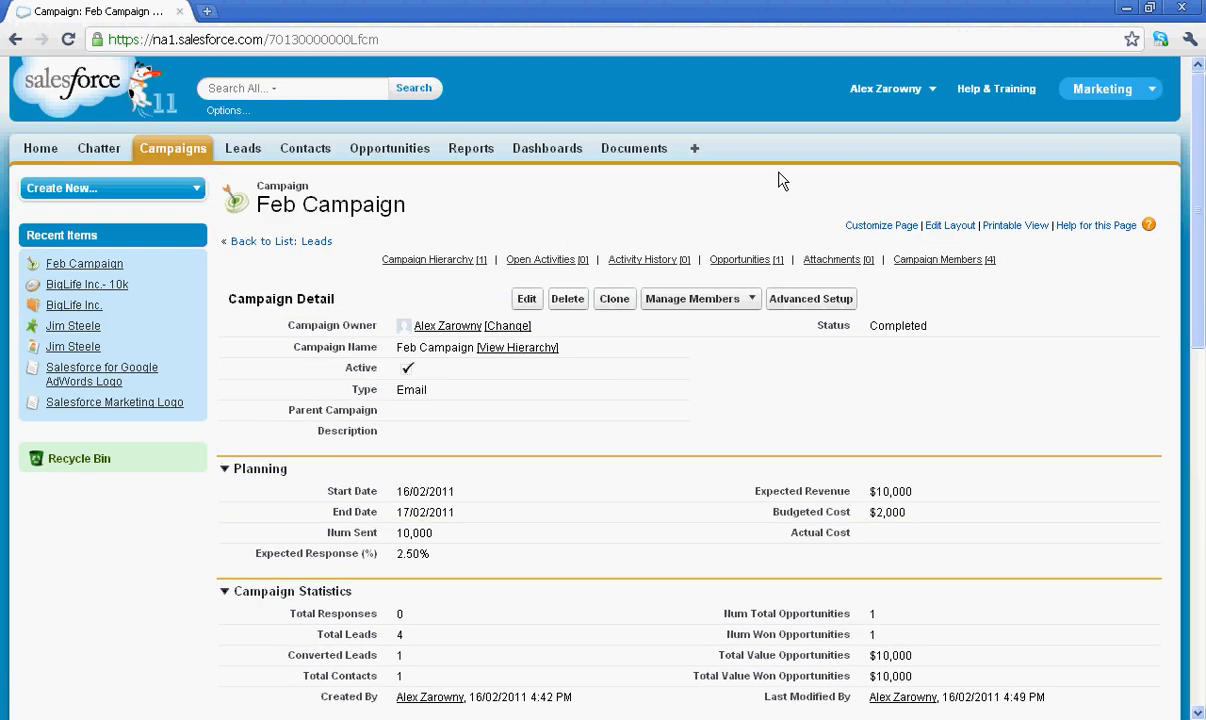
left_click(884, 88)
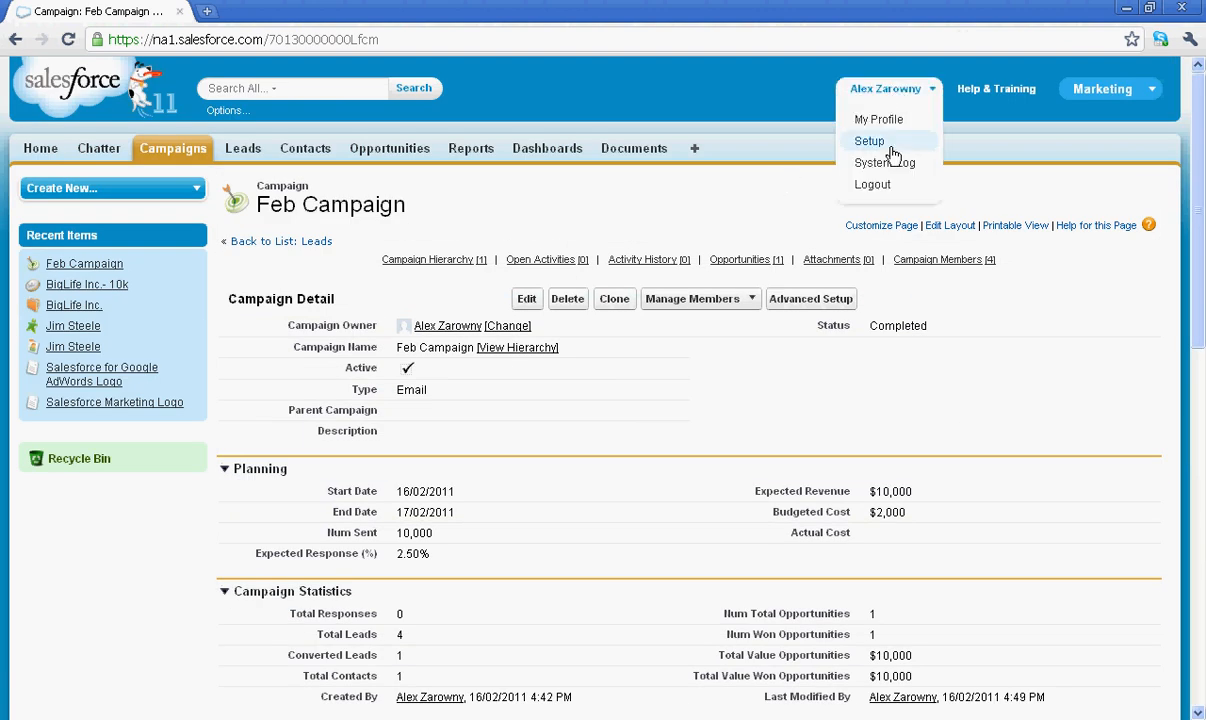
left_click(868, 140)
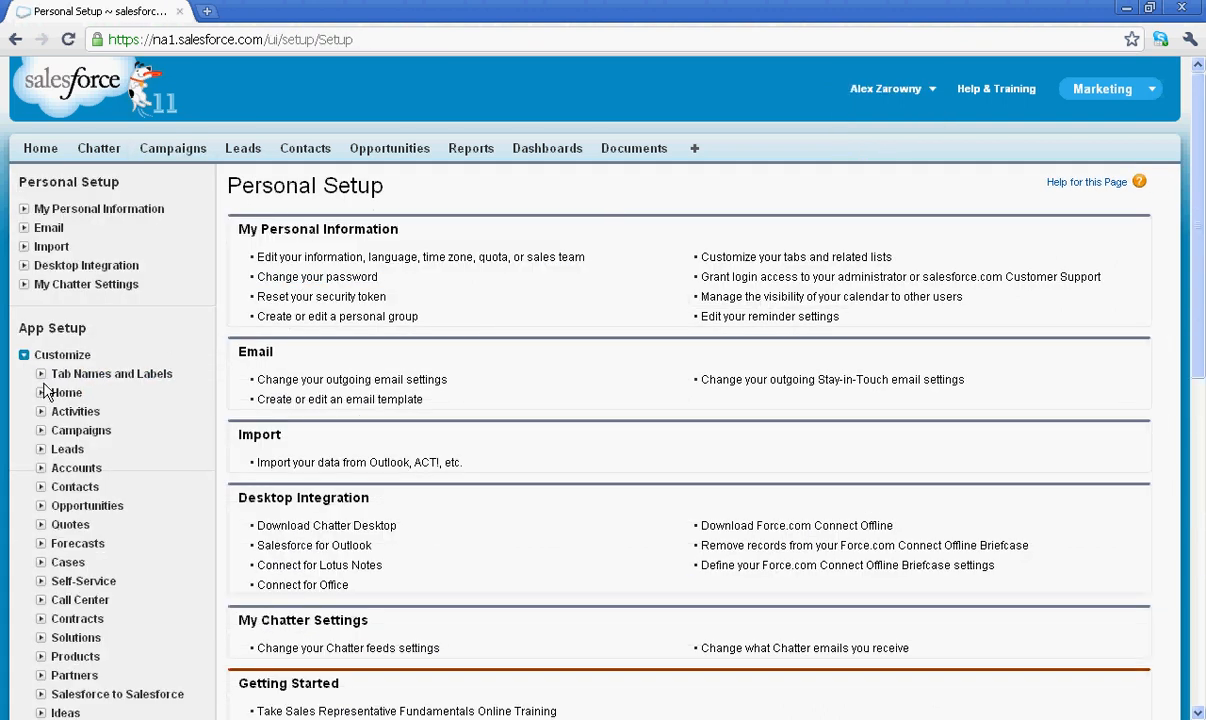
left_click(80, 430)
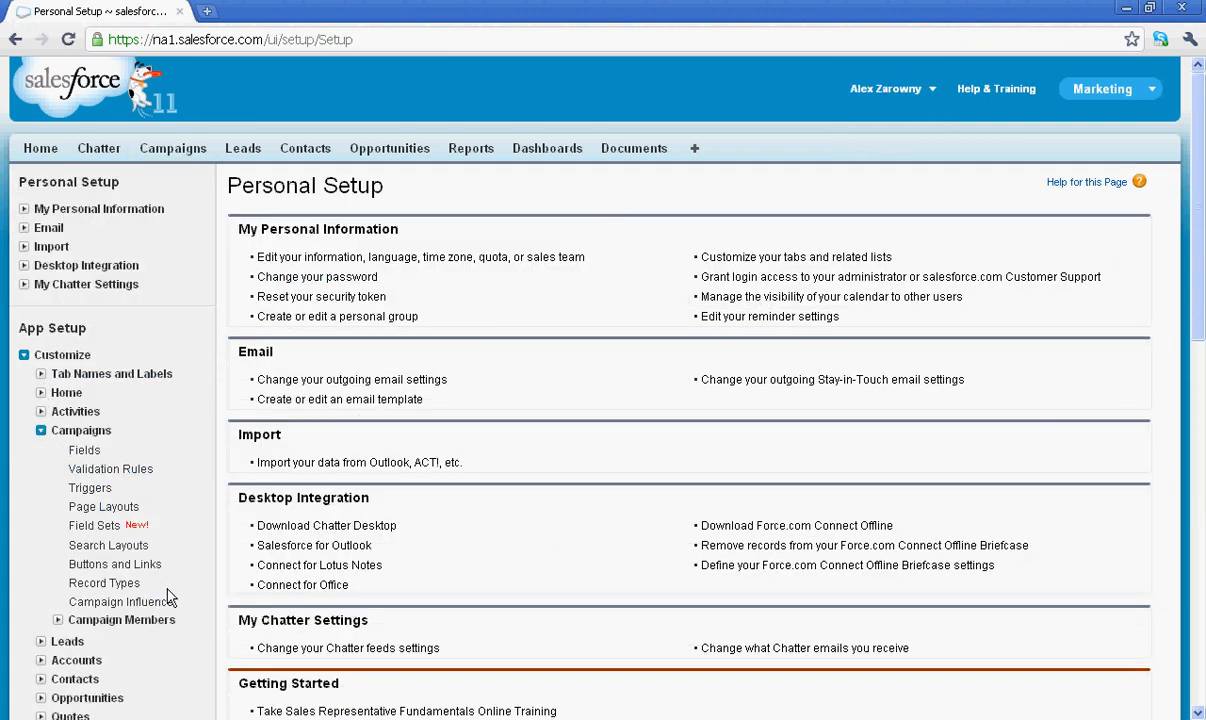
mouse_move(120, 600)
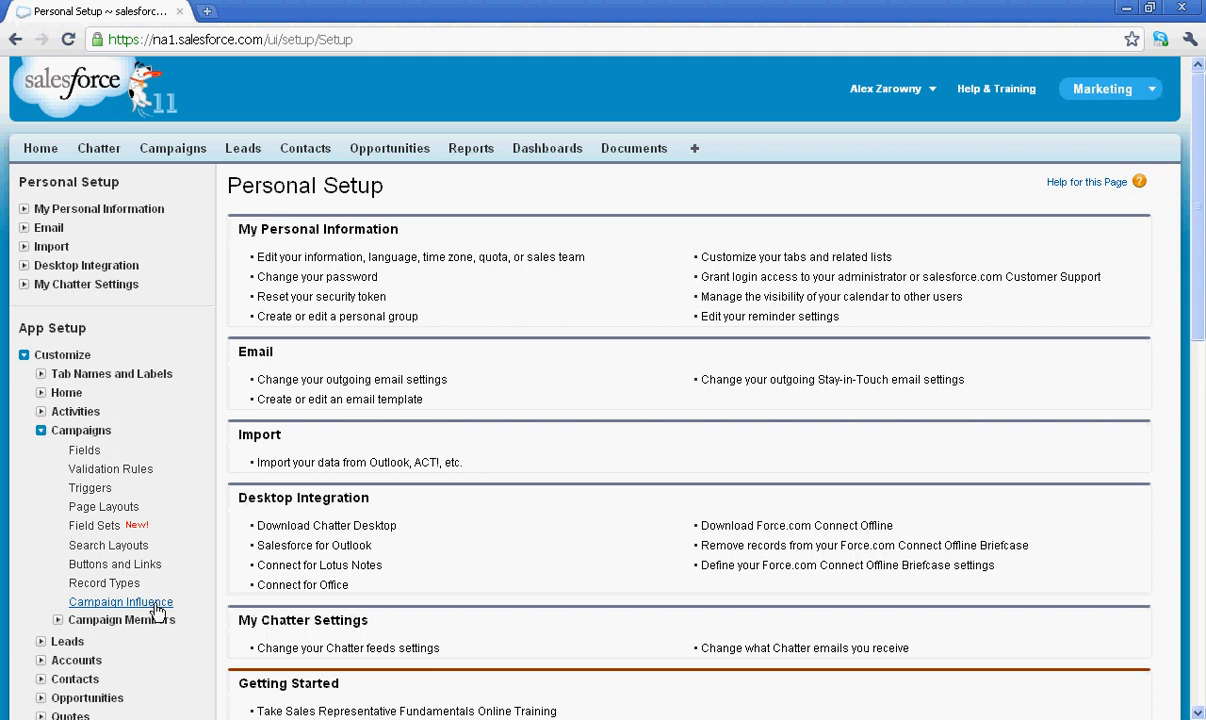
left_click(120, 600)
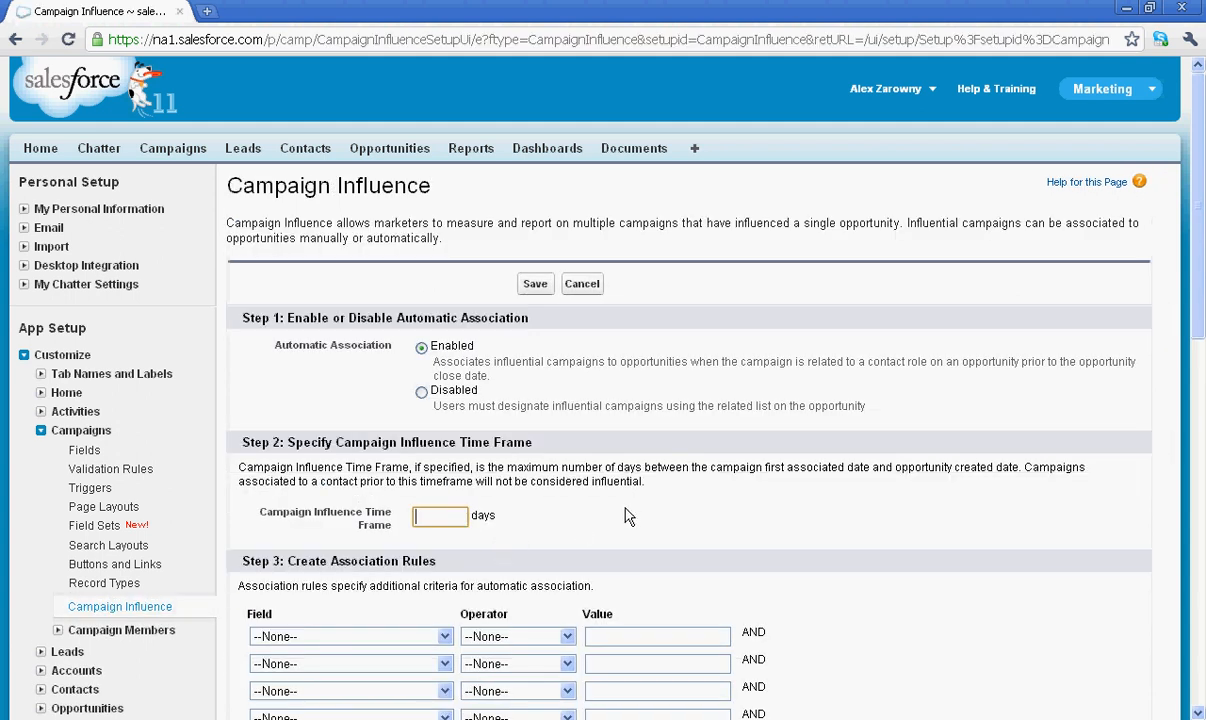
mouse_move(648, 532)
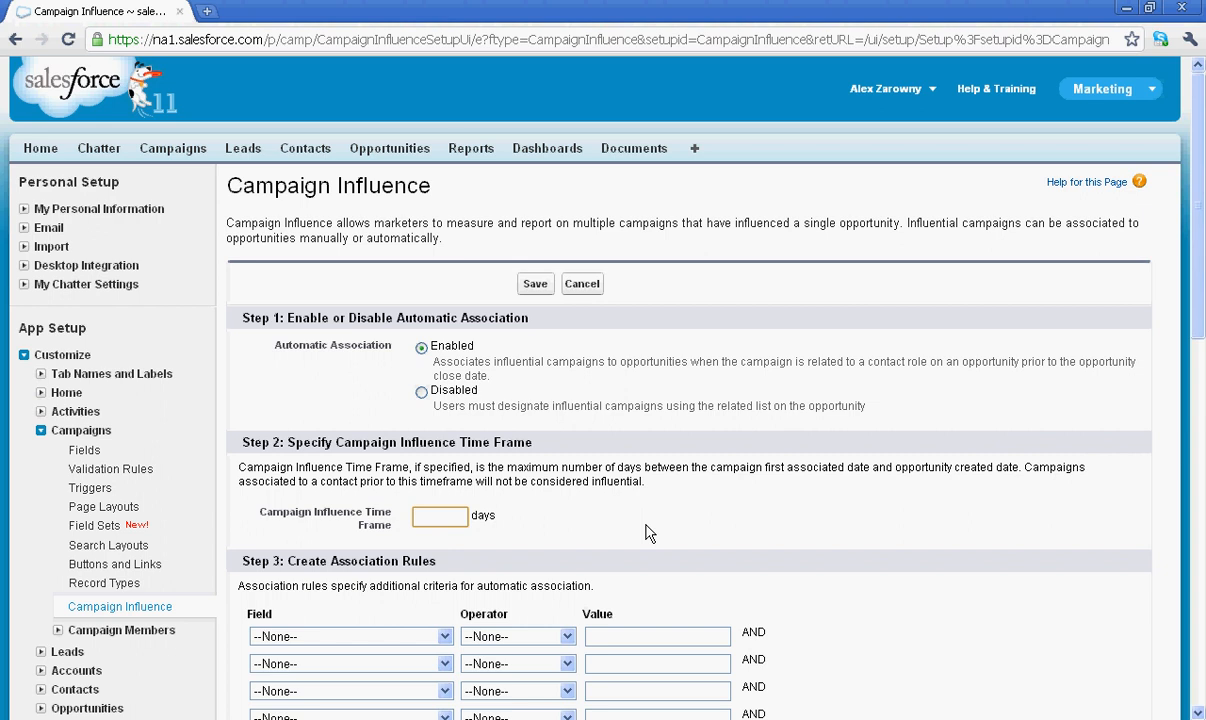
Inspect the influence time frame field and association rules without saving, then return Home.
left_click(440, 516)
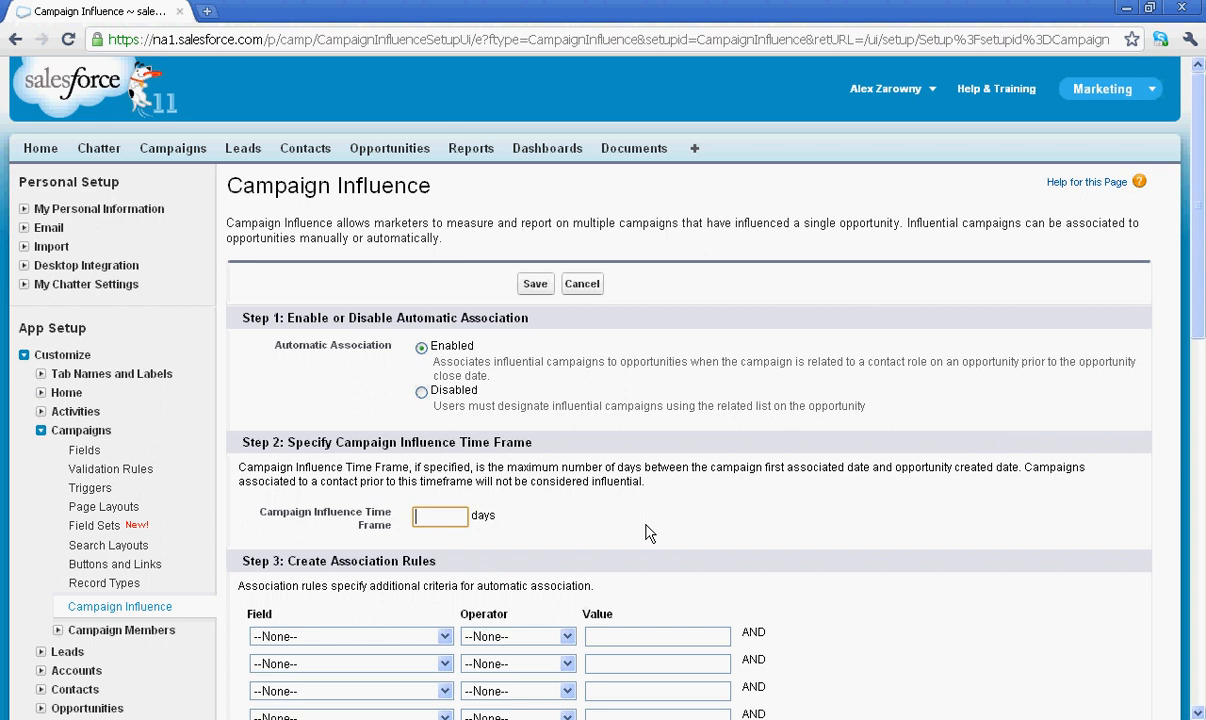
mouse_move(548, 502)
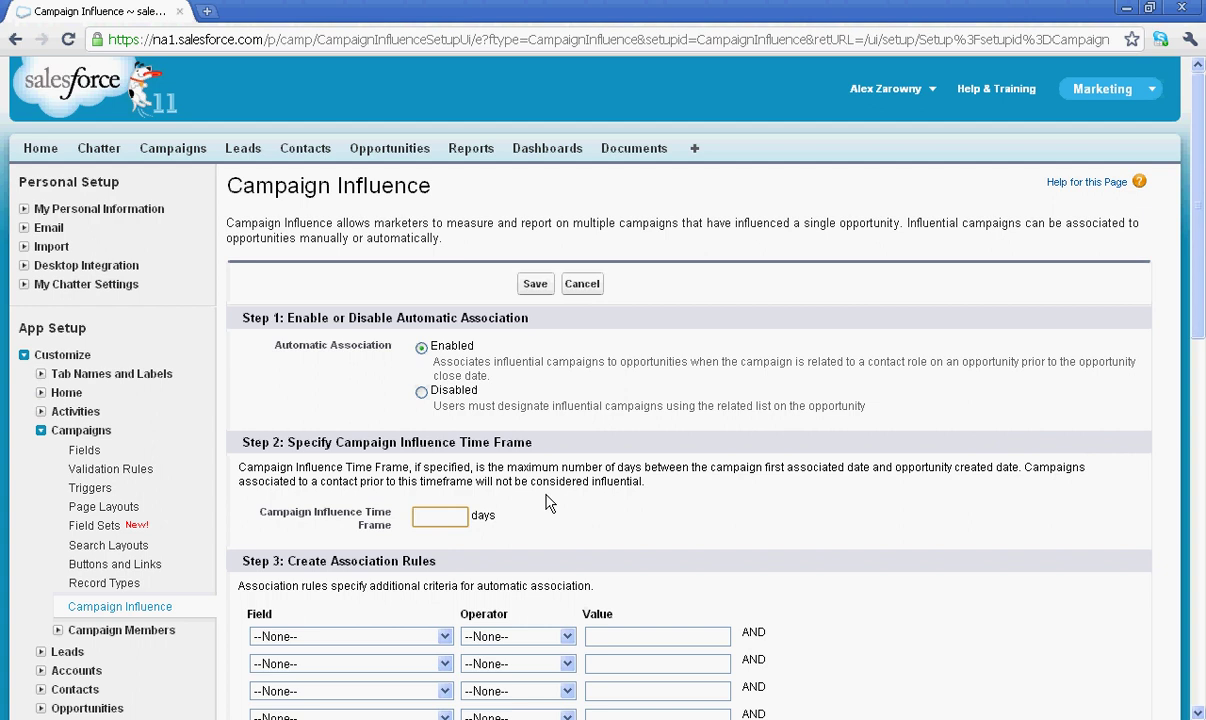
scroll("down", 3)
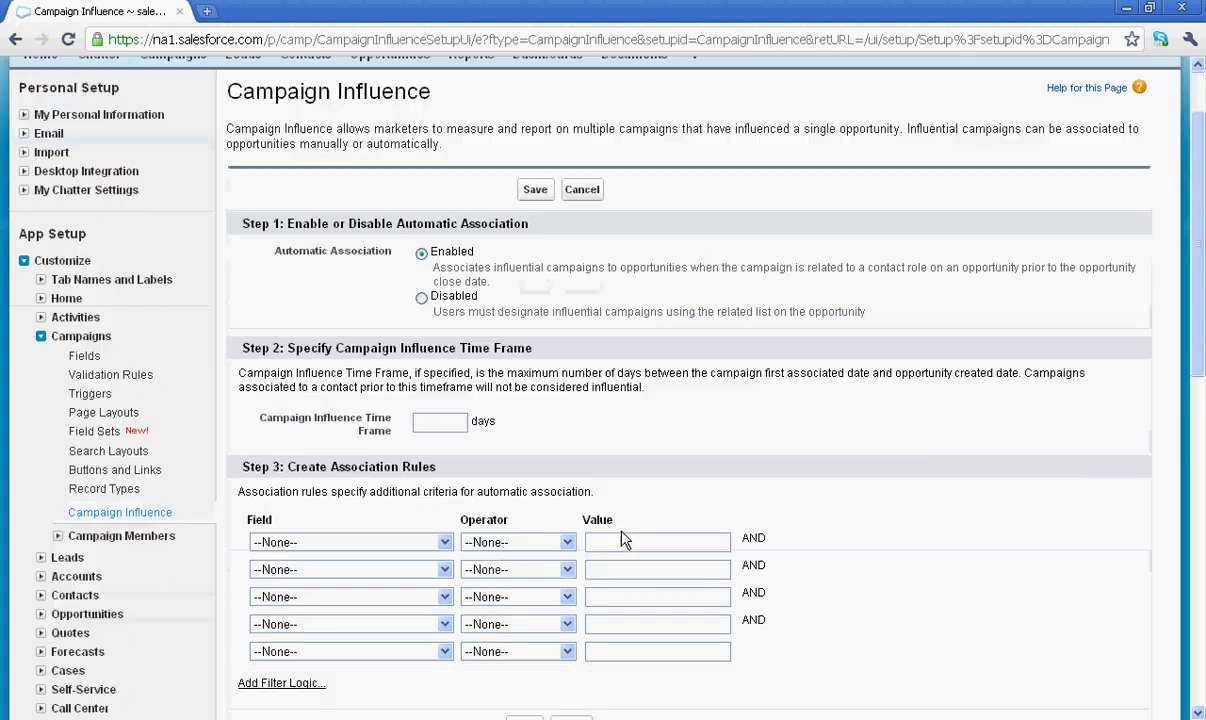
scroll("down", 3)
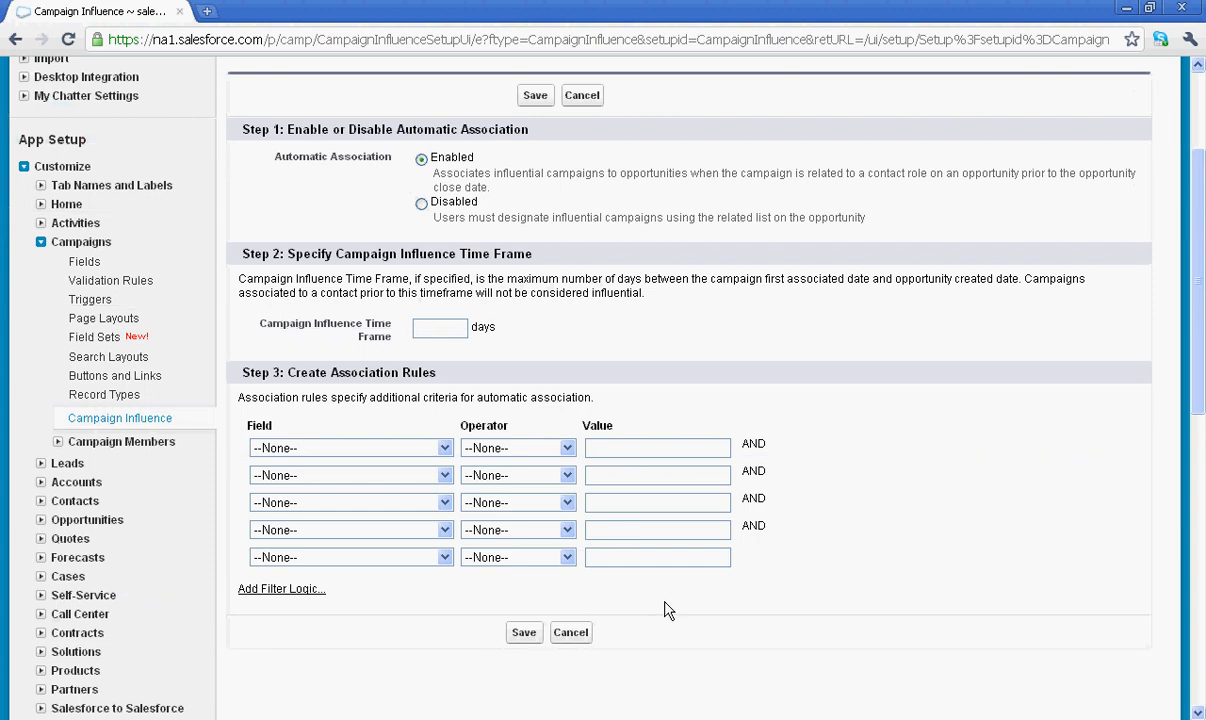
scroll("up", 3)
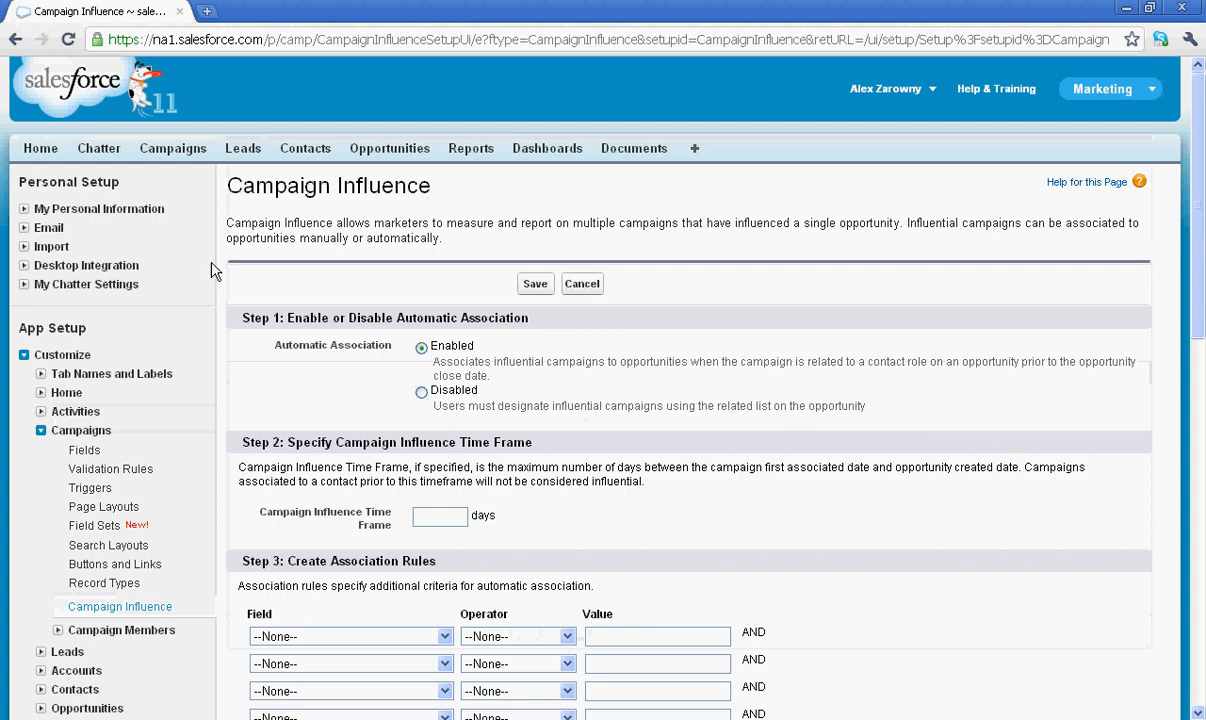
left_click(40, 148)
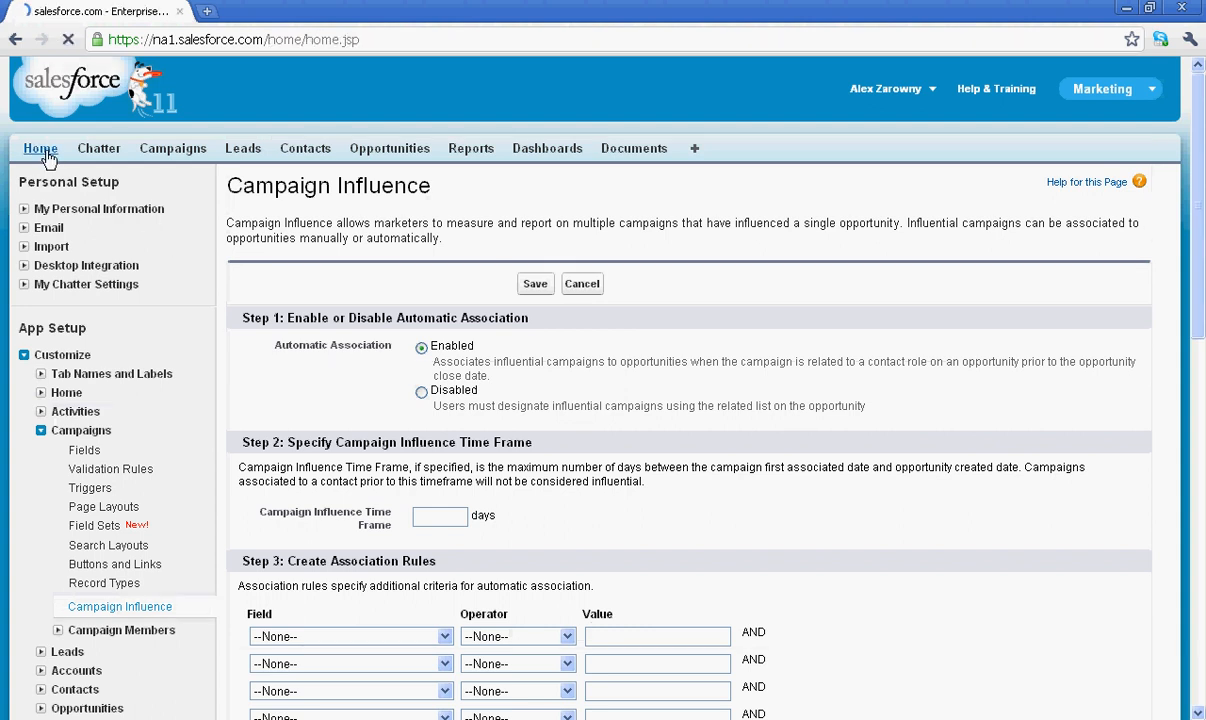
left_click(40, 148)
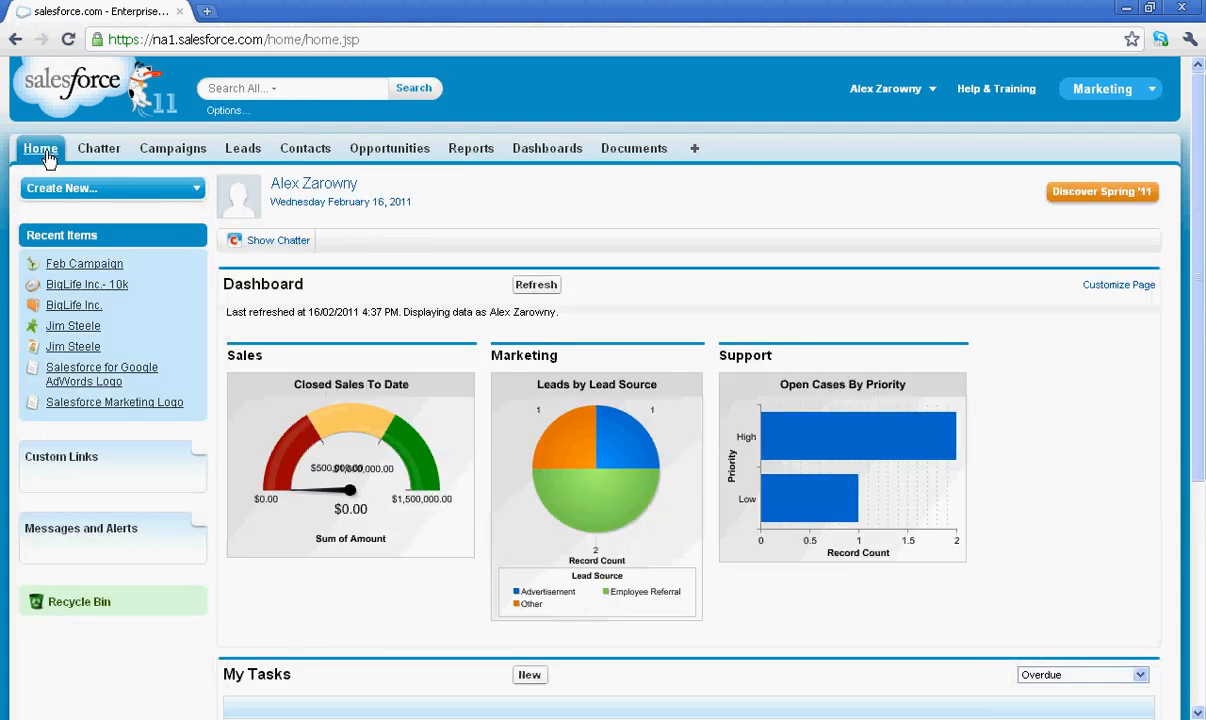